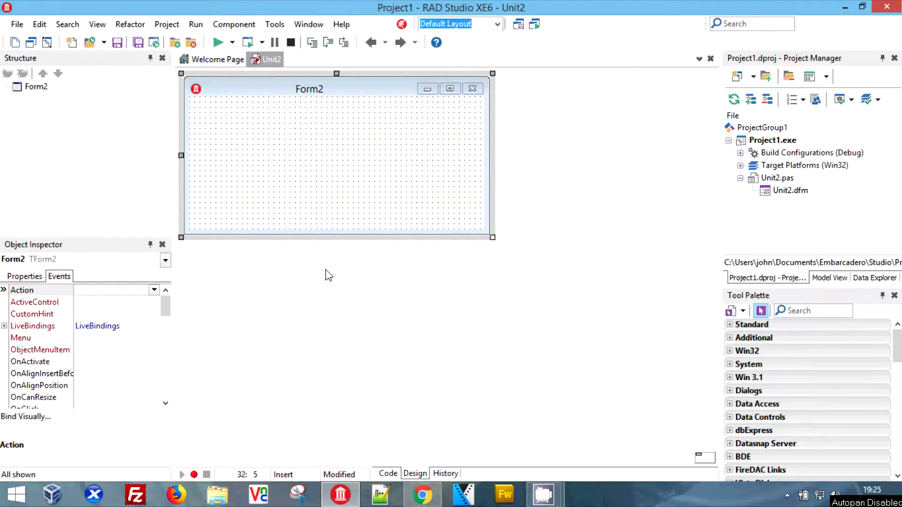
pyautogui.moveTo(424, 231)
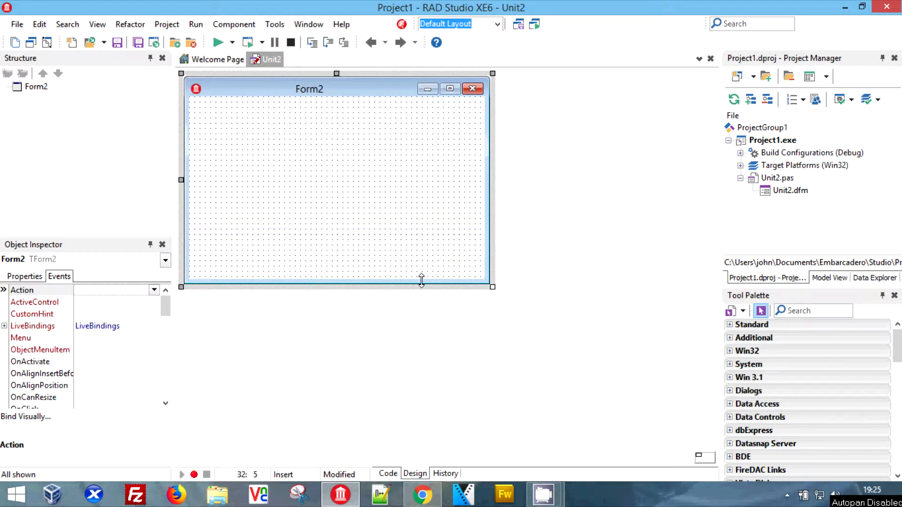
pyautogui.moveTo(182, 230)
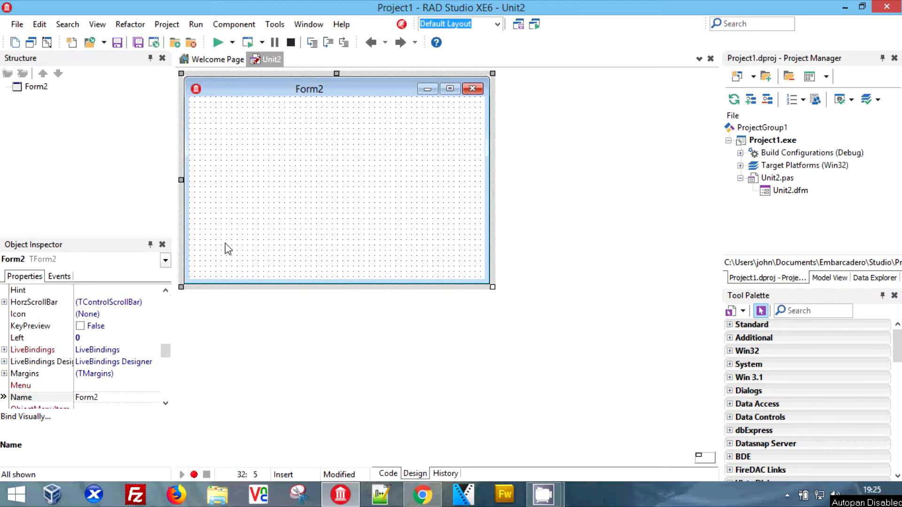
pyautogui.moveTo(748, 265)
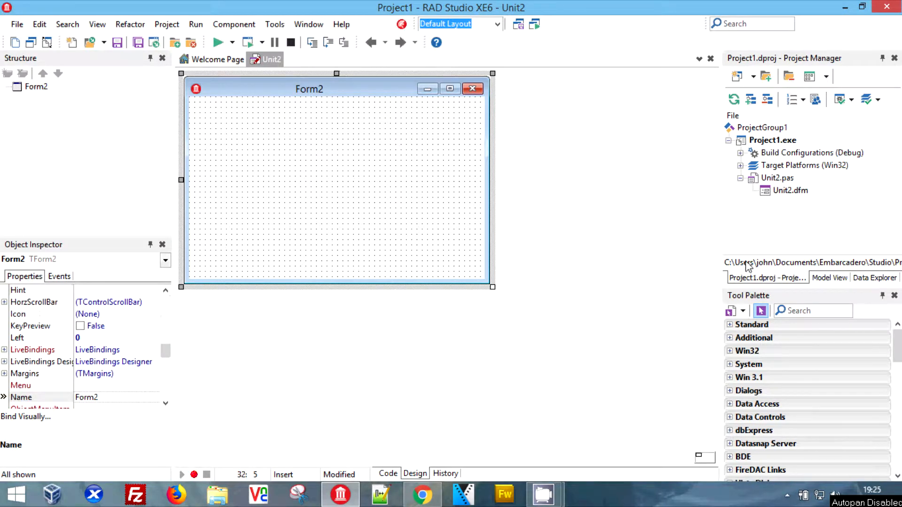
# - Place a TLabel on Form2 and caption it 00:00:00
pyautogui.click(811, 311)
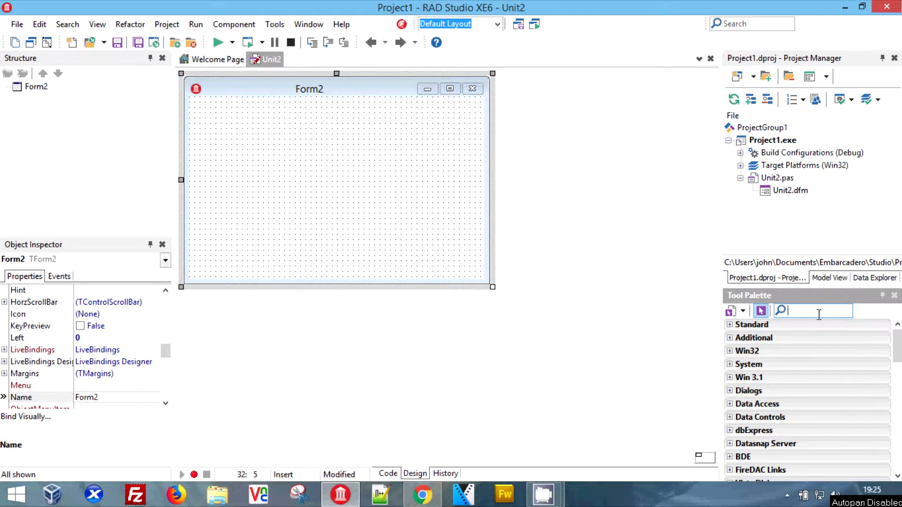
pyautogui.write('lab')
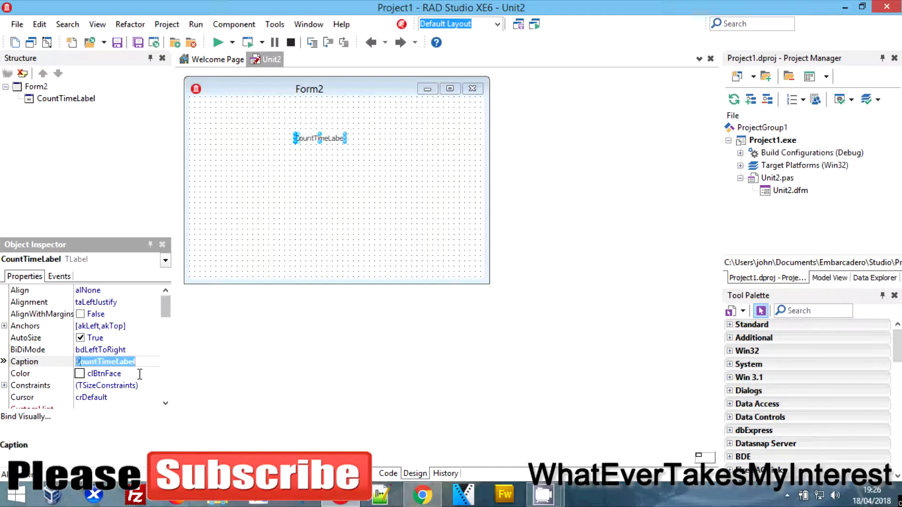
pyautogui.write('0:0:0')
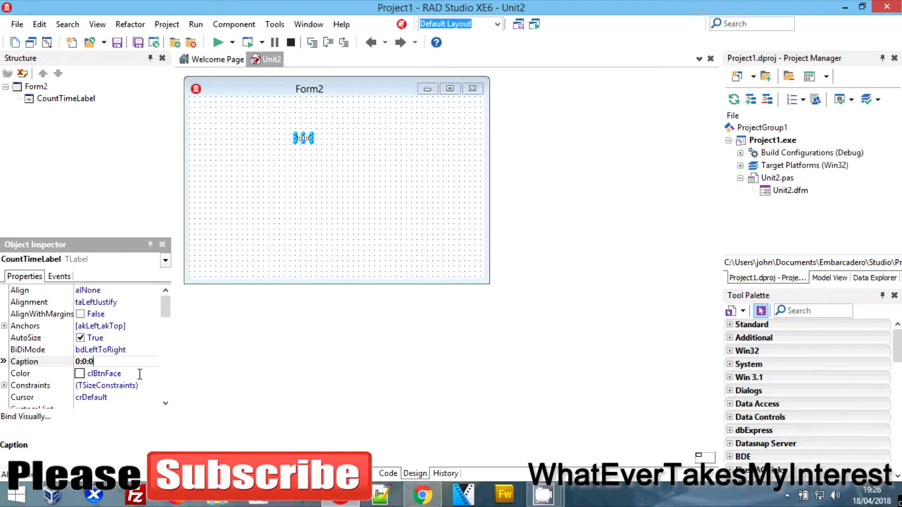
pyautogui.scroll(-3)
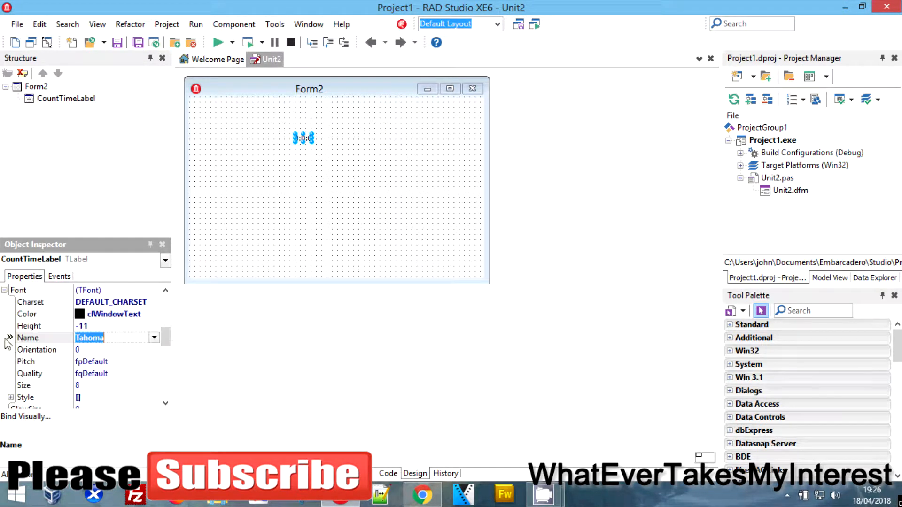
# - Set the label's font size to 40 and finish its 00:00:00 caption
pyautogui.click(77, 385)
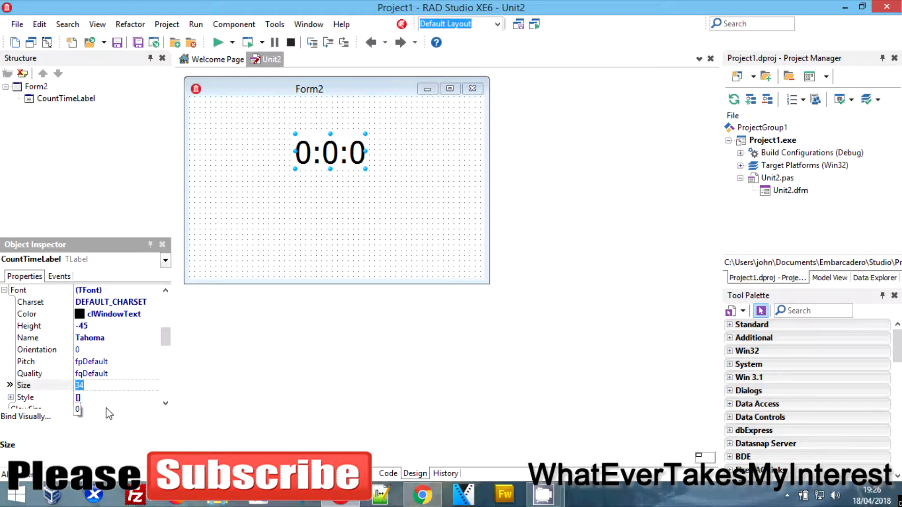
pyautogui.write('40')
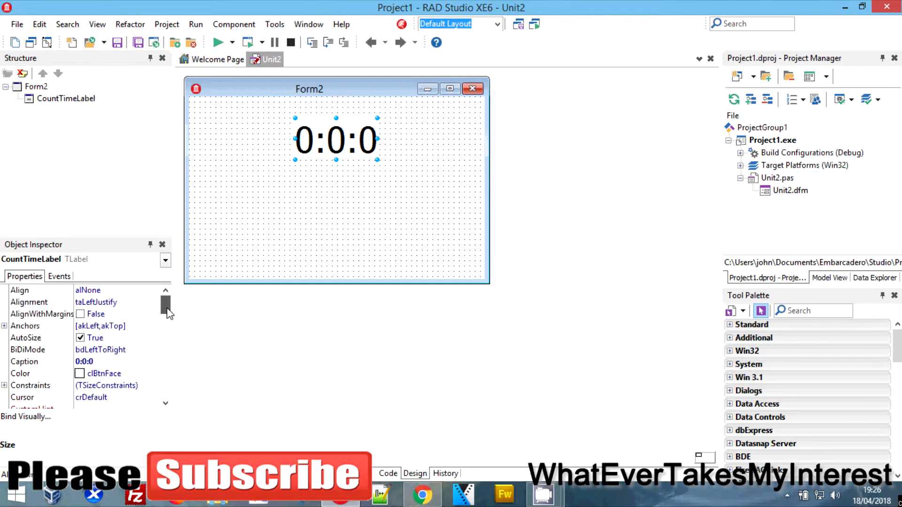
pyautogui.click(85, 361)
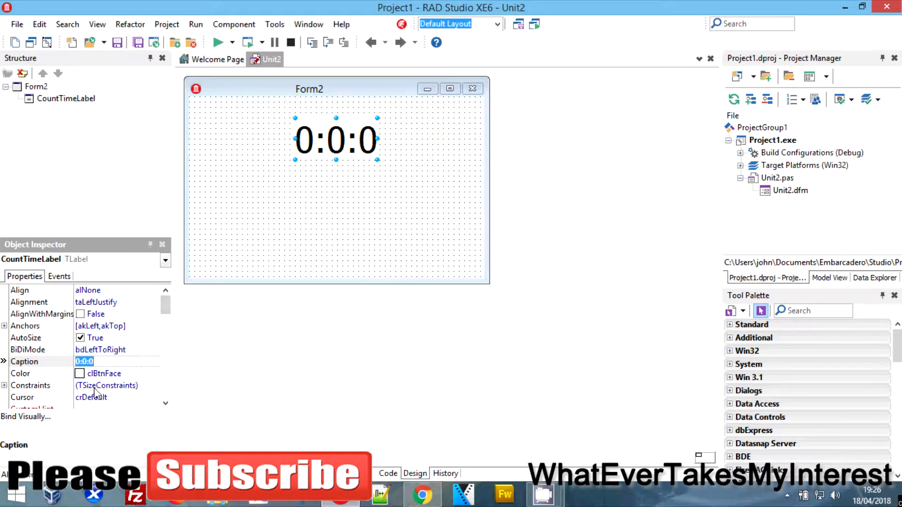
pyautogui.write('0')
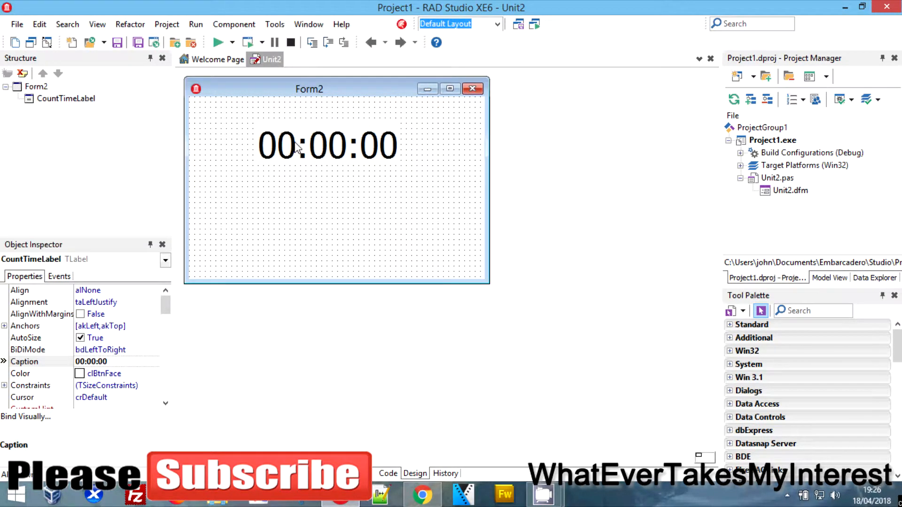
# - Save Unit2.pas into a newly created Count folder under Projects
pyautogui.click(327, 146)
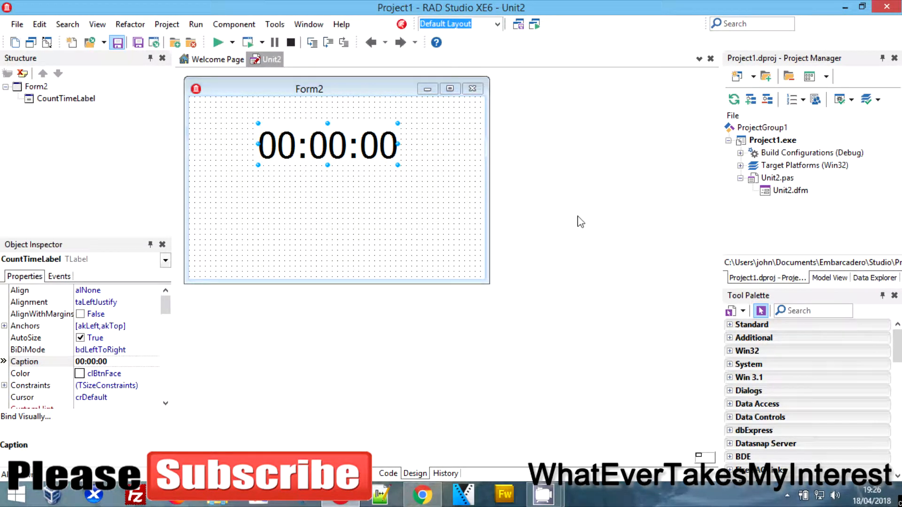
pyautogui.click(117, 42)
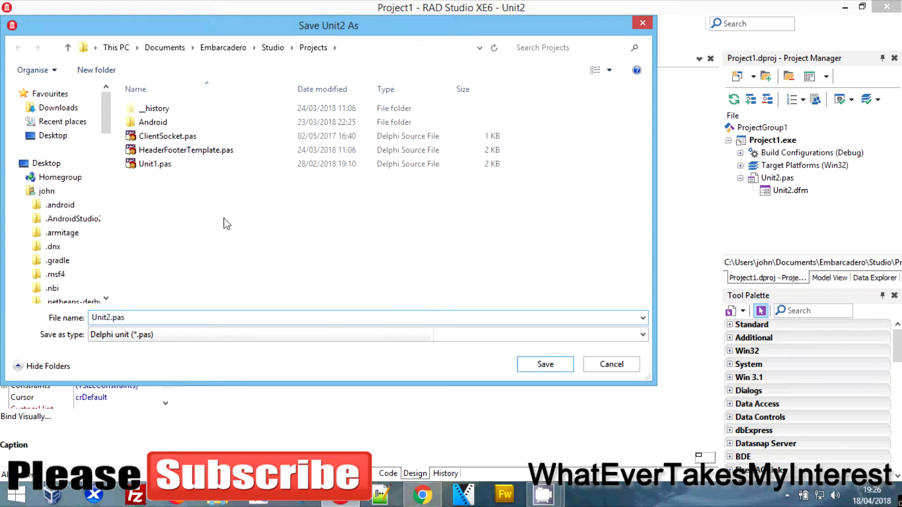
pyautogui.rightClick(225, 223)
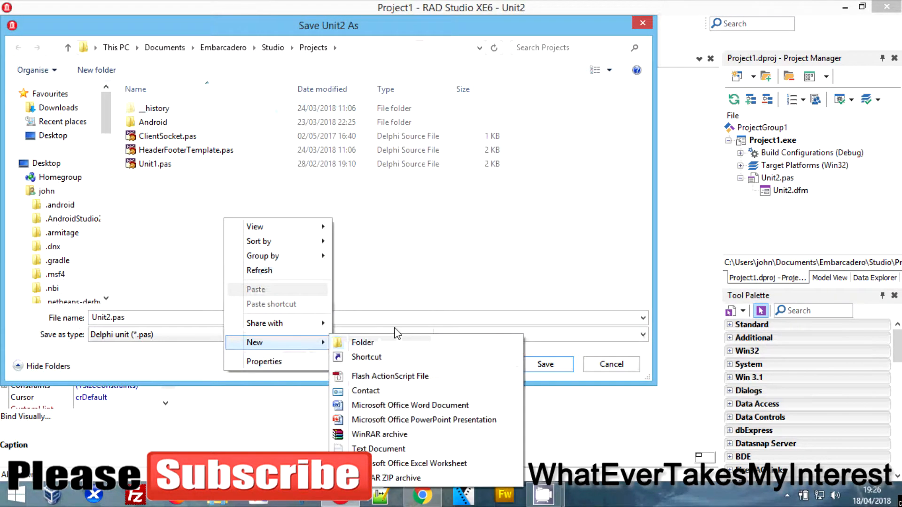
pyautogui.click(363, 342)
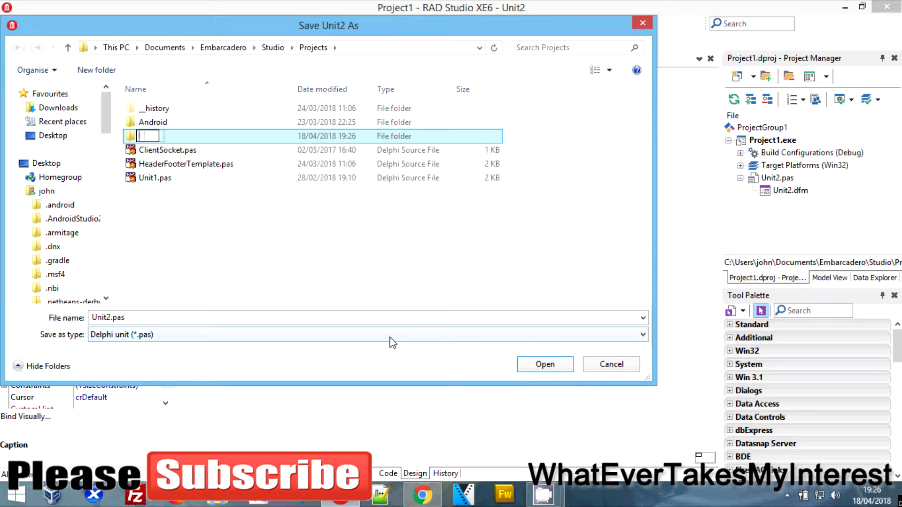
pyautogui.write('Count')
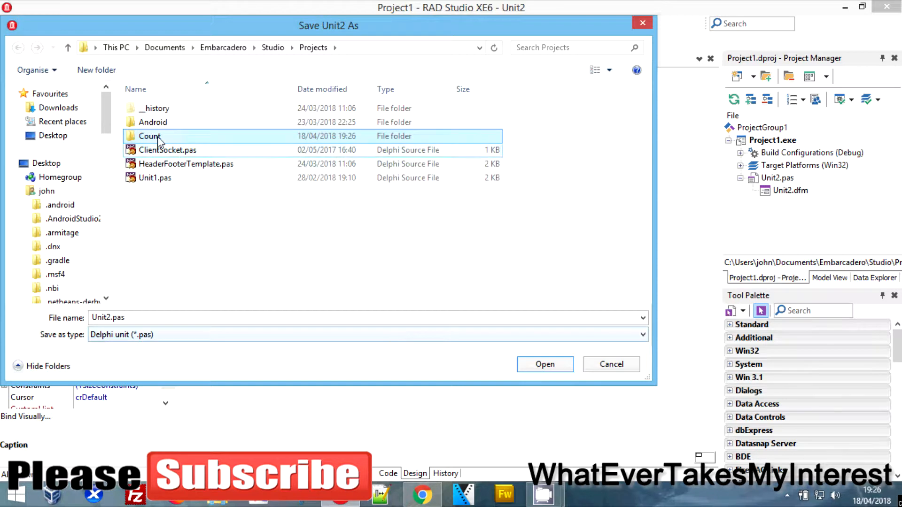
pyautogui.doubleClick(149, 135)
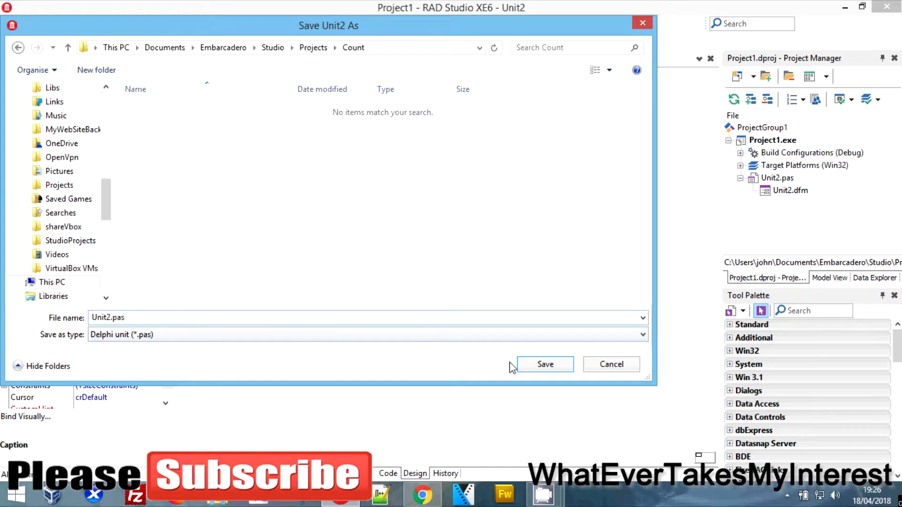
pyautogui.click(544, 365)
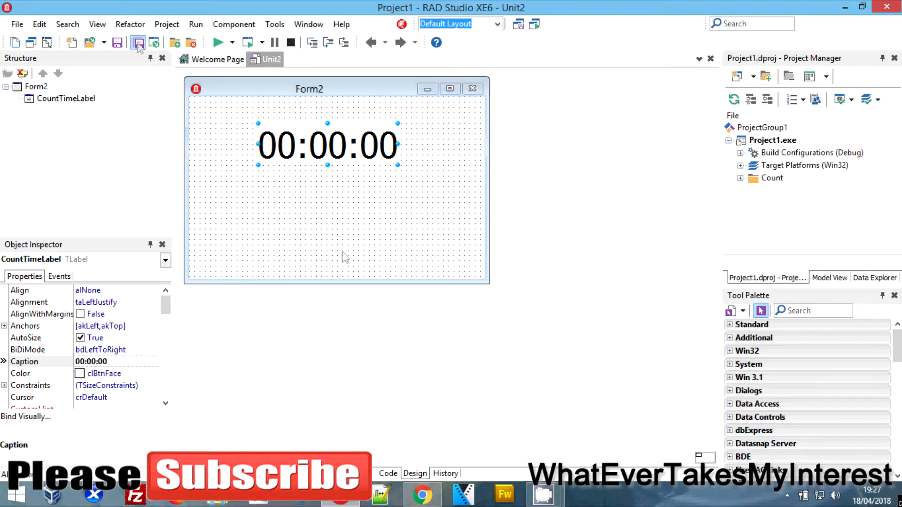
# - Save the project as CountDown in the Count folder
pyautogui.click(138, 42)
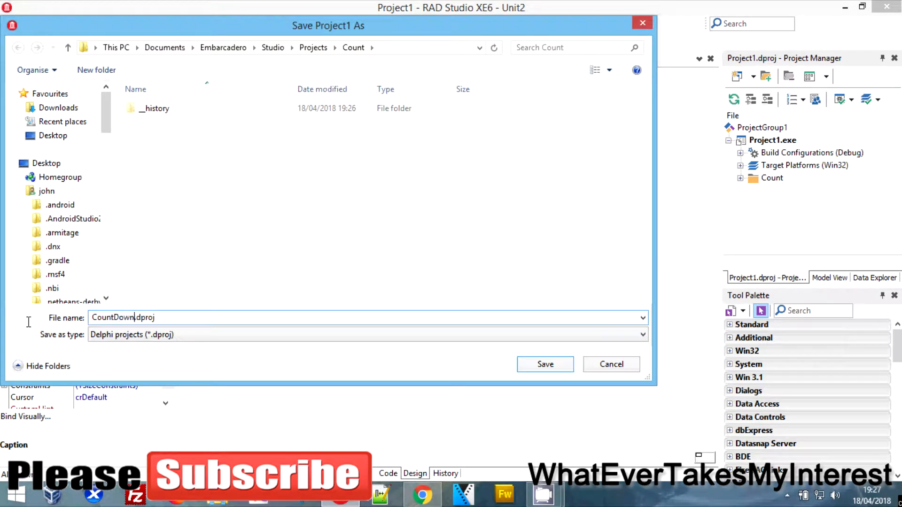
pyautogui.click(544, 364)
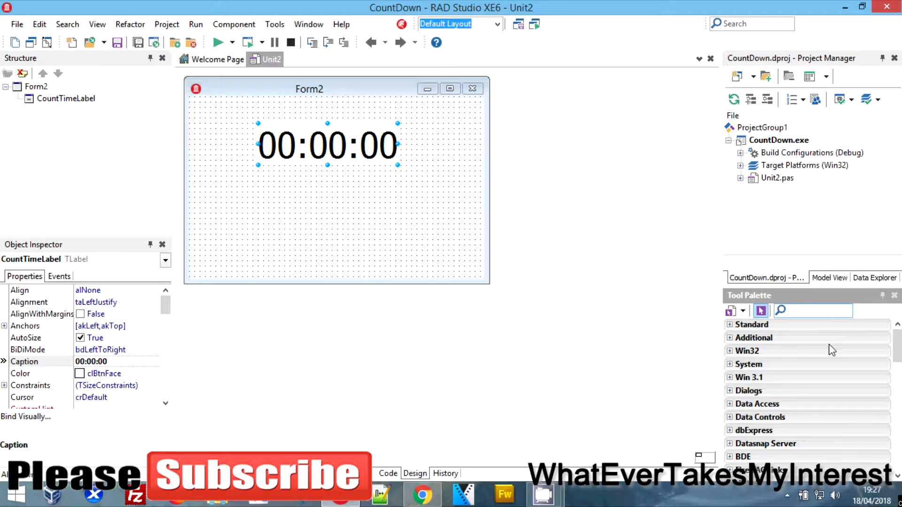
# - Add three TEdit boxes Edit1, Edit2 and Edit3 in a column under the label
pyautogui.write('edit')
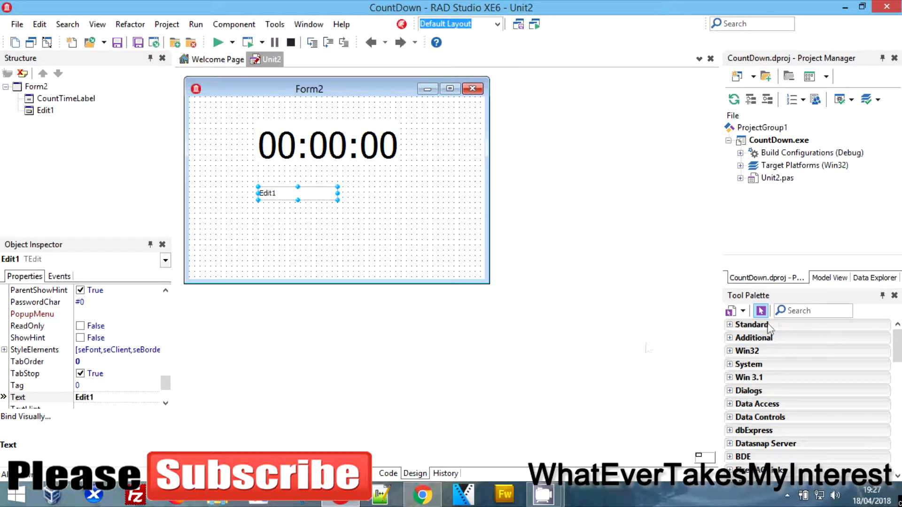
pyautogui.write('edit')
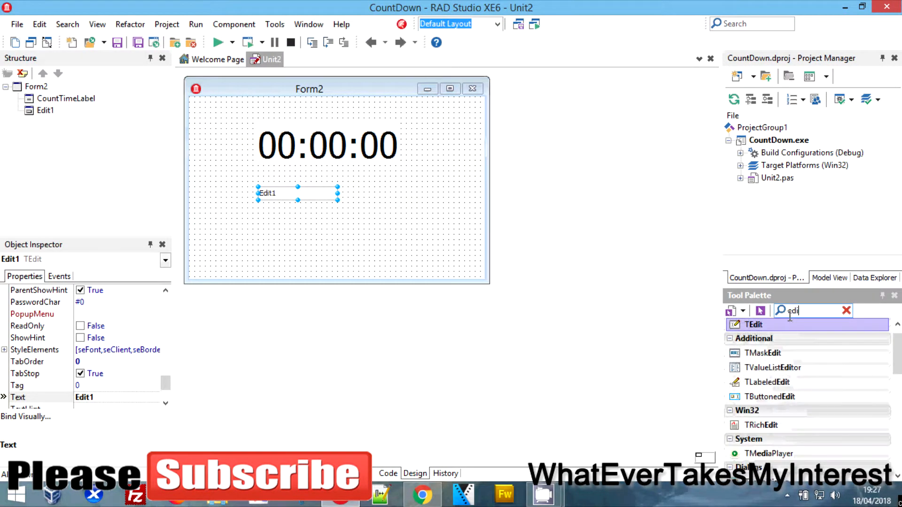
pyautogui.click(286, 220)
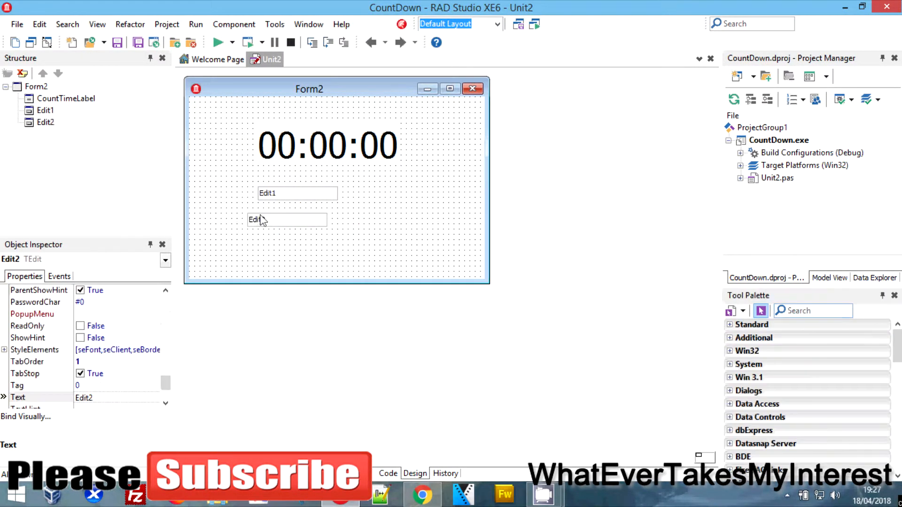
pyautogui.click(266, 219)
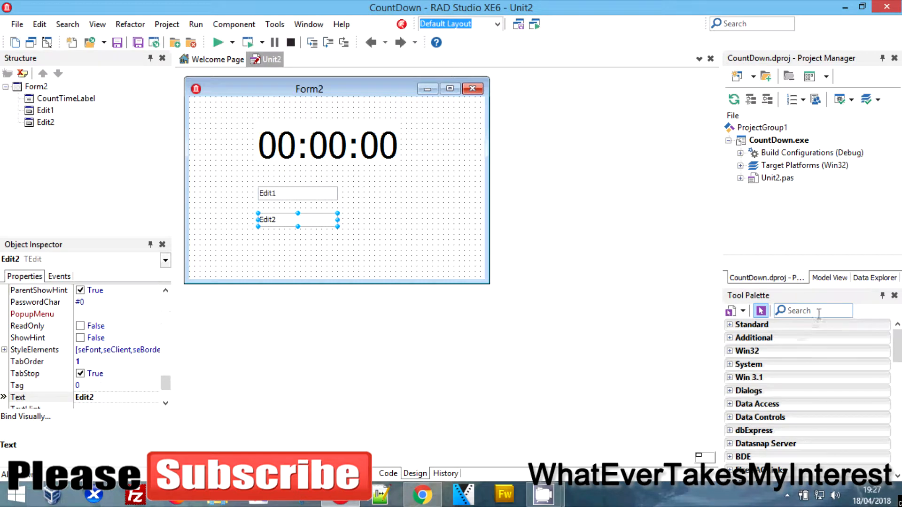
pyautogui.write('edit')
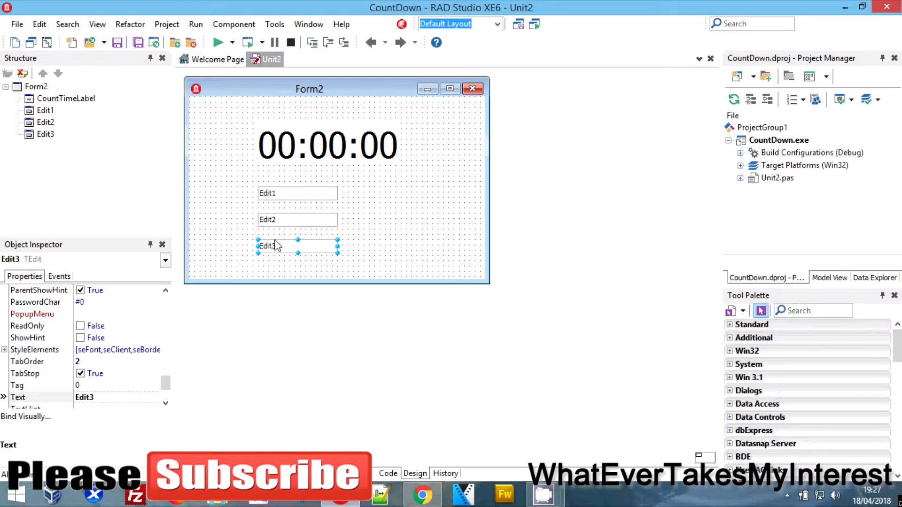
pyautogui.click(811, 311)
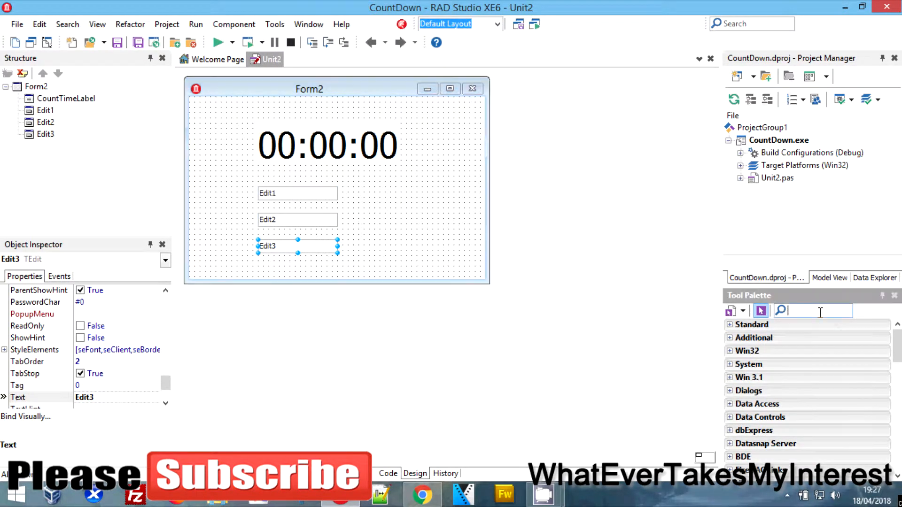
# - Add TLabels captioned Mins and Sec beside the lower two edit boxes
pyautogui.write('la')
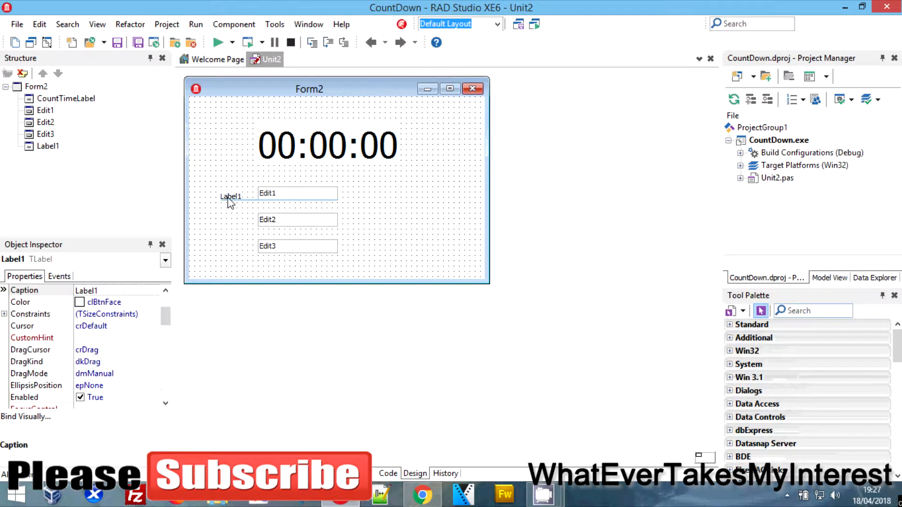
pyautogui.click(230, 193)
pyautogui.write('Hours')
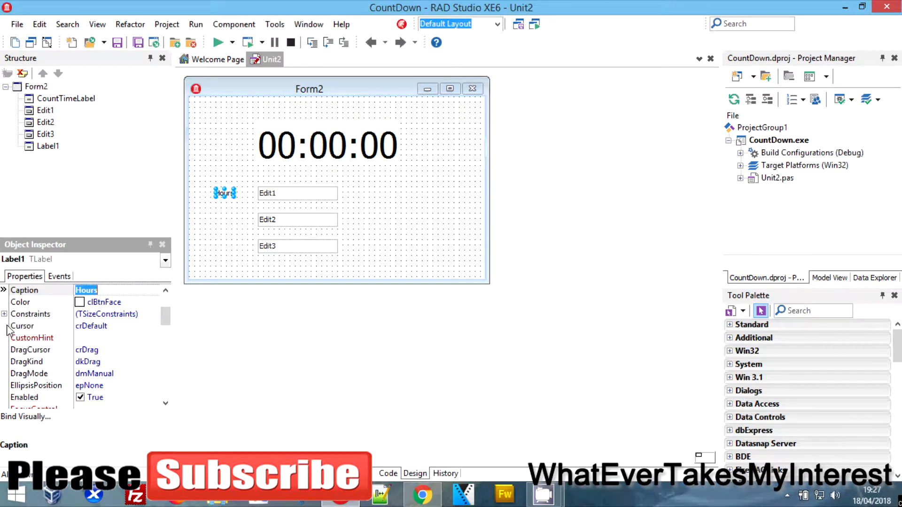
pyautogui.click(297, 193)
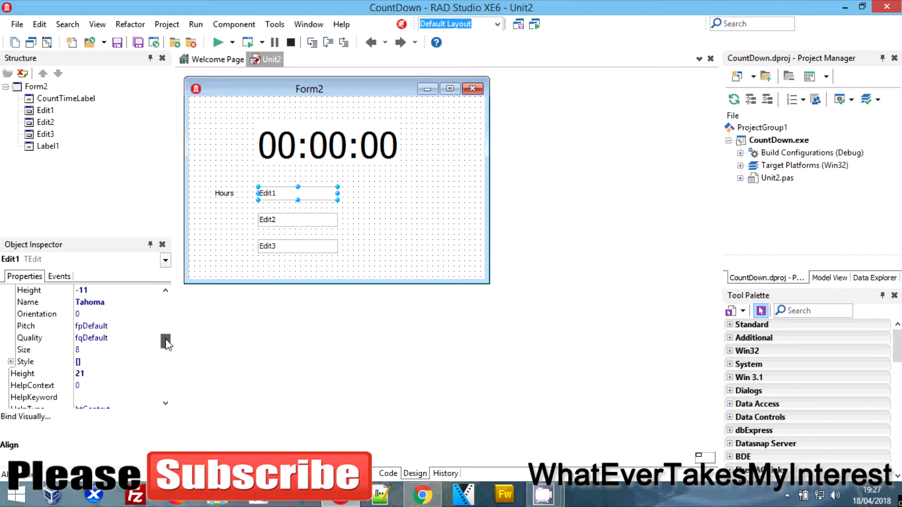
pyautogui.scroll(-3)
pyautogui.write('HoursEdt')
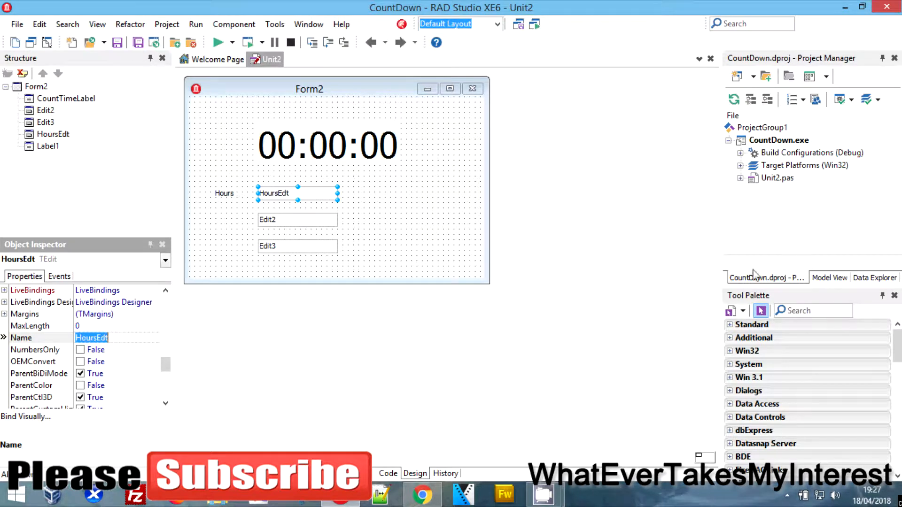
pyautogui.moveTo(317, 236)
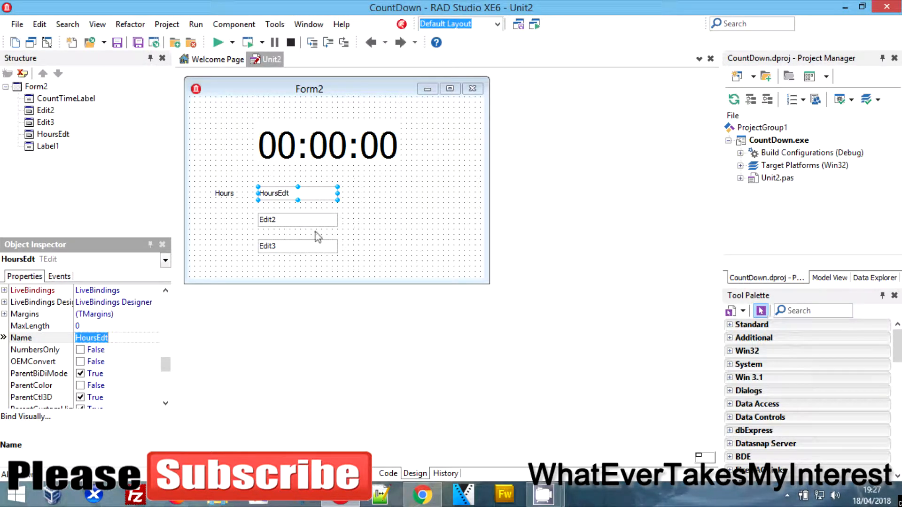
pyautogui.write('la')
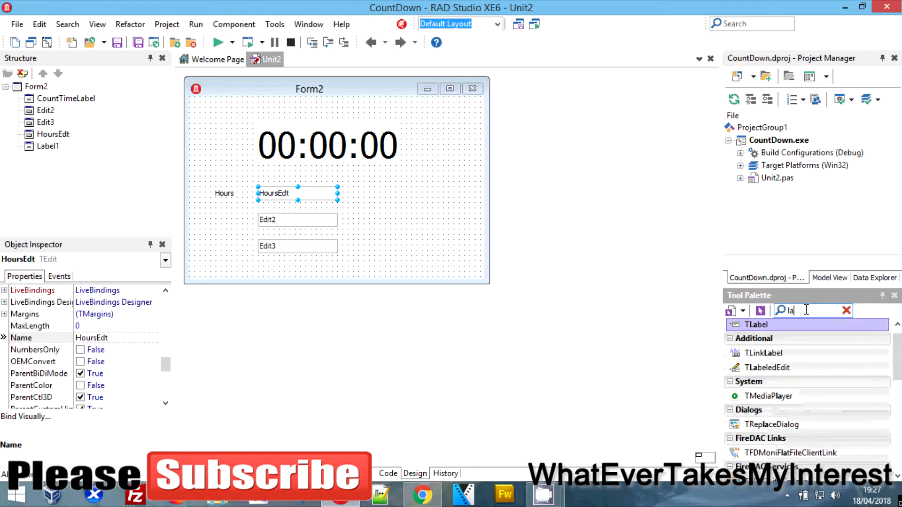
pyautogui.click(225, 227)
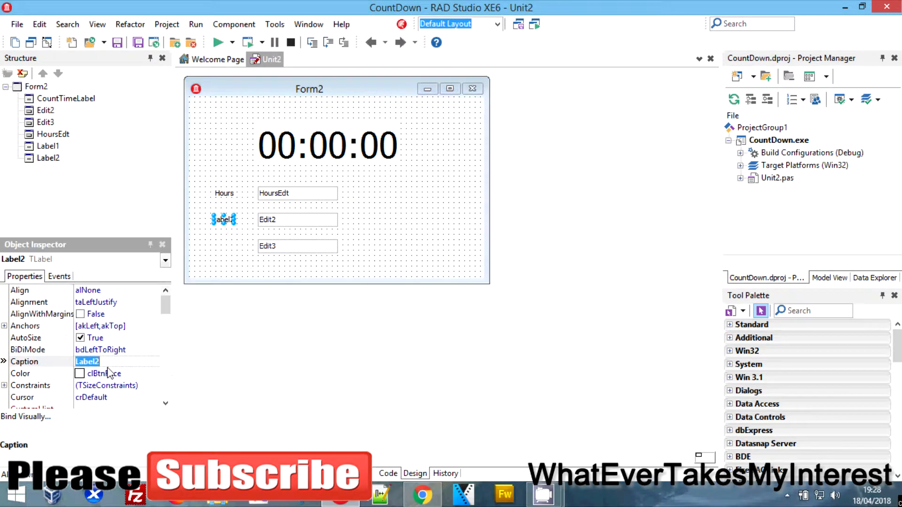
pyautogui.write('Min')
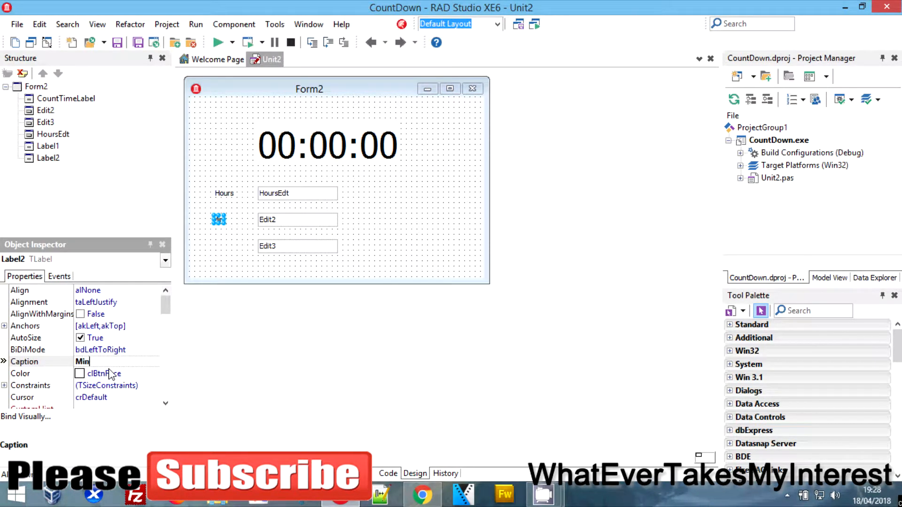
pyautogui.write('s')
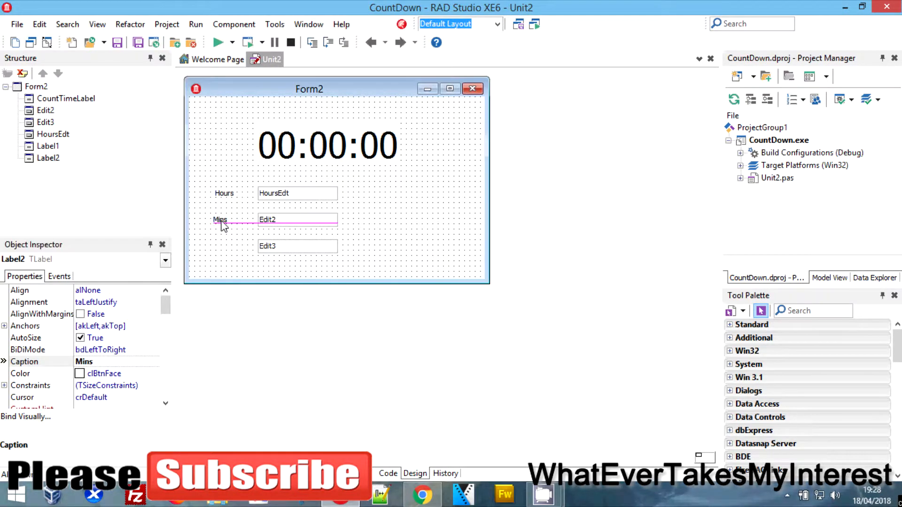
pyautogui.click(222, 220)
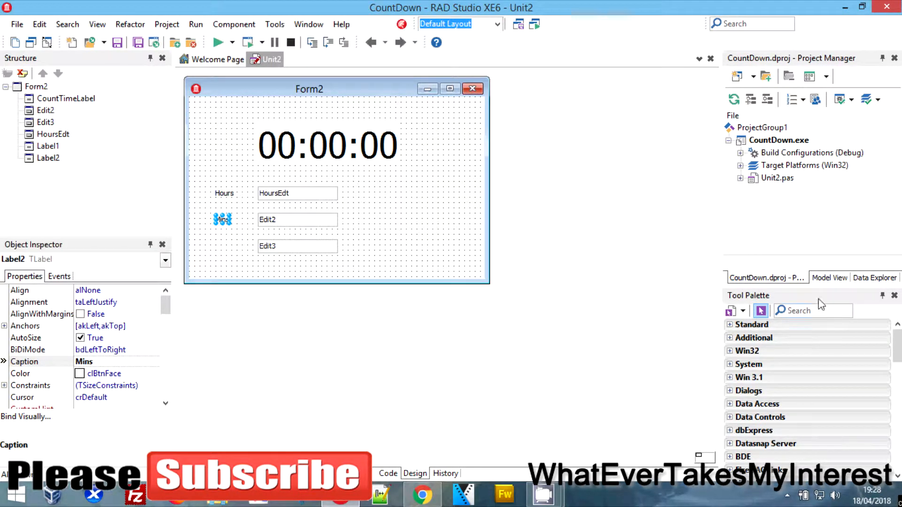
pyautogui.click(751, 324)
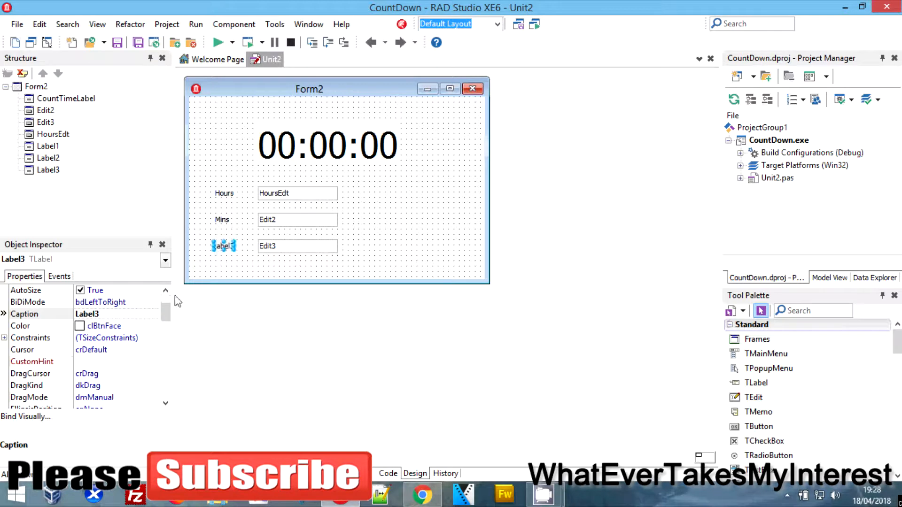
pyautogui.write('SEc')
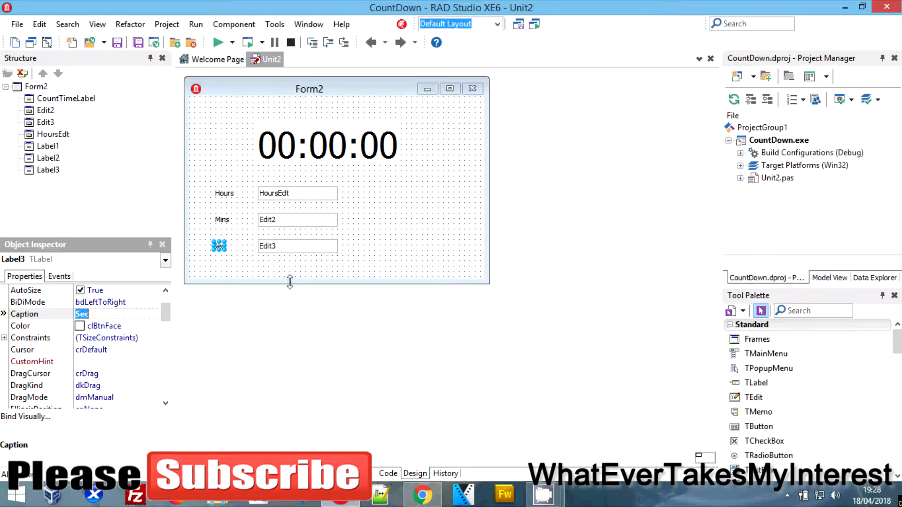
# - Rename the minutes and seconds boxes to MinsEdt and SecEdt
pyautogui.click(219, 246)
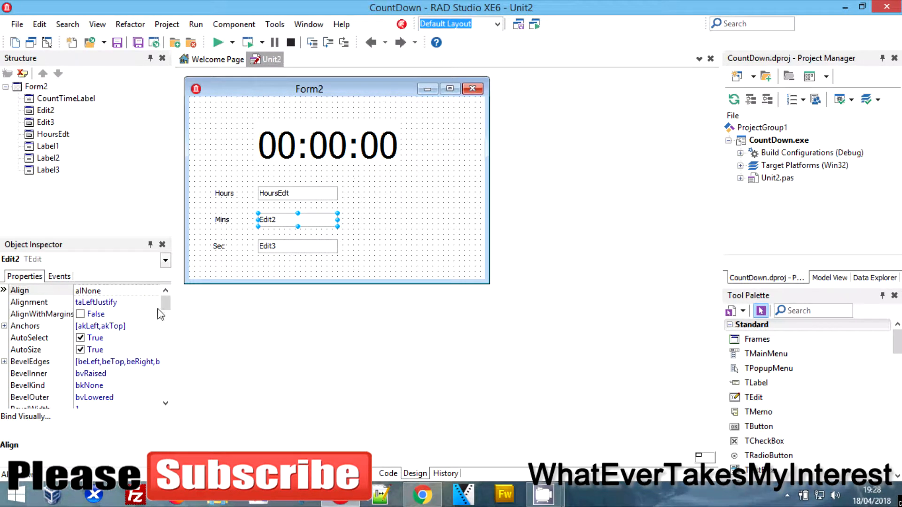
pyautogui.scroll(-3)
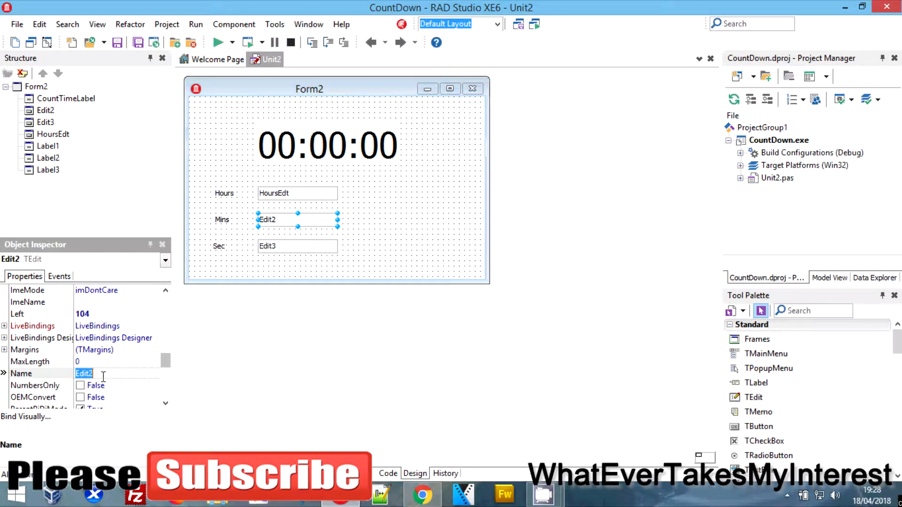
pyautogui.write('MinsEdt')
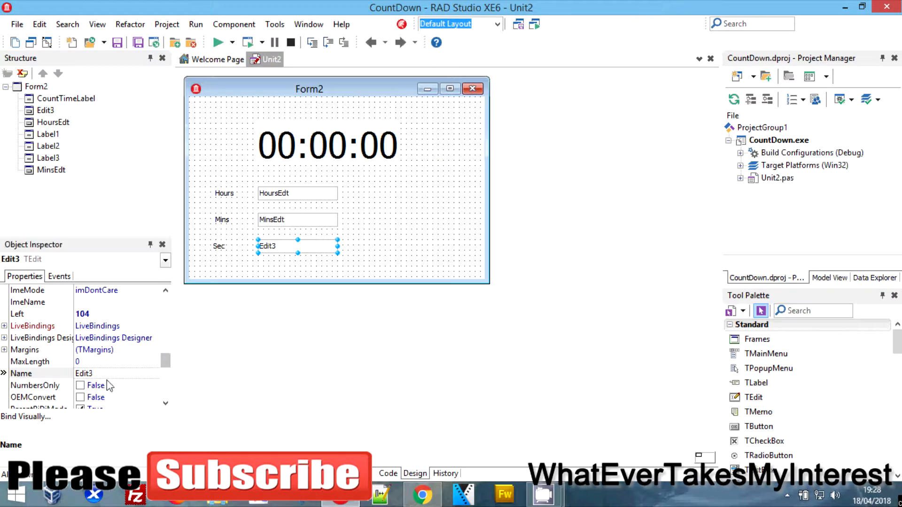
pyautogui.write('SecEd')
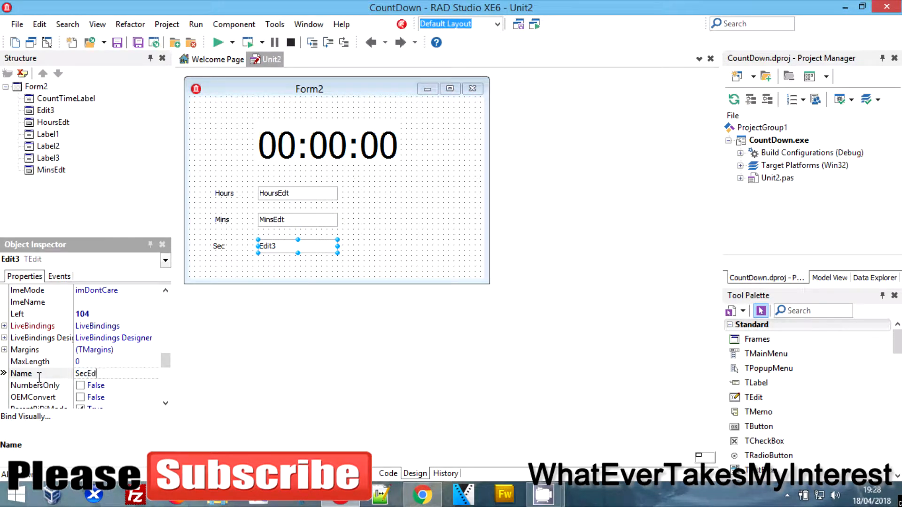
pyautogui.press('Return')
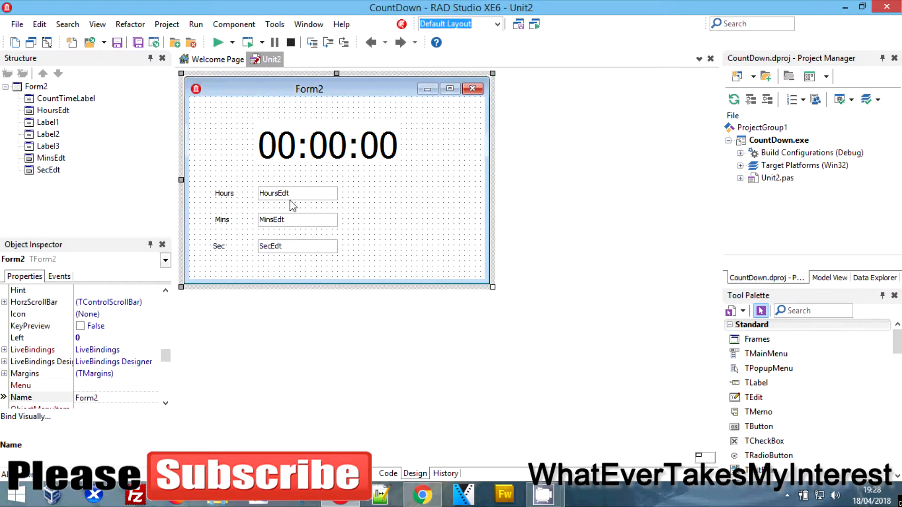
# - Set the hours and minutes boxes' starting Text to 0 and select the seconds box
pyautogui.click(297, 193)
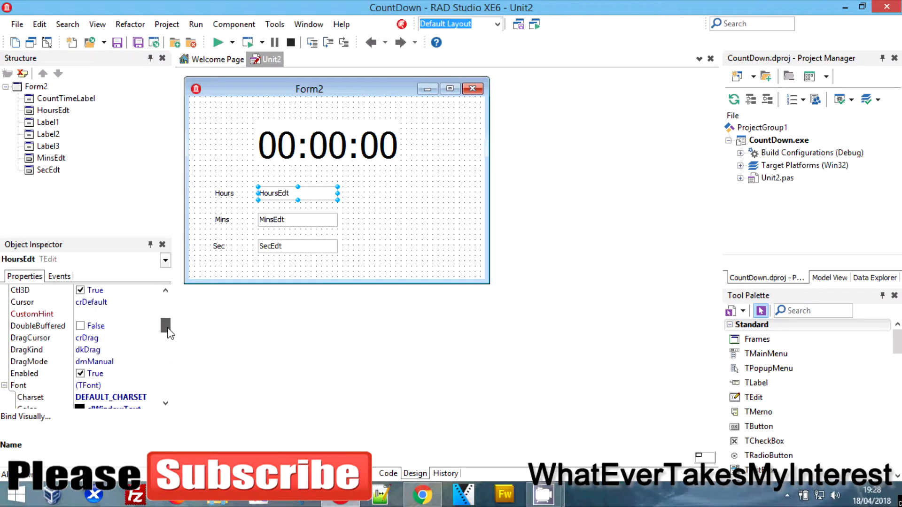
pyautogui.scroll(-3)
pyautogui.write('0')
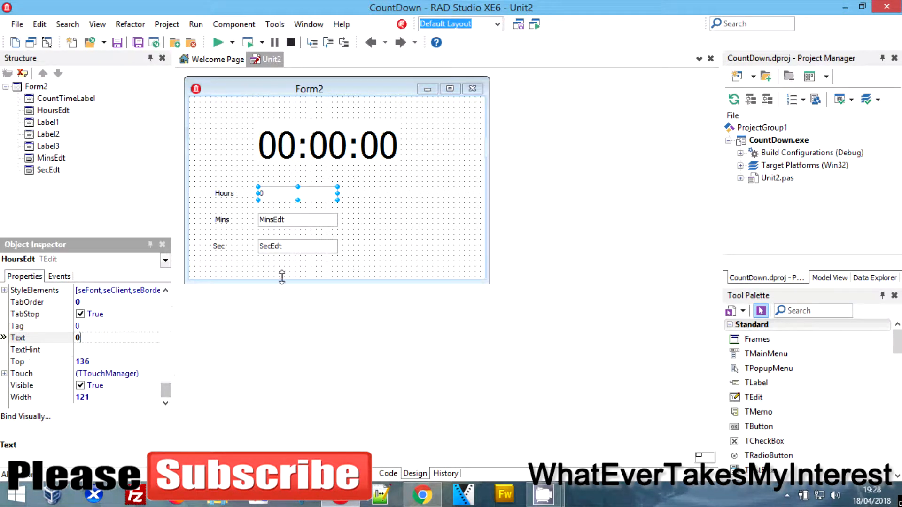
pyautogui.click(298, 219)
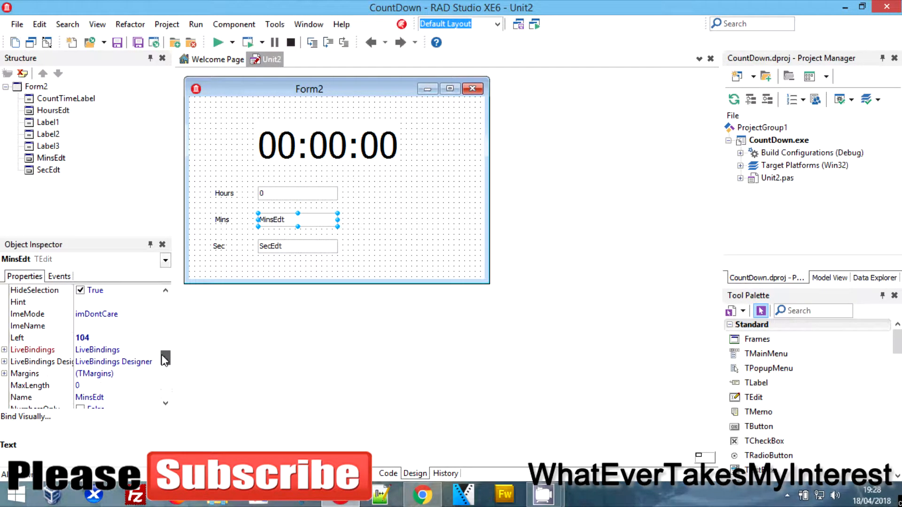
pyautogui.scroll(3)
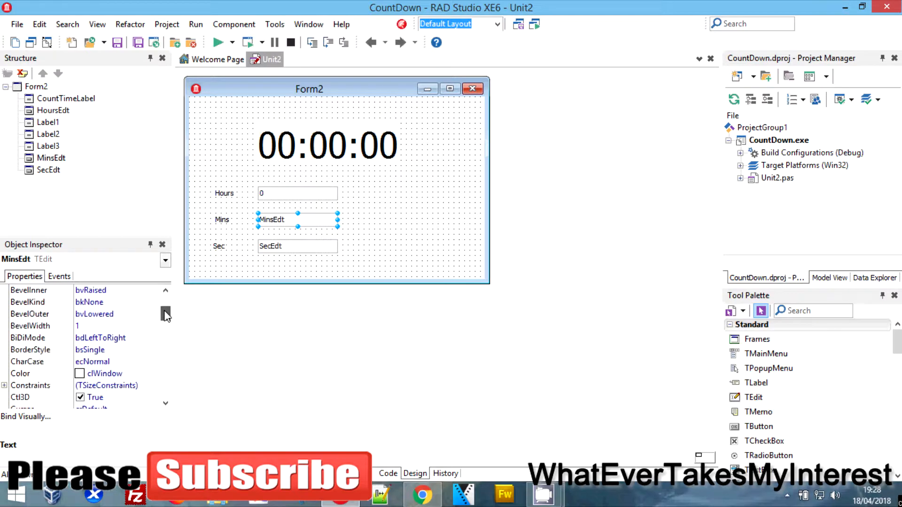
pyautogui.scroll(-3)
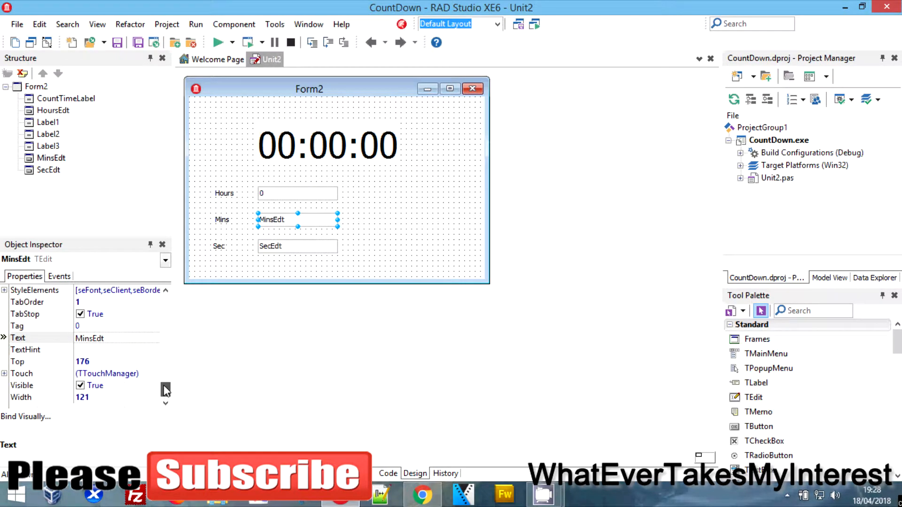
pyautogui.click(26, 313)
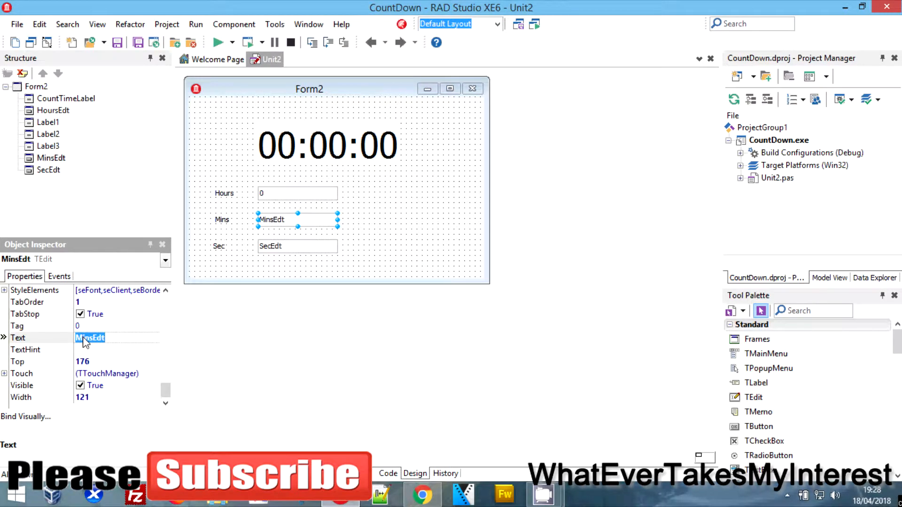
pyautogui.click(298, 245)
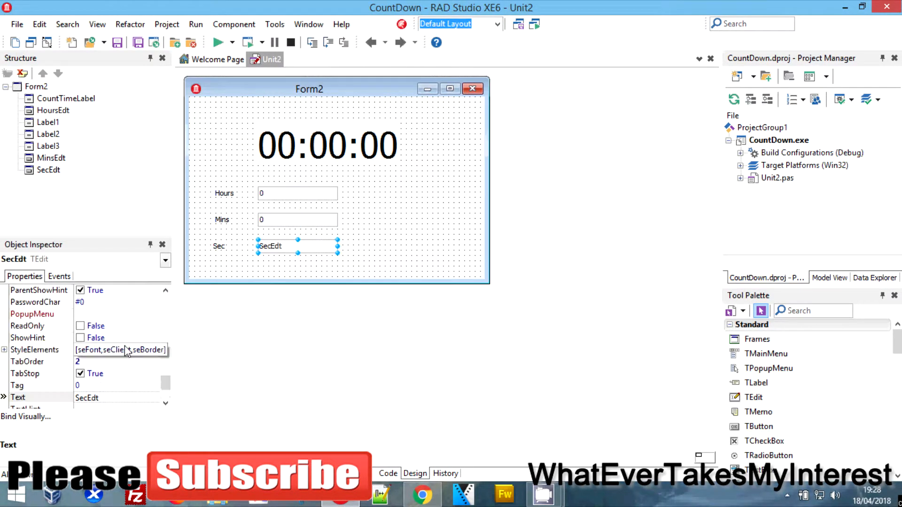
pyautogui.scroll(-3)
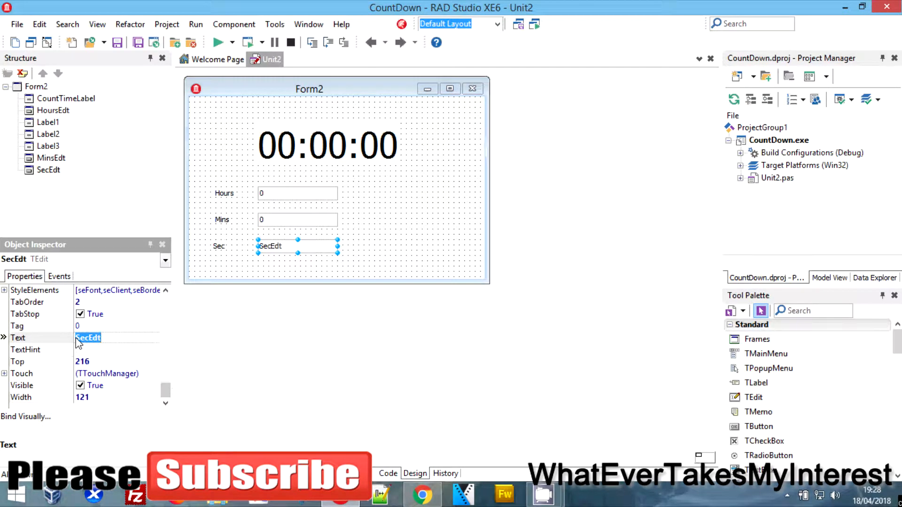
# - Set SecEdt Text to 0 and add a button captioned Start / Stop beside it
pyautogui.click(386, 259)
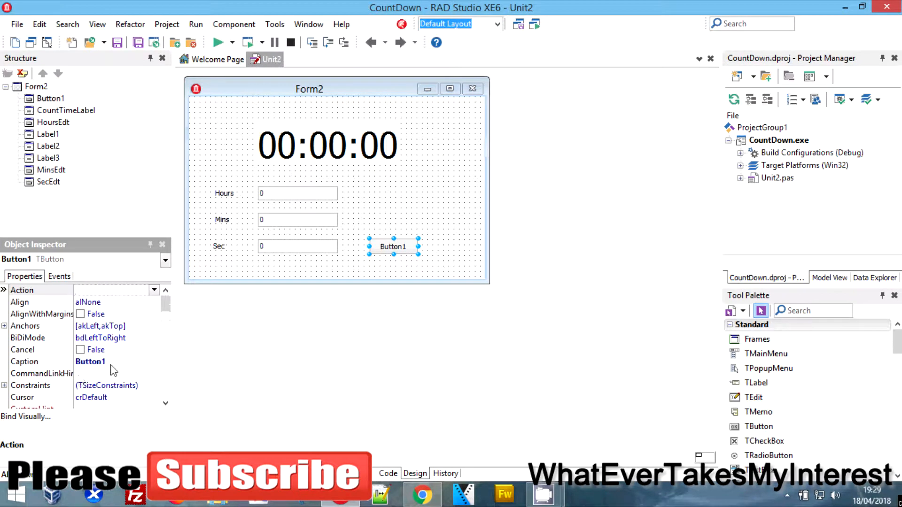
pyautogui.write('Strart')
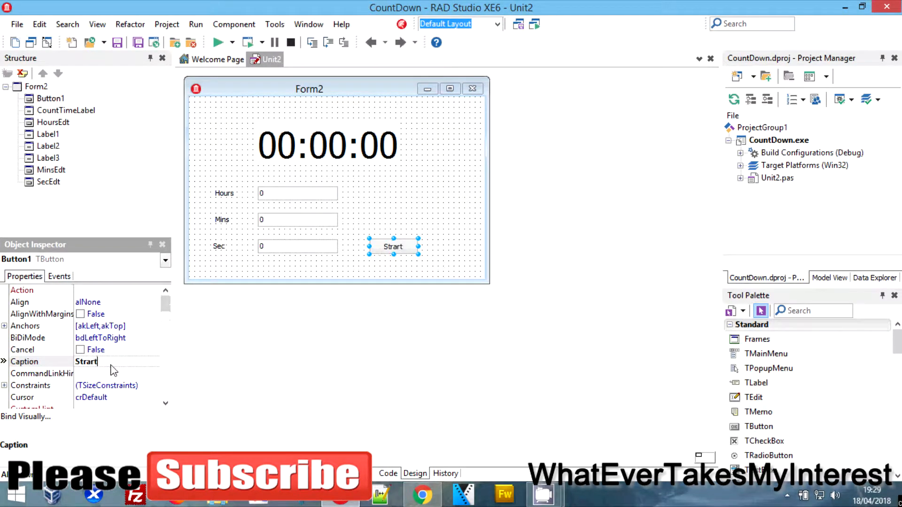
pyautogui.press('Backspace')
pyautogui.write(' / Stop')
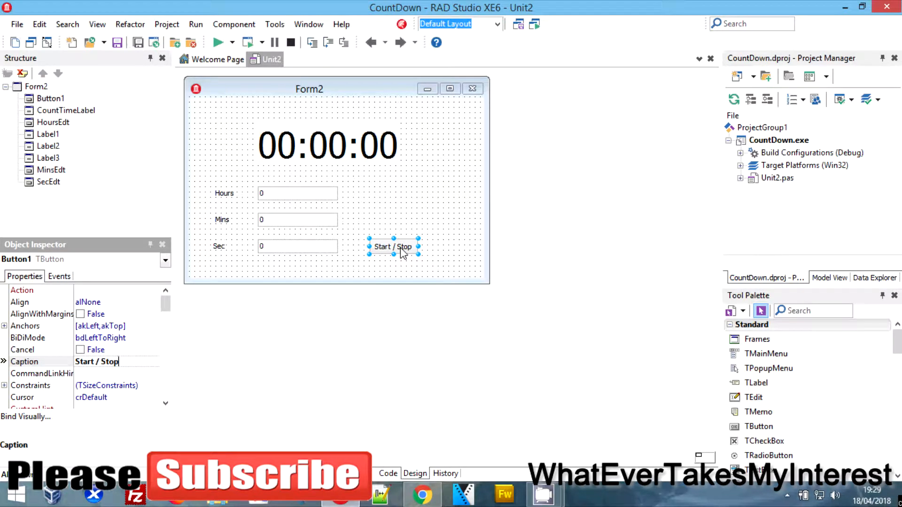
# - Declare Min,Hour,Sec:Integer; in the Start / Stop button's click handler
pyautogui.click(388, 473)
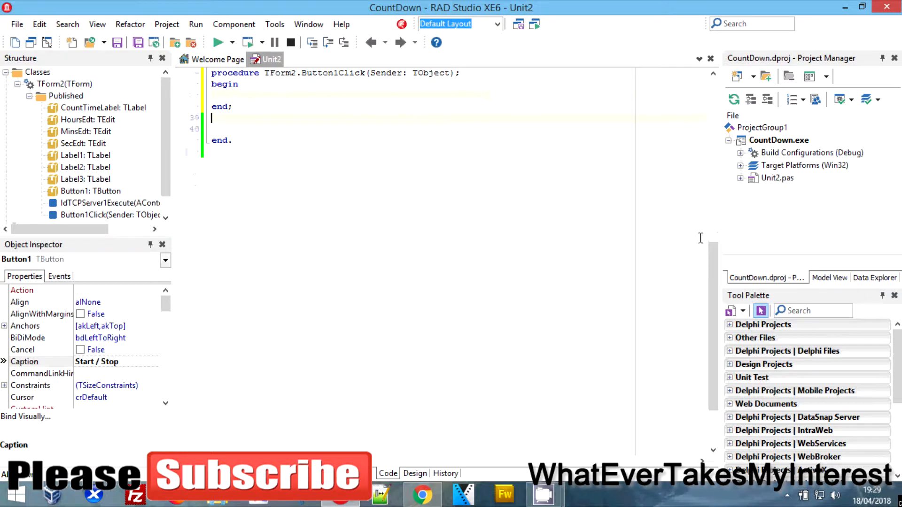
pyautogui.scroll(3)
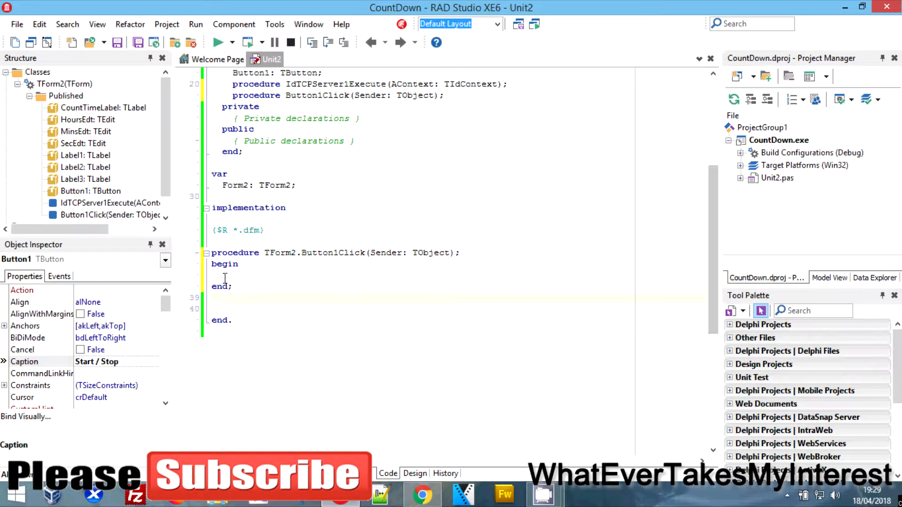
pyautogui.write('if True then')
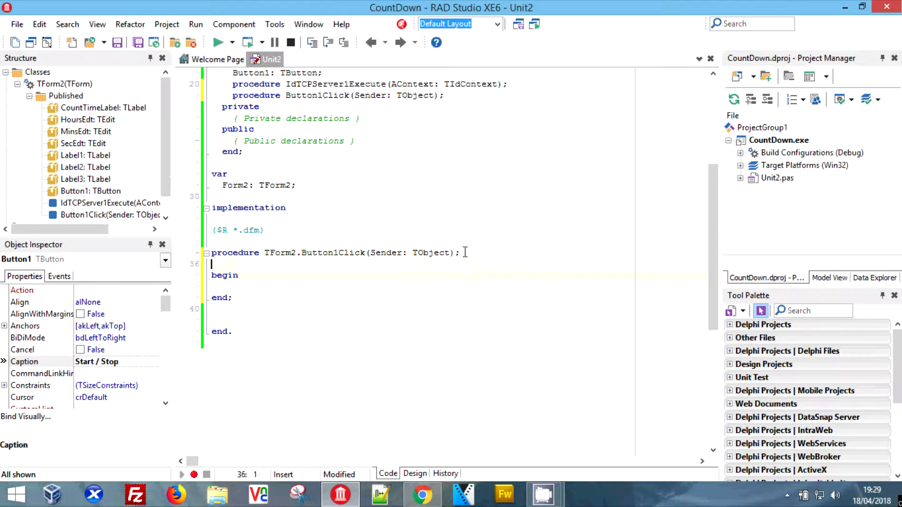
pyautogui.write('var')
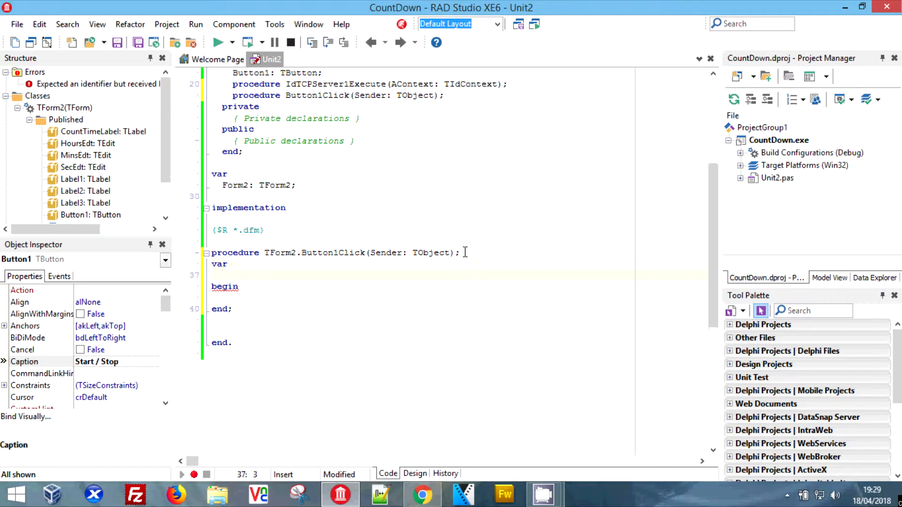
pyautogui.write('Min')
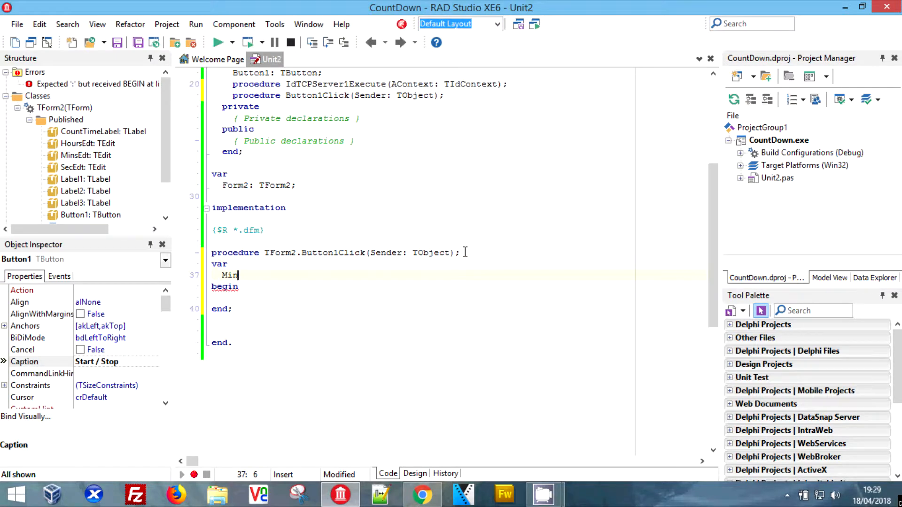
pyautogui.write(',HO')
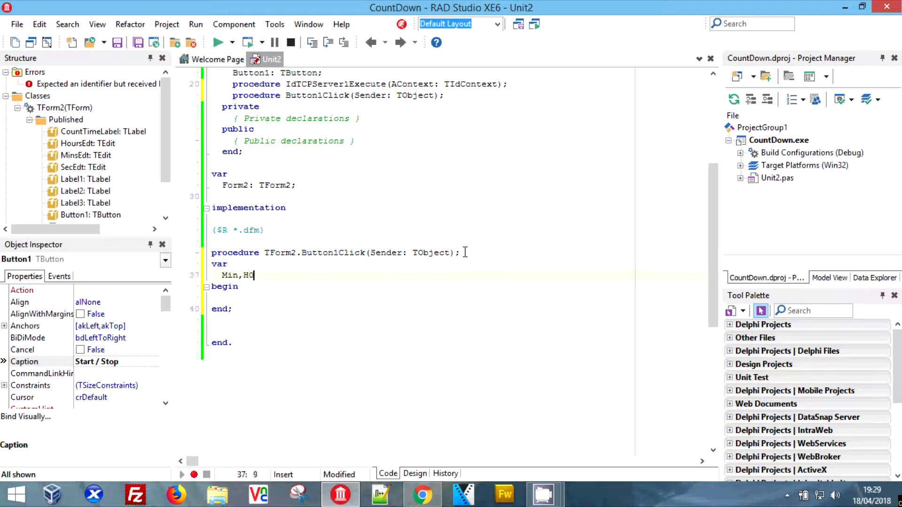
pyautogui.write('ur')
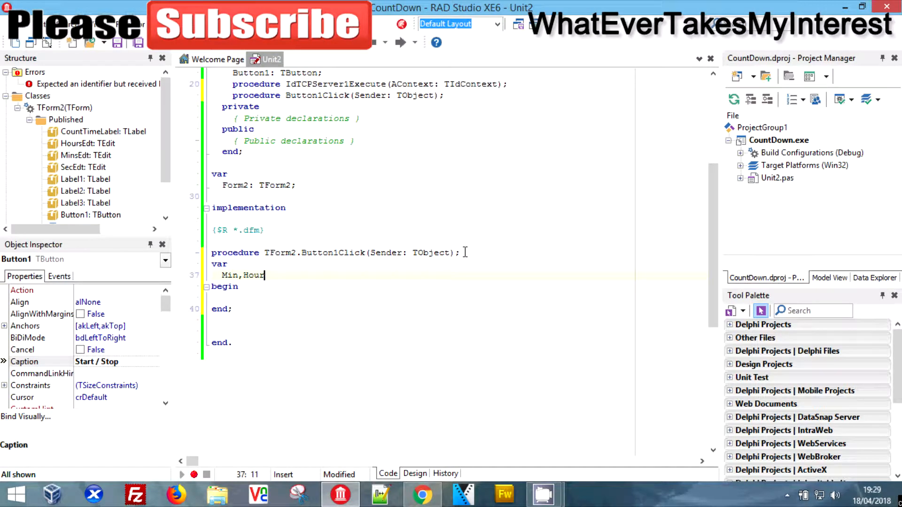
pyautogui.write(',Sec')
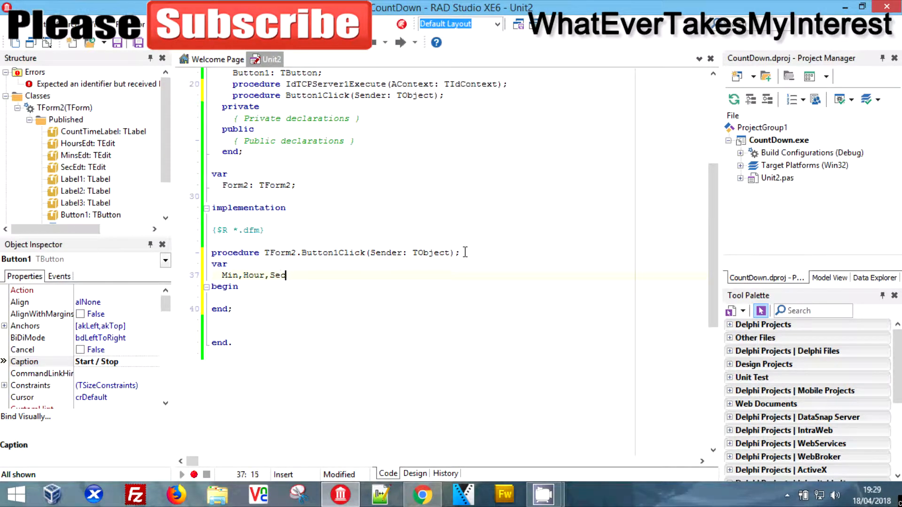
pyautogui.write(':Integers')
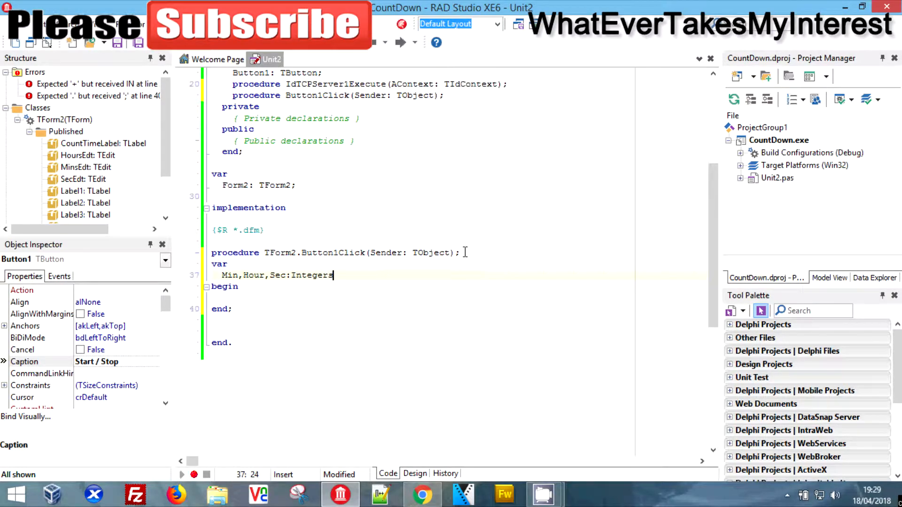
pyautogui.write(';')
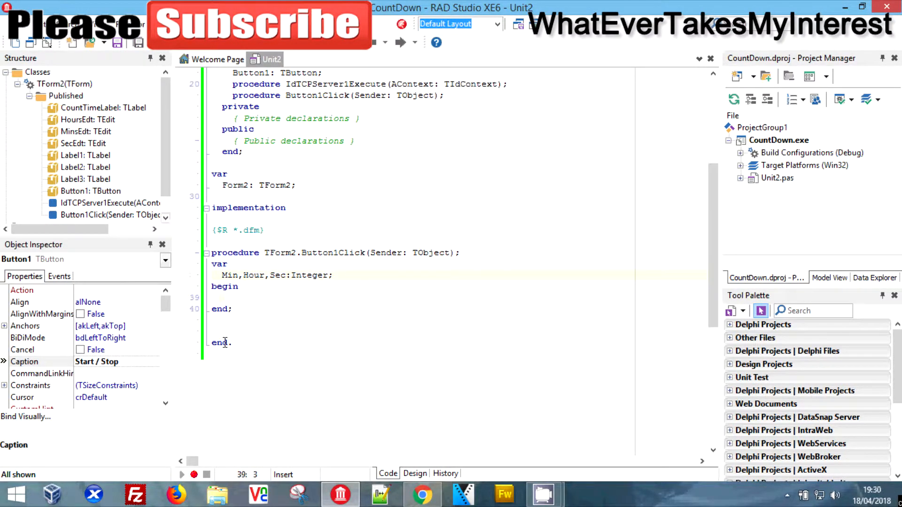
# - Assign Hour := StrToInt(Hoursedt.Text); in the handler
pyautogui.write('Hour :')
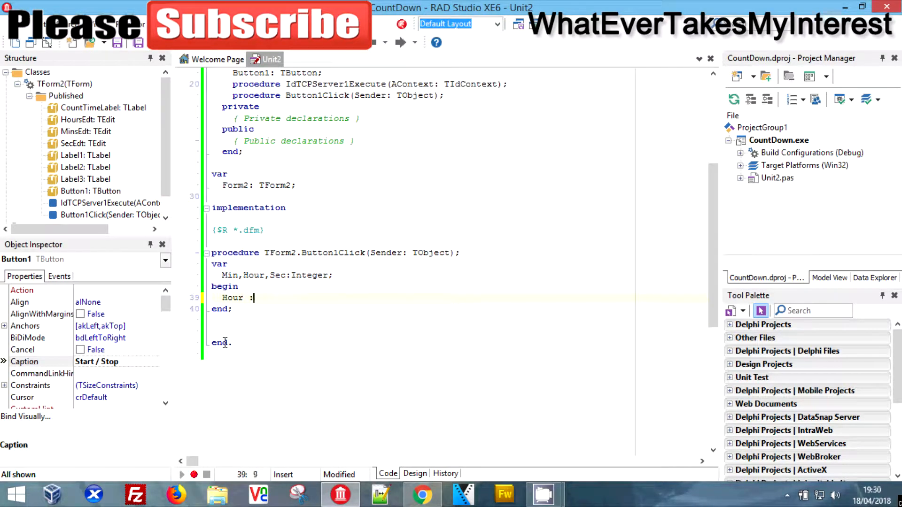
pyautogui.write('= Hours')
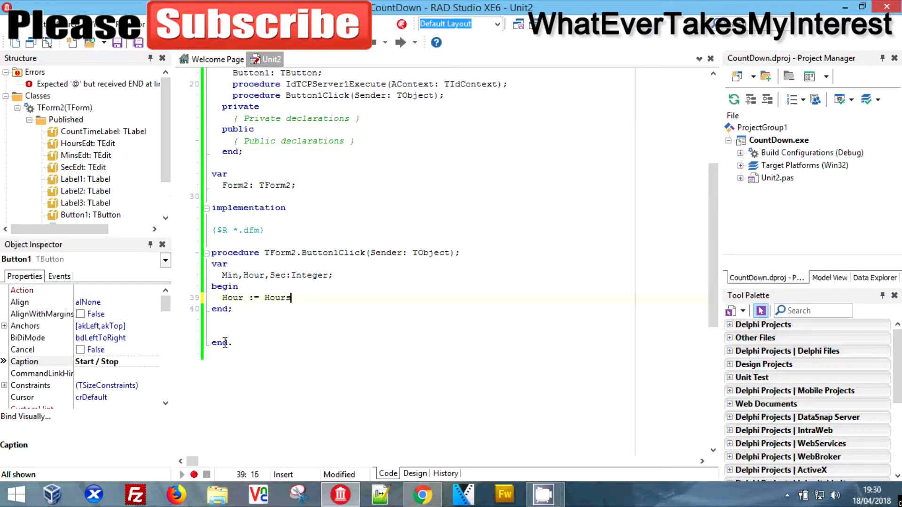
pyautogui.write('edt.te')
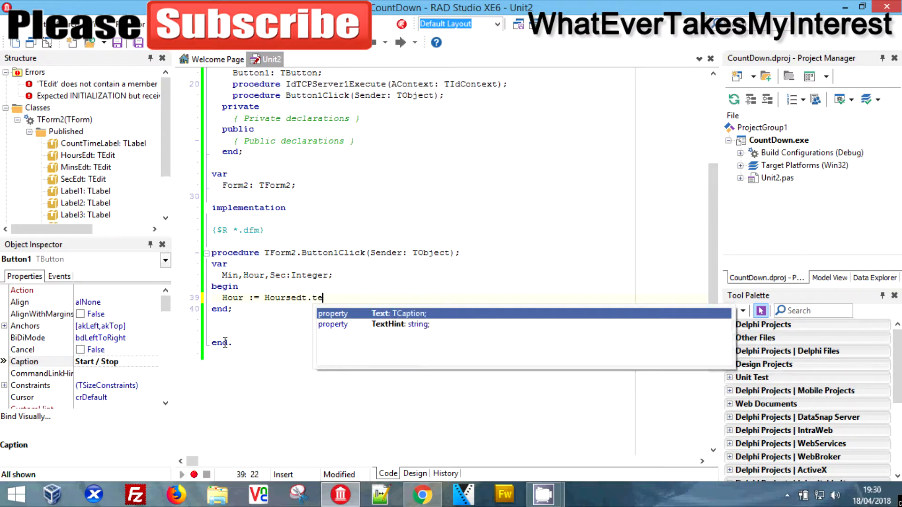
pyautogui.click(380, 314)
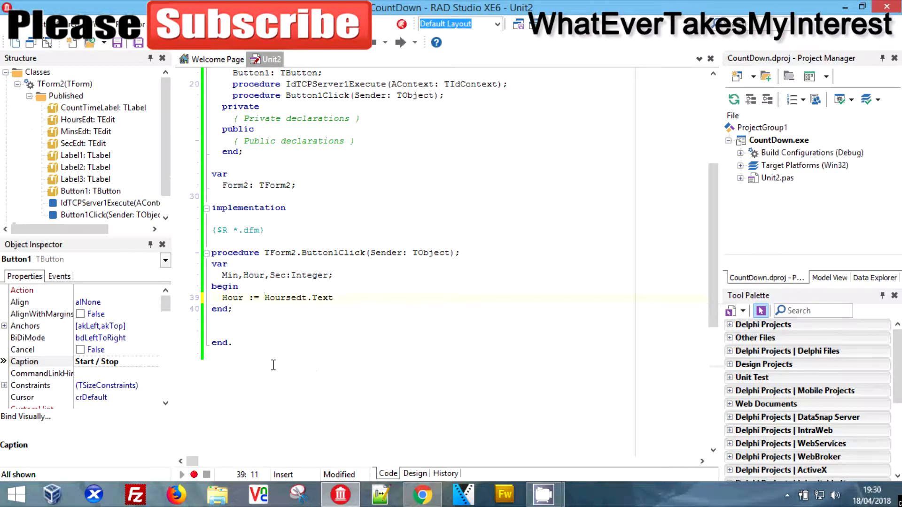
pyautogui.write('IntToStr(')
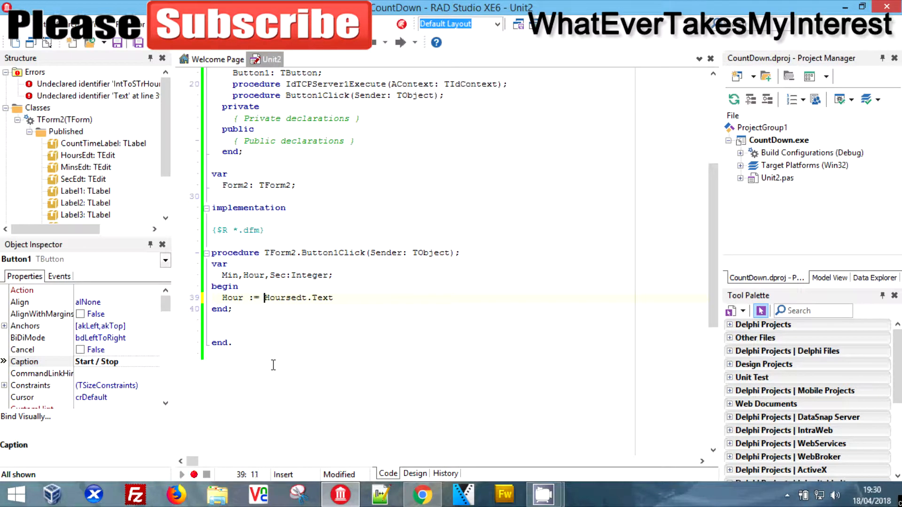
pyautogui.write('StrToInt(')
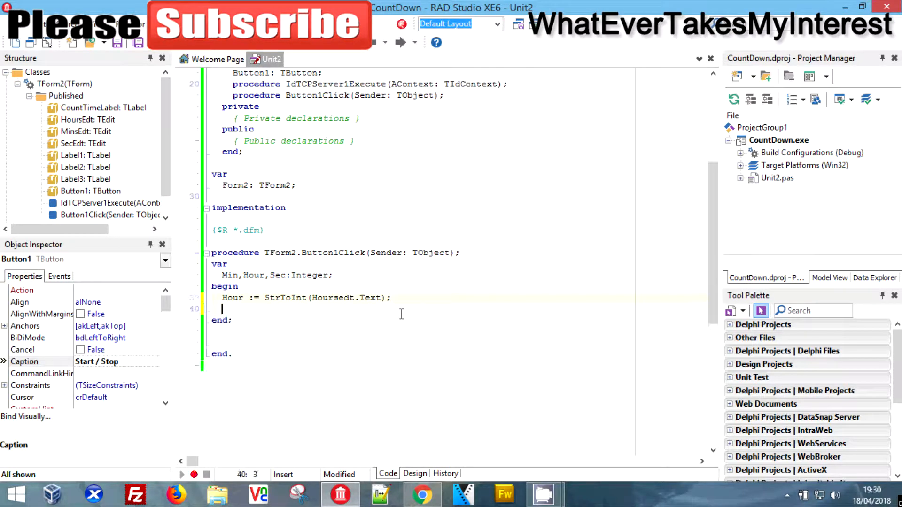
# - Assign Min := StrToInt(MinsEdt.Text);
pyautogui.write('Min')
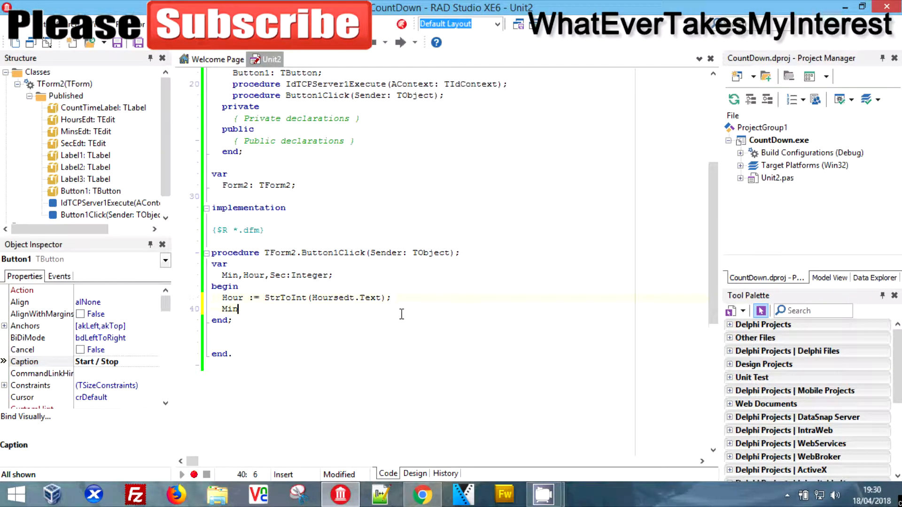
pyautogui.write(':= S')
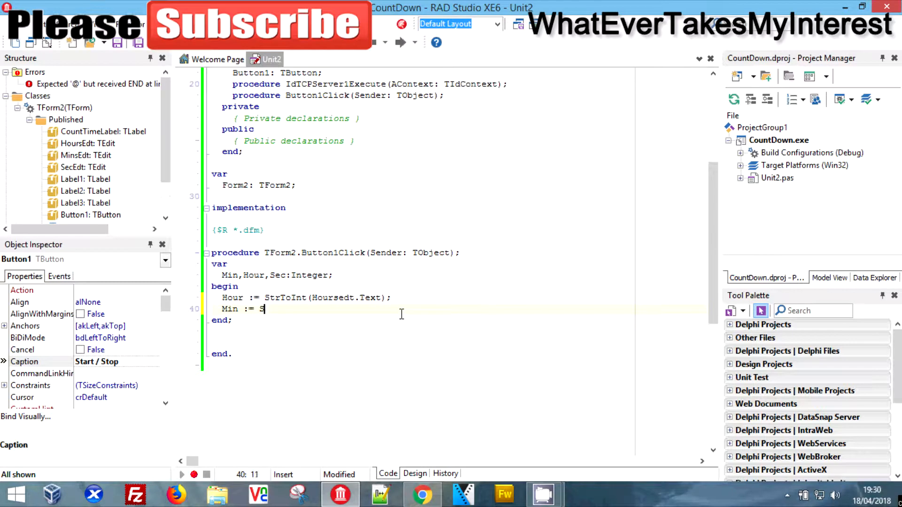
pyautogui.write('trToInt')
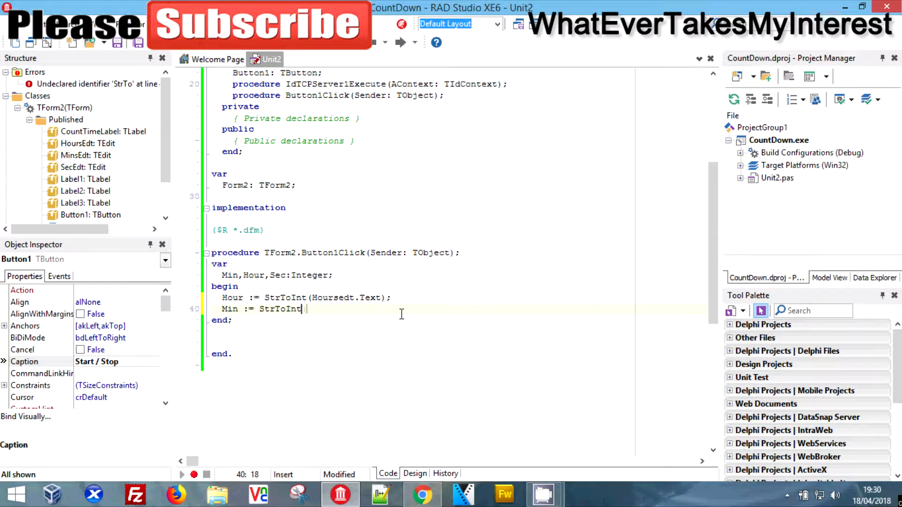
pyautogui.write('(MinsEdt.')
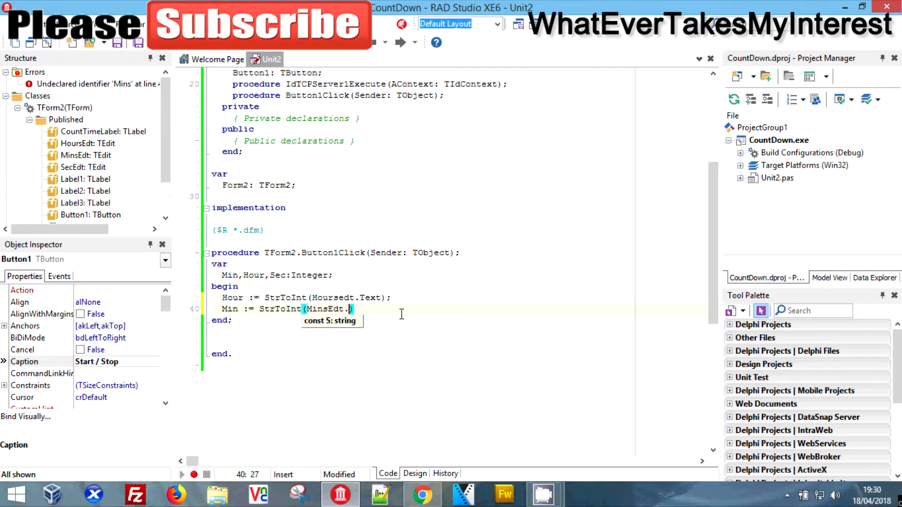
pyautogui.write('Text')
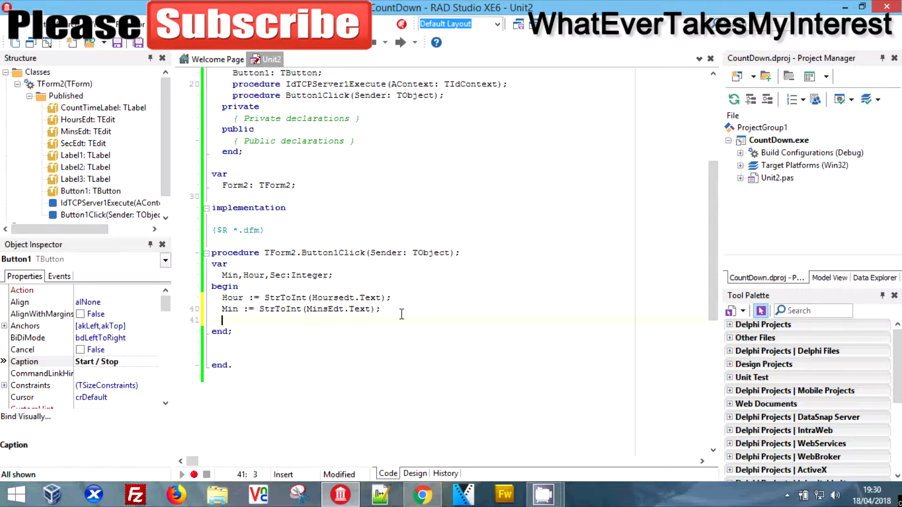
# - Assign Sec := StrToInt(SecEdt.text);, fixing the mistyped name
pyautogui.write('Sec :=')
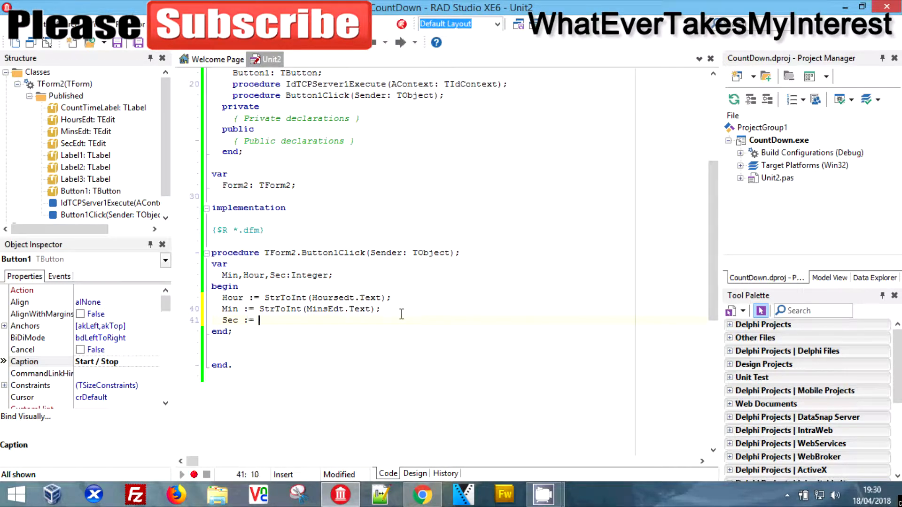
pyautogui.write('StrToInt(')
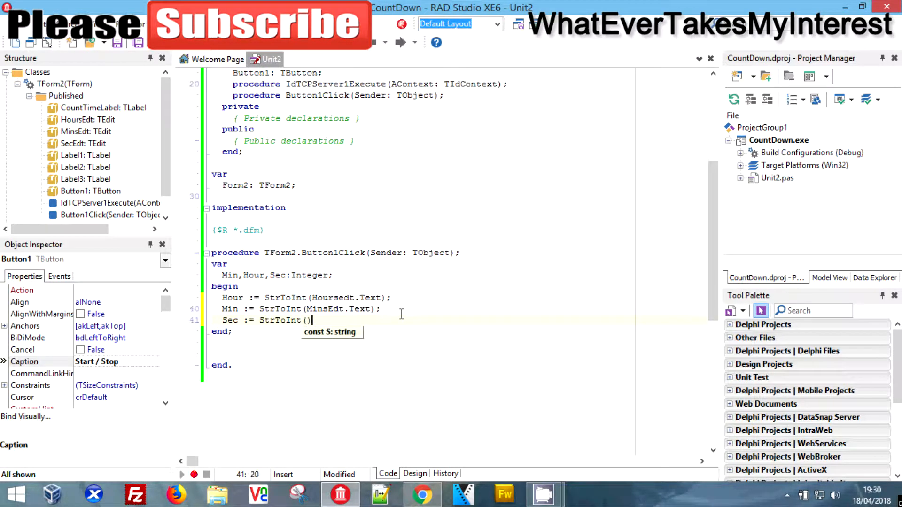
pyautogui.press('Backspace')
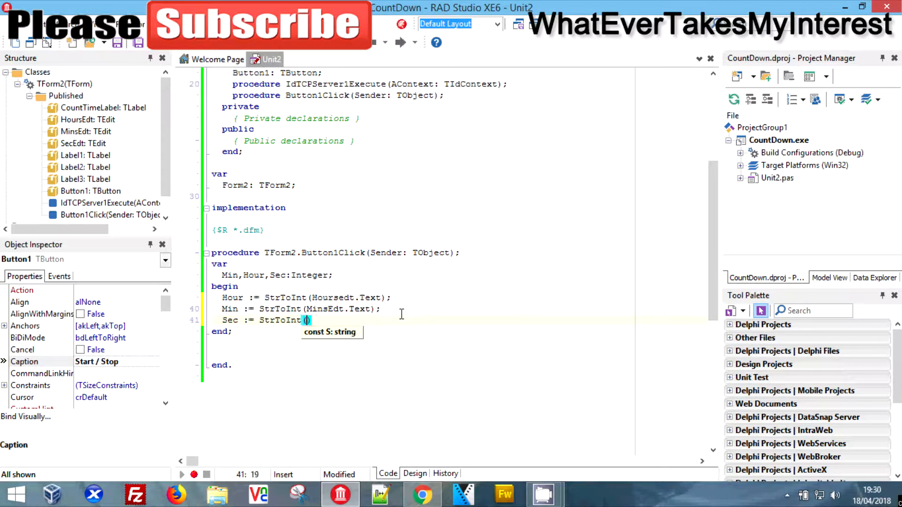
pyautogui.write('SEc')
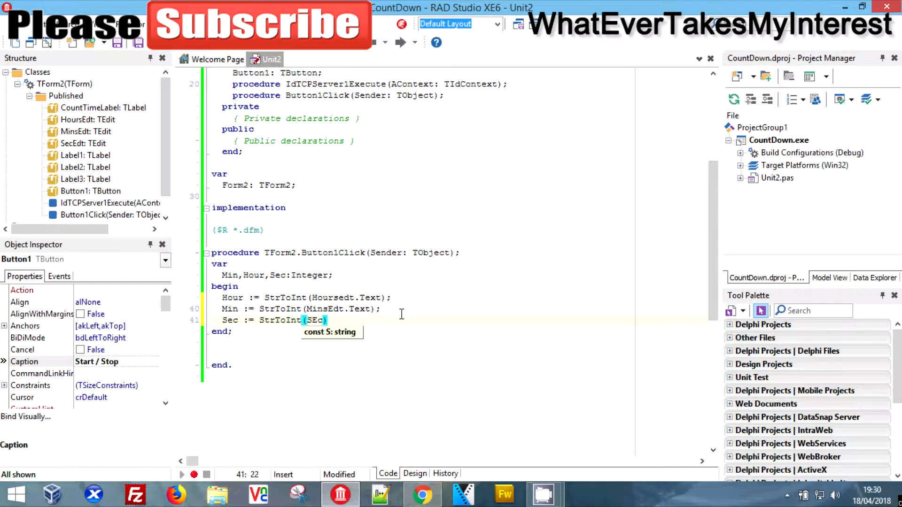
pyautogui.press('Backspace')
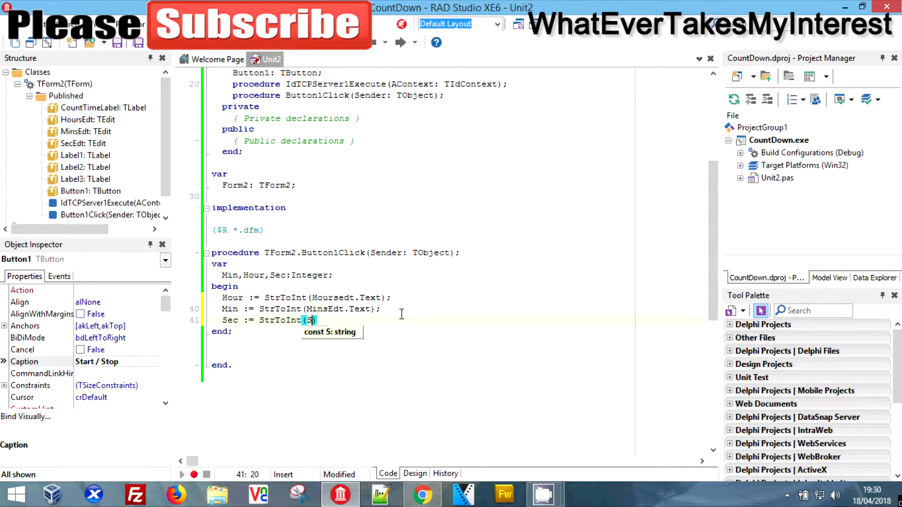
pyautogui.write('ecs')
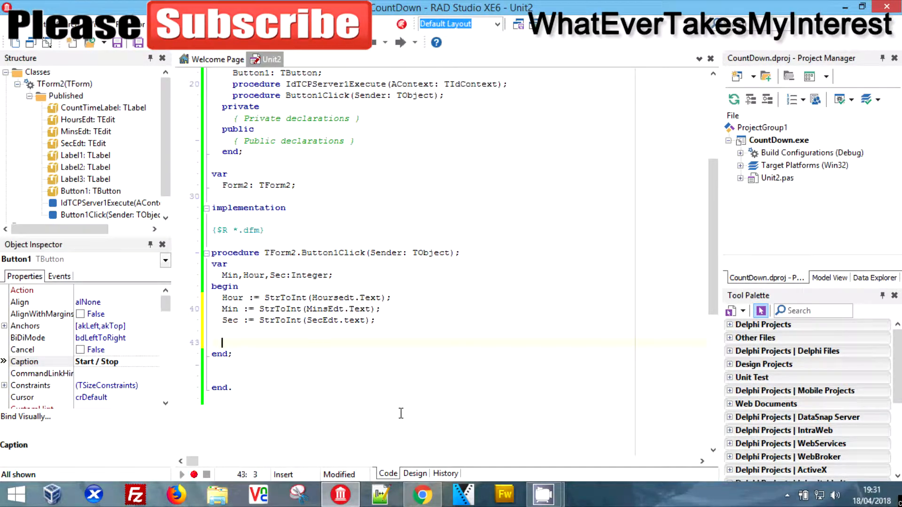
# - Write the loop header while Hour > -1 do with a begin/end block
pyautogui.write('while true do')
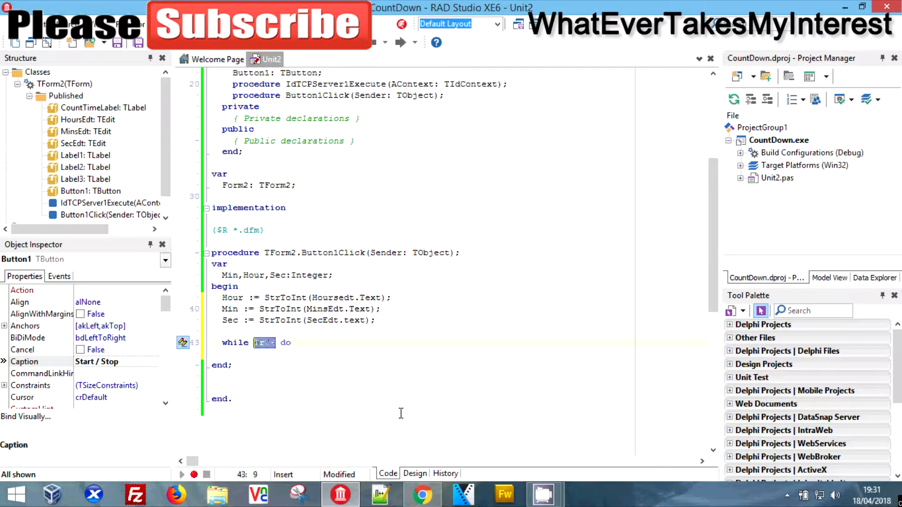
pyautogui.write('Hour')
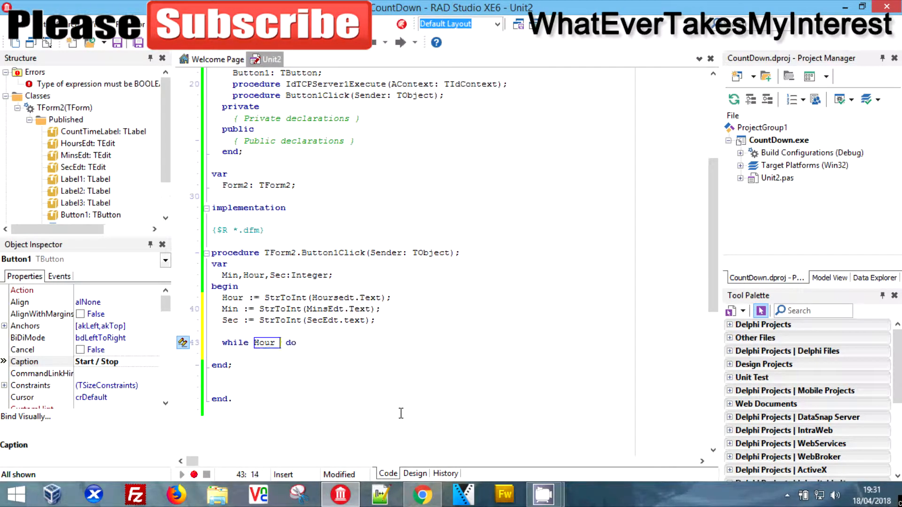
pyautogui.write('> 0')
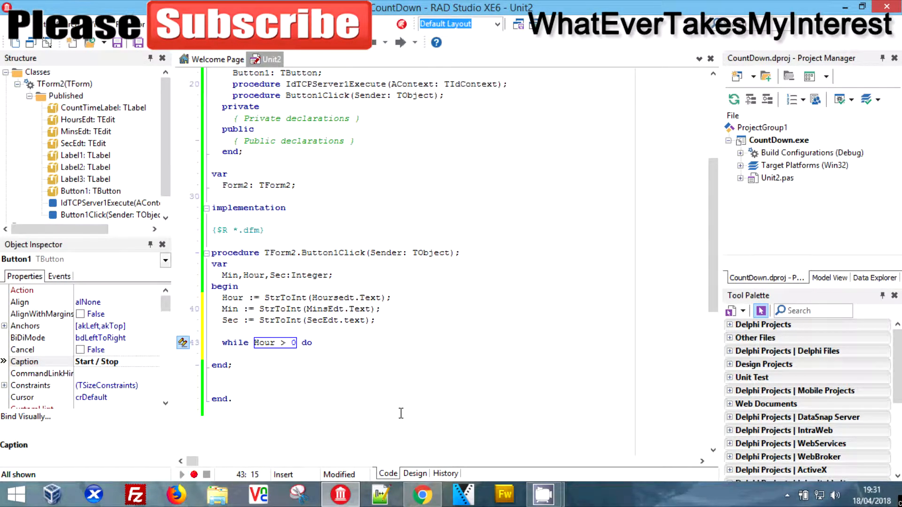
pyautogui.write('=')
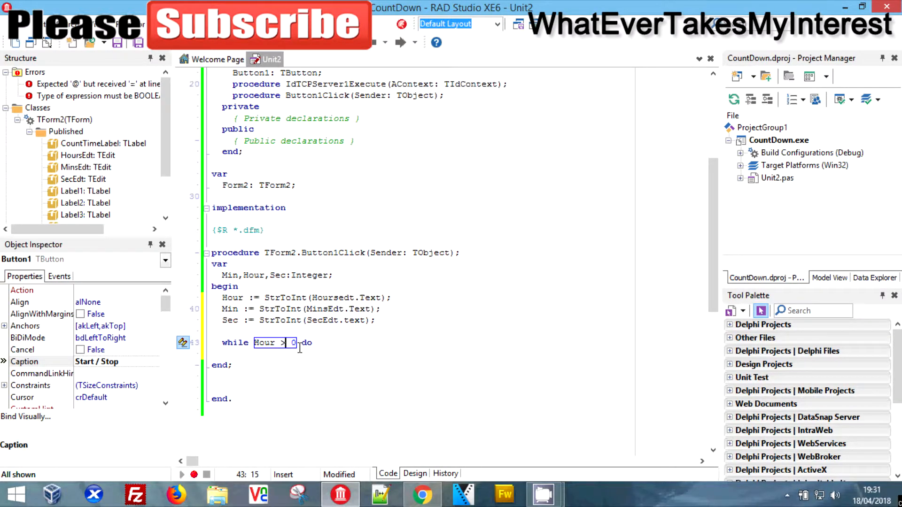
pyautogui.write('=')
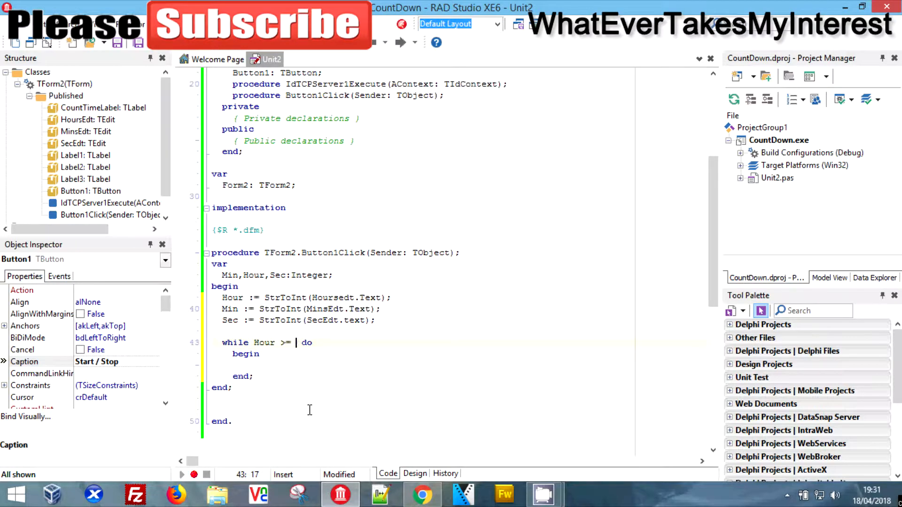
pyautogui.write('-1')
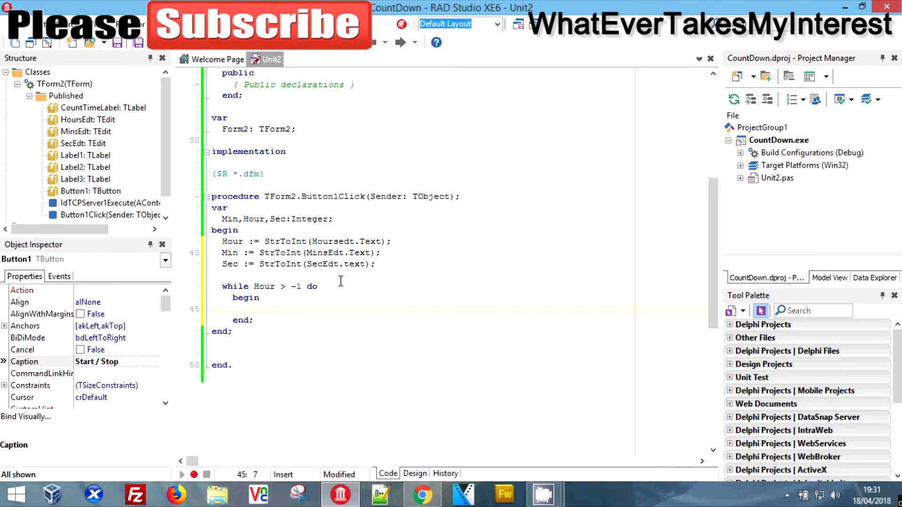
# - Decrement Hour with Hour := Hour -1; inside the loop
pyautogui.write('Hour :')
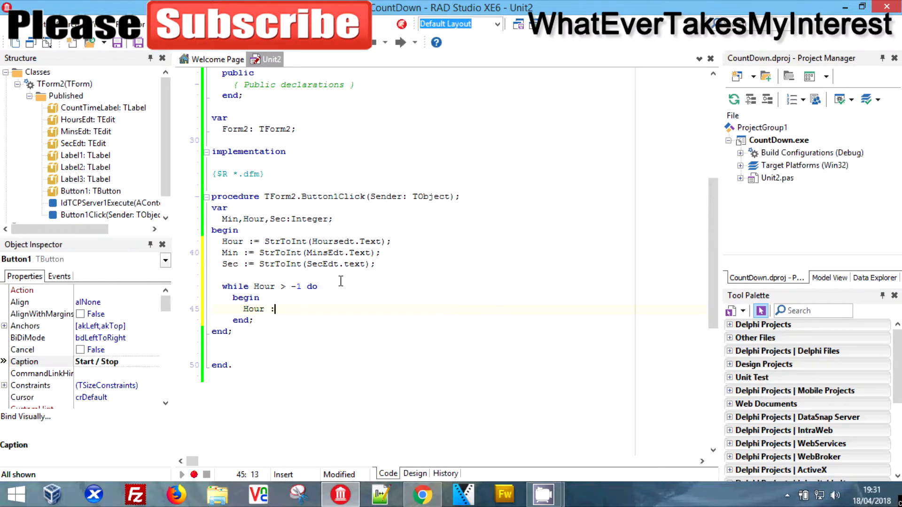
pyautogui.write('= Hours')
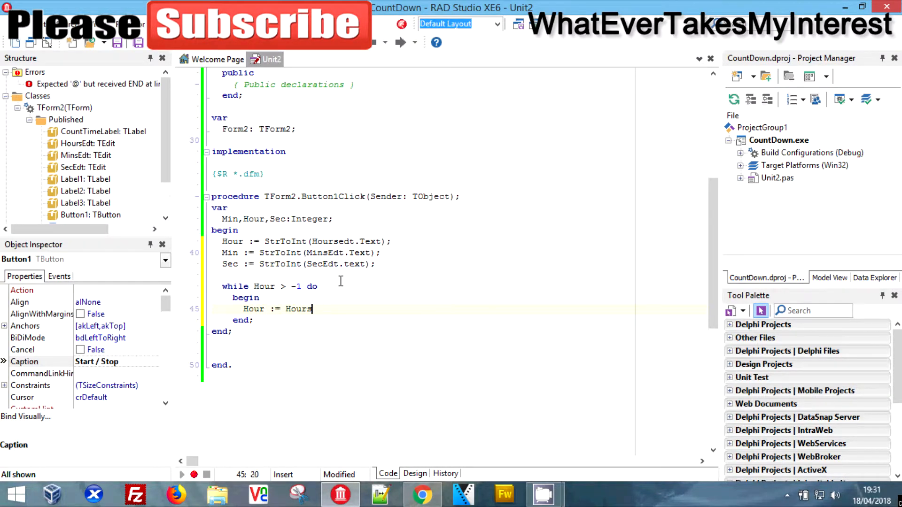
pyautogui.write('-1;')
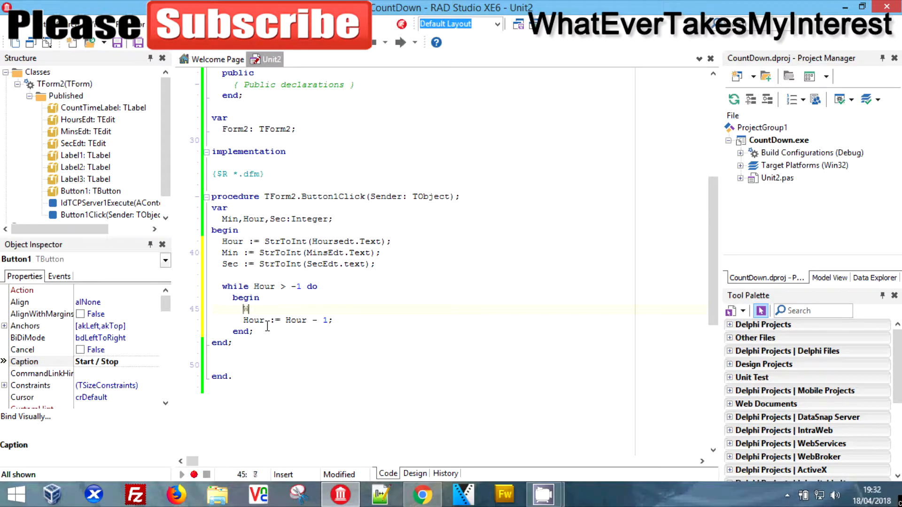
# - Nest while Min > -1 do begin Min := Min -1; end; inside the Hour loop
pyautogui.write('while True do')
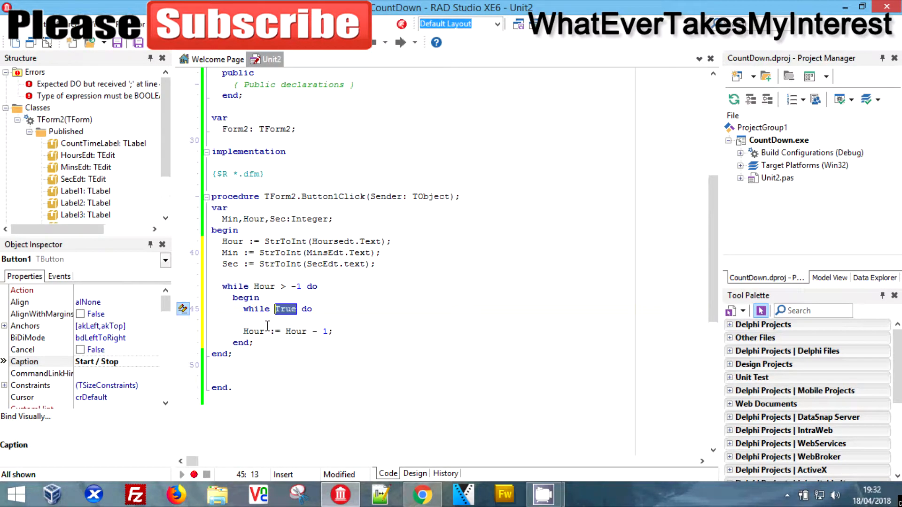
pyautogui.write('Mins')
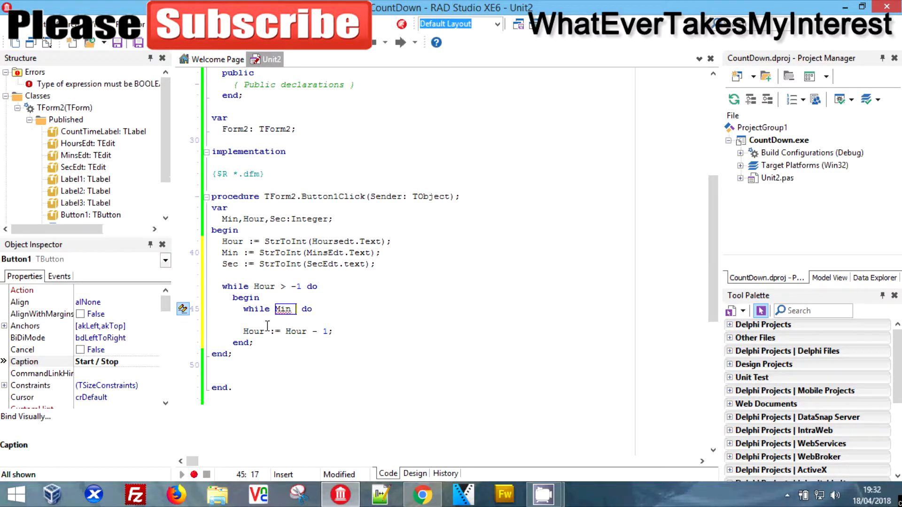
pyautogui.write('> -1')
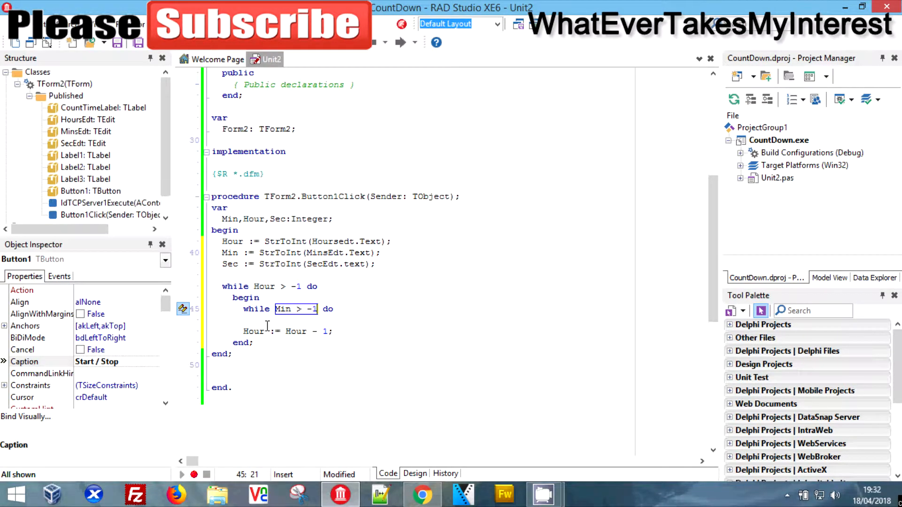
pyautogui.write('begin')
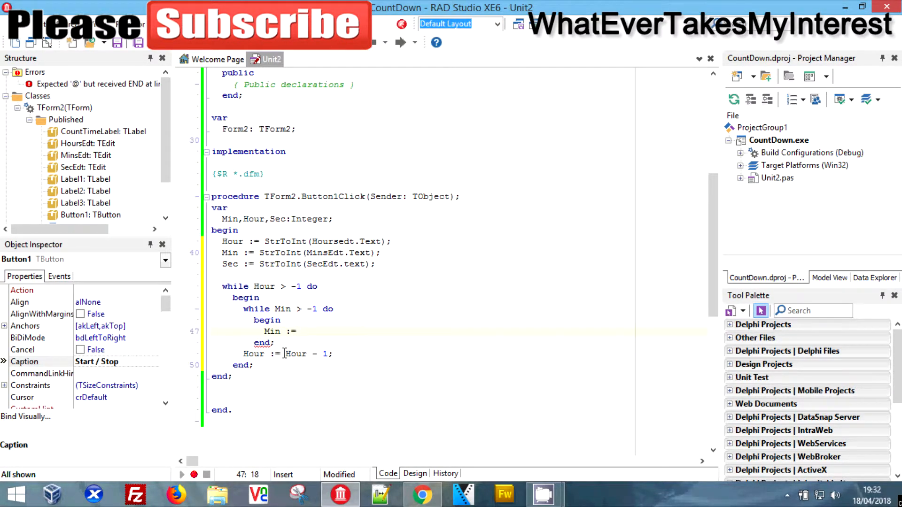
pyautogui.write('Min -')
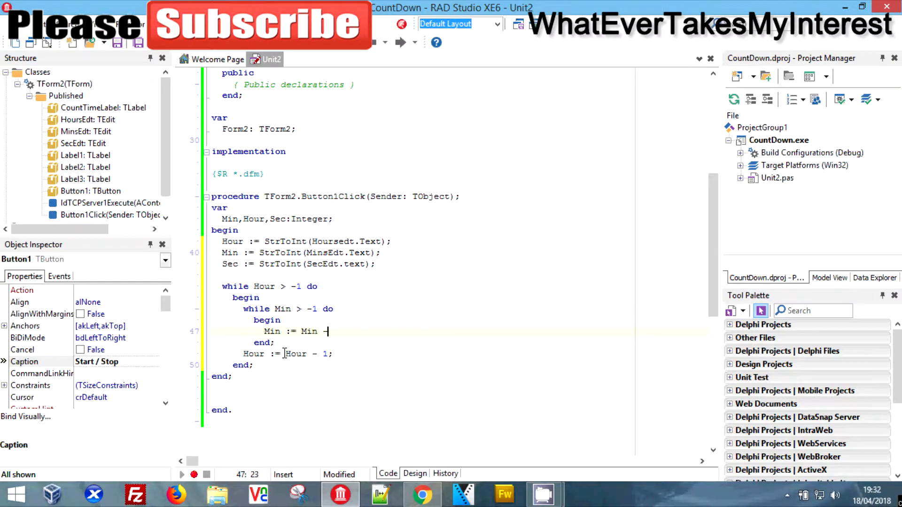
pyautogui.write('1;')
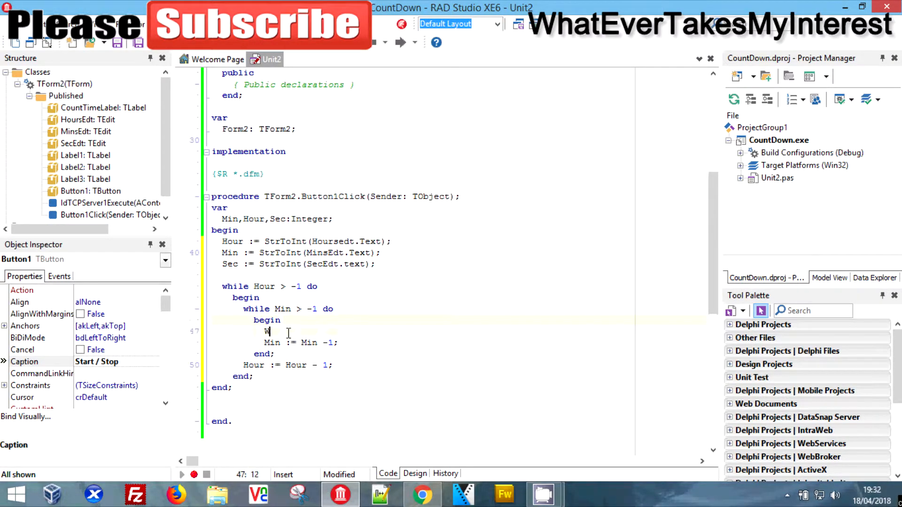
# - Nest an empty while Sec > -1 do begin end; block inside the Min loop
pyautogui.write('while Sec do')
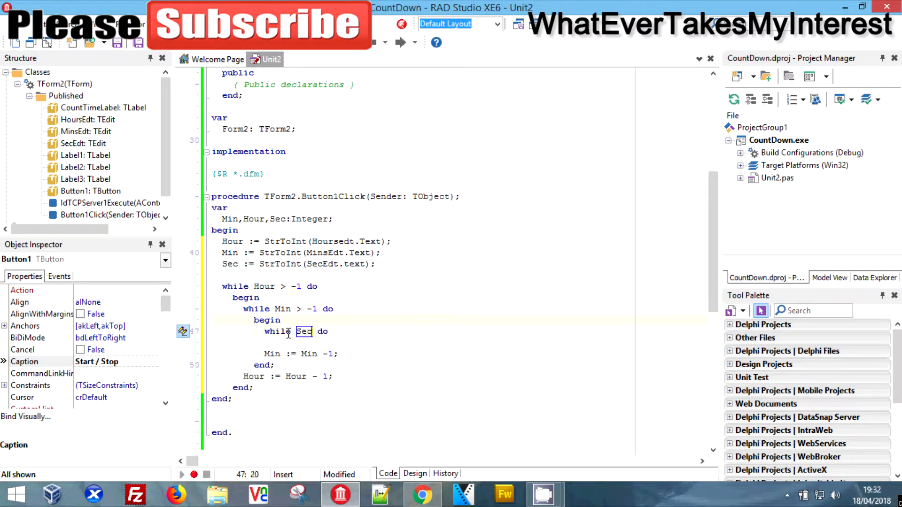
pyautogui.write('> -1')
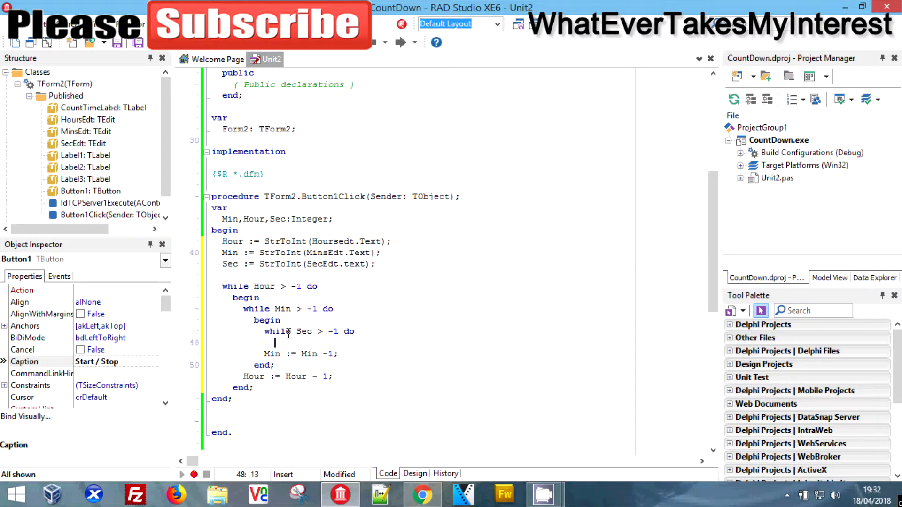
pyautogui.press('enter')
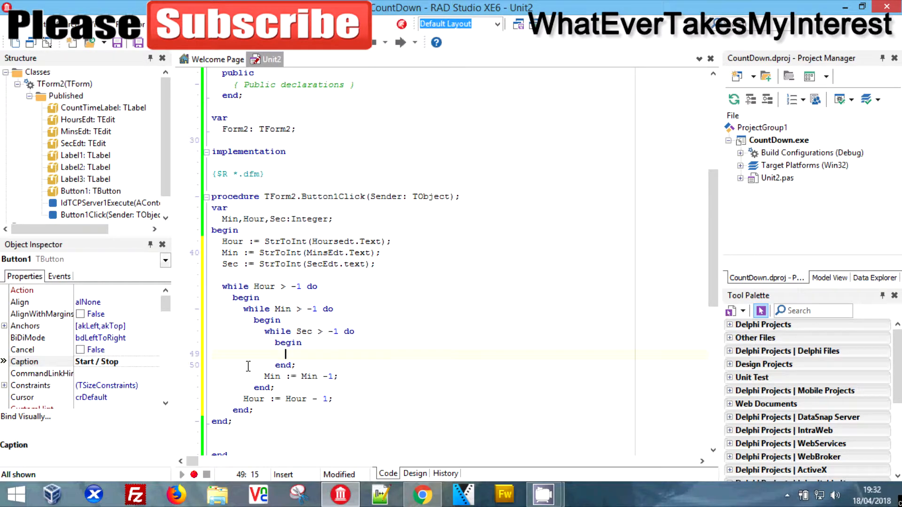
pyautogui.moveTo(255, 415)
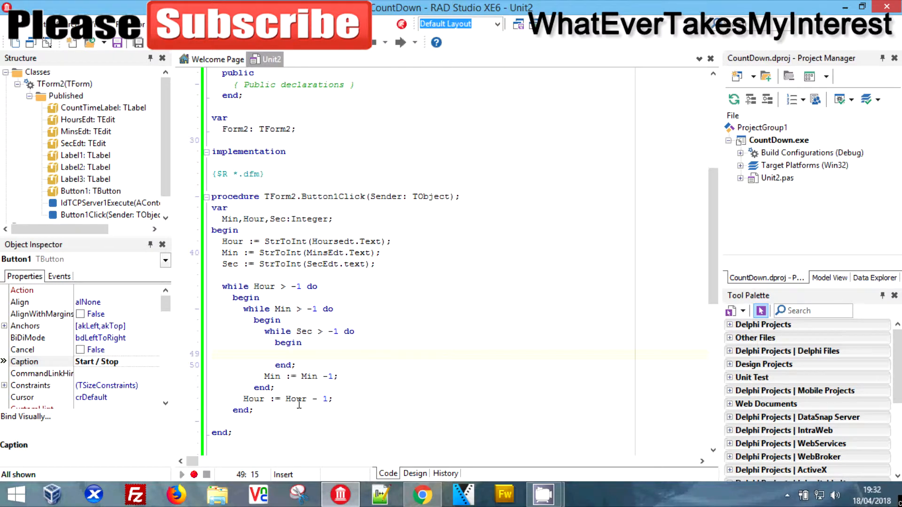
# - Add Sleep(1000); inside the Sec loop
pyautogui.write('s')
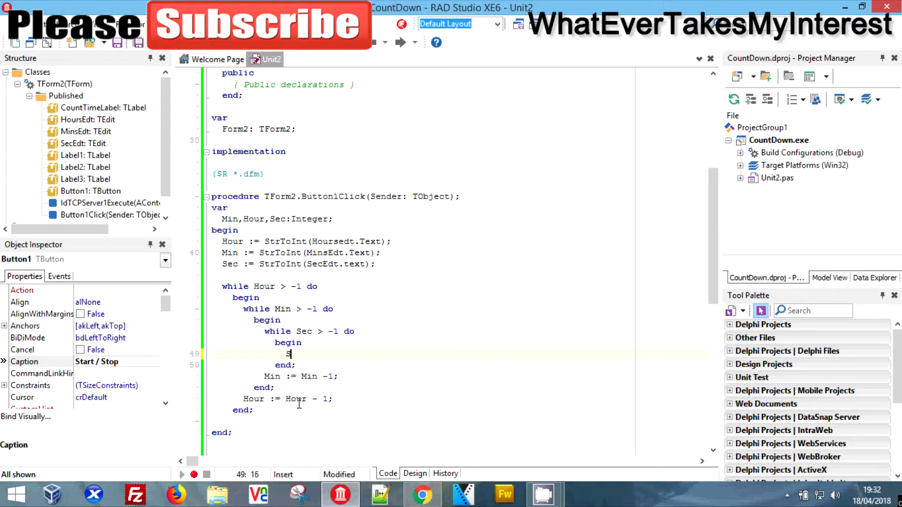
pyautogui.write('leep();')
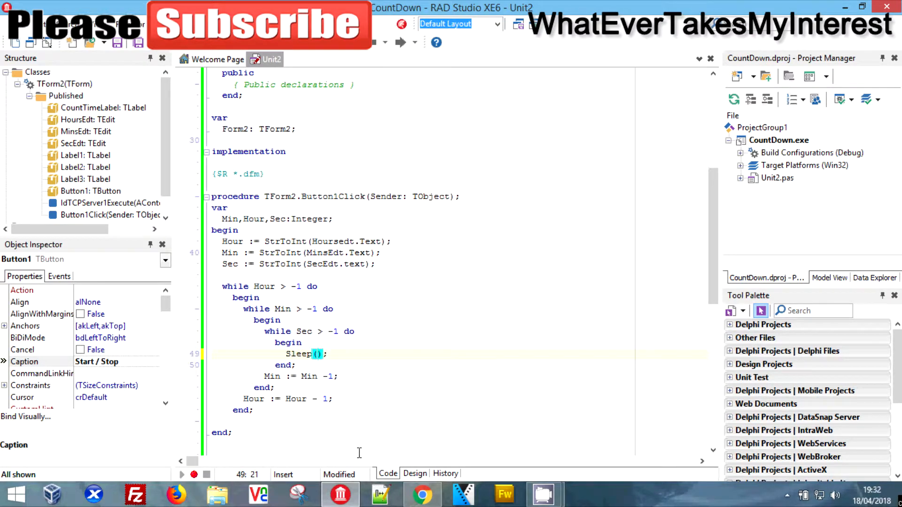
pyautogui.write('1000')
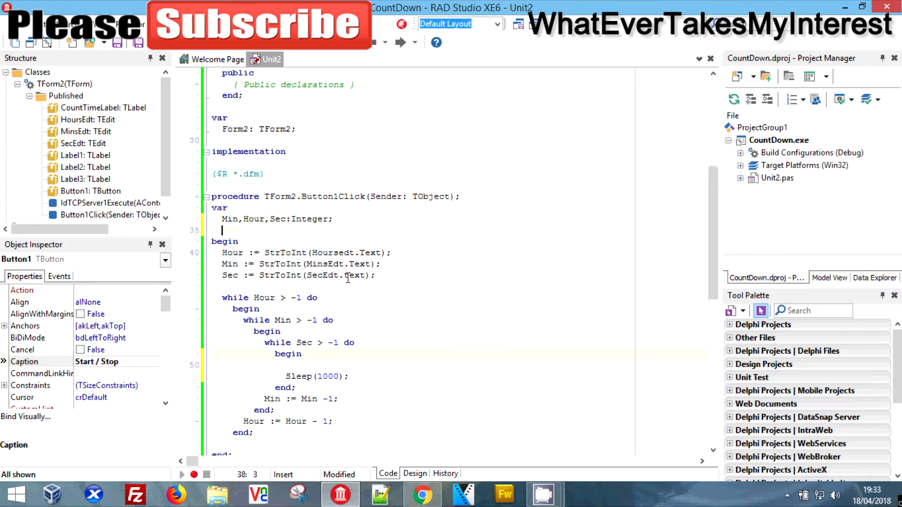
# - Declare MinStr,HourStr,SecStr:String; under the var section
pyautogui.write('MinStr,')
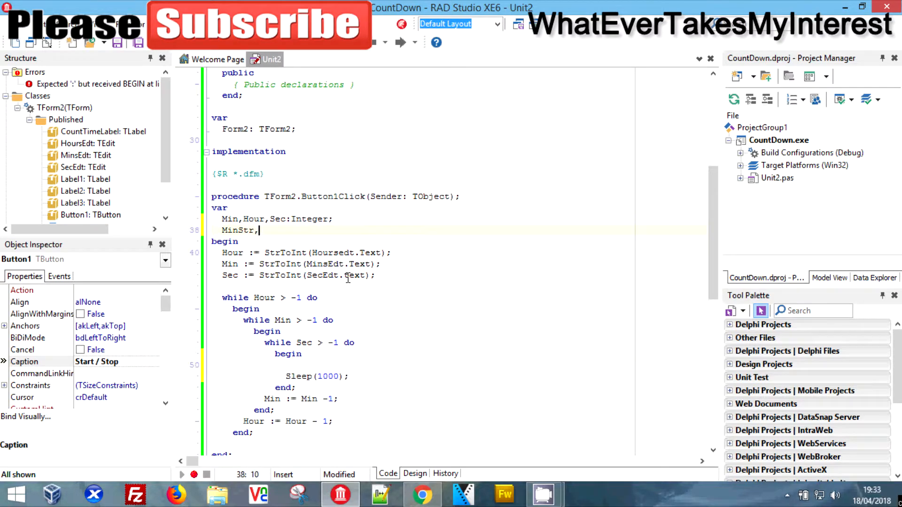
pyautogui.write('HourStr')
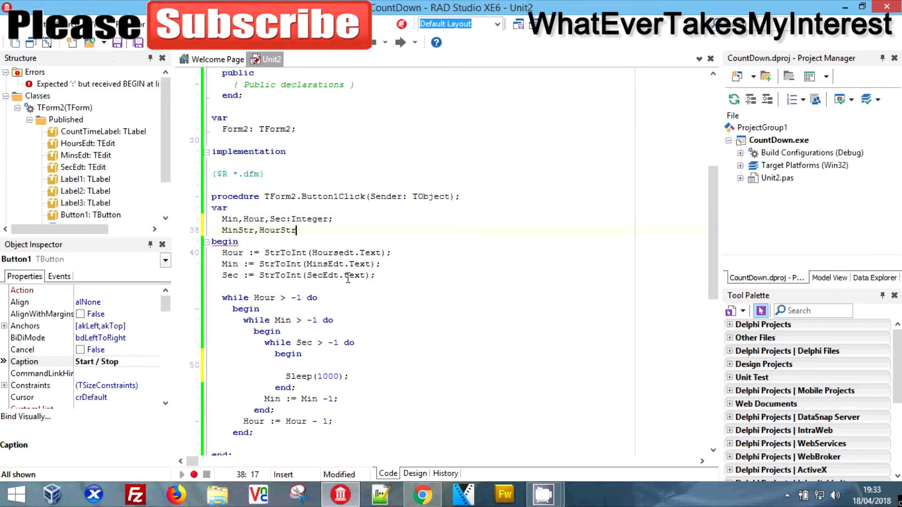
pyautogui.write(',Sec')
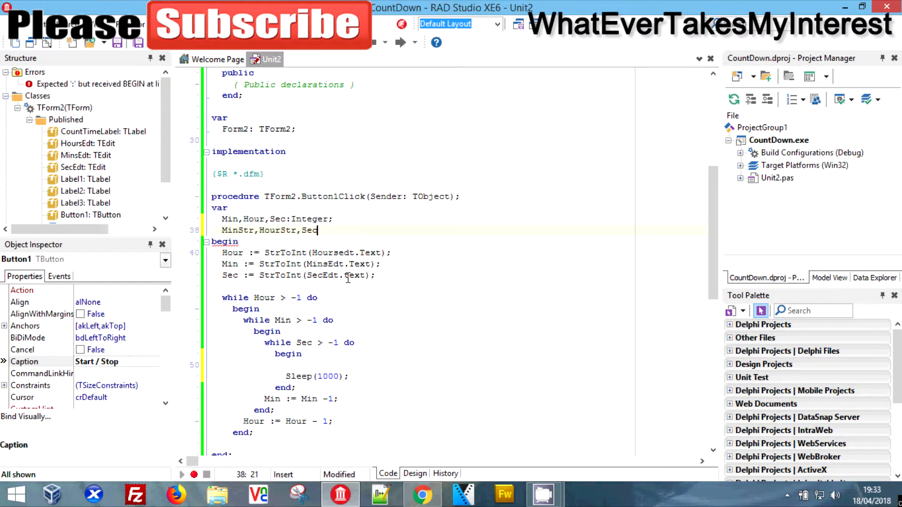
pyautogui.write('Str:')
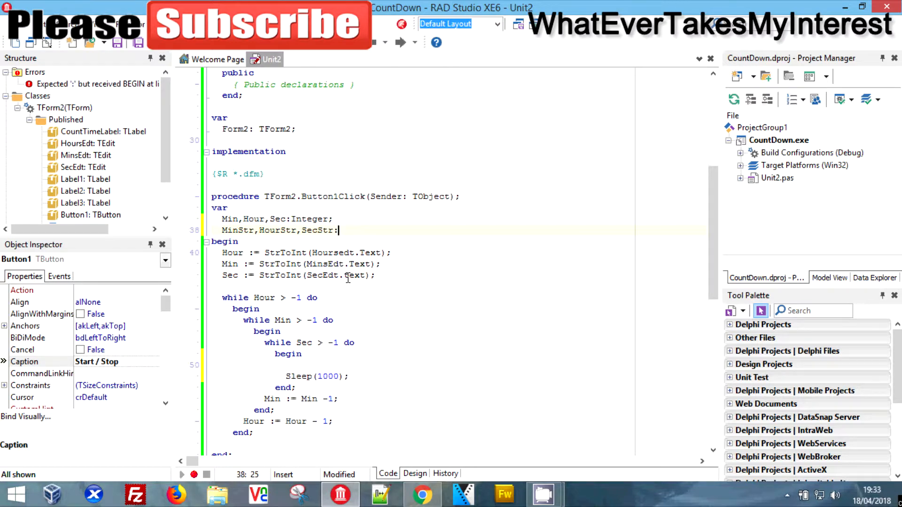
pyautogui.write('STring;')
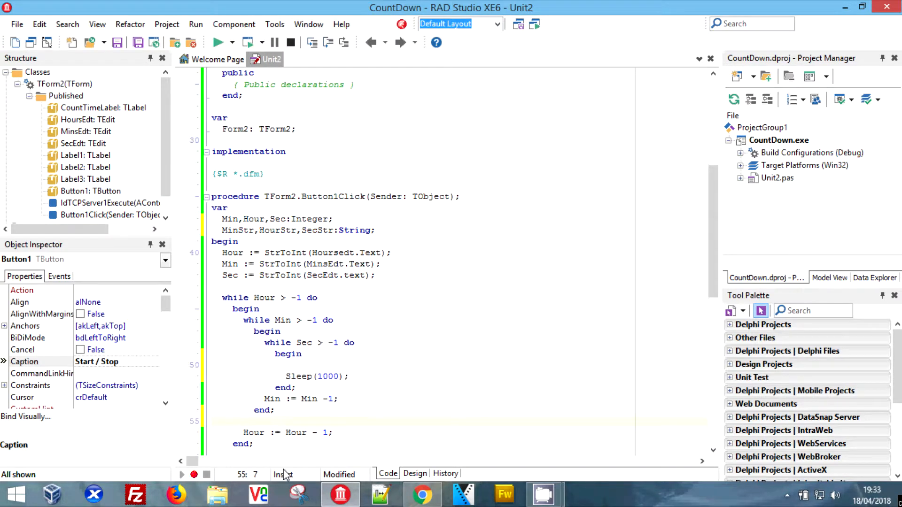
# - Write HourStr := IntToStr(Hour); by the Hour decrement line
pyautogui.click(307, 421)
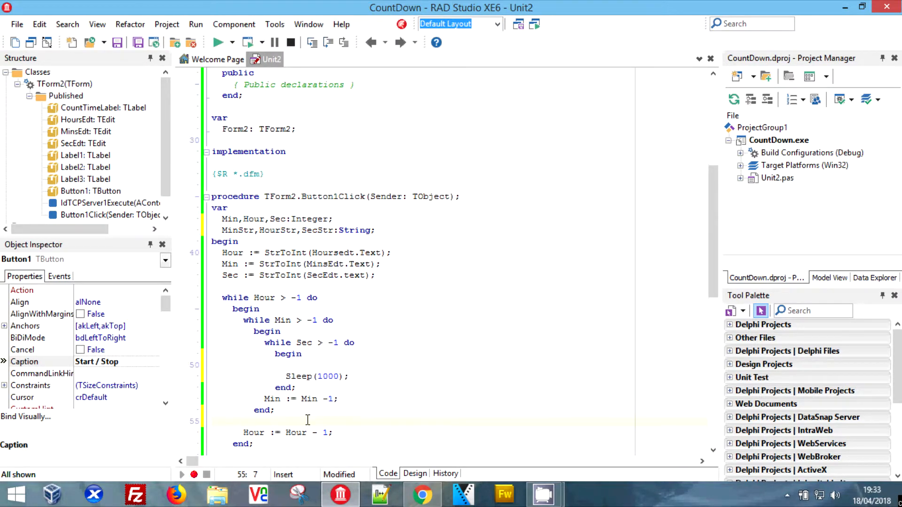
pyautogui.write('HourStr :=')
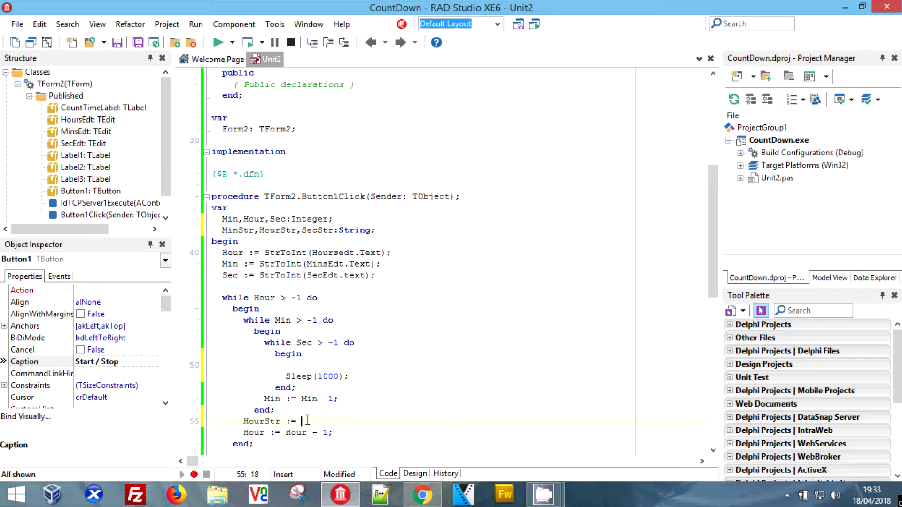
pyautogui.write('Hour')
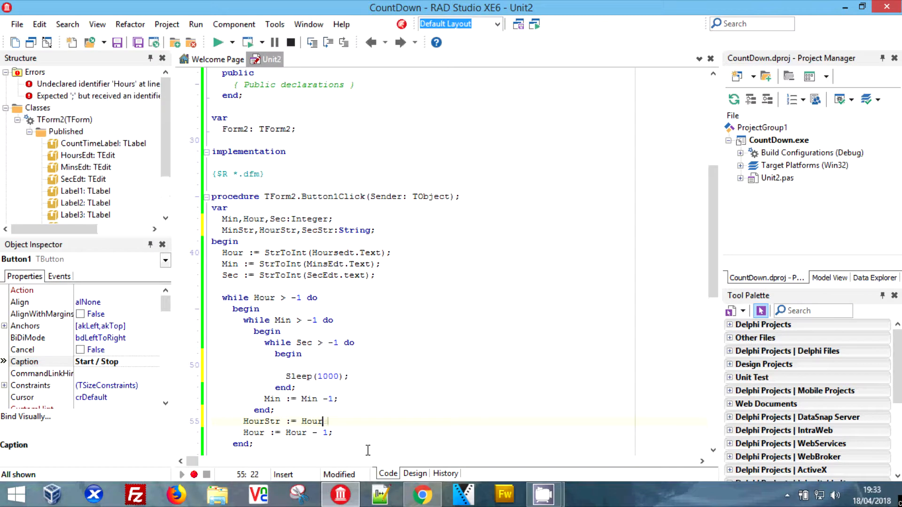
pyautogui.write(';')
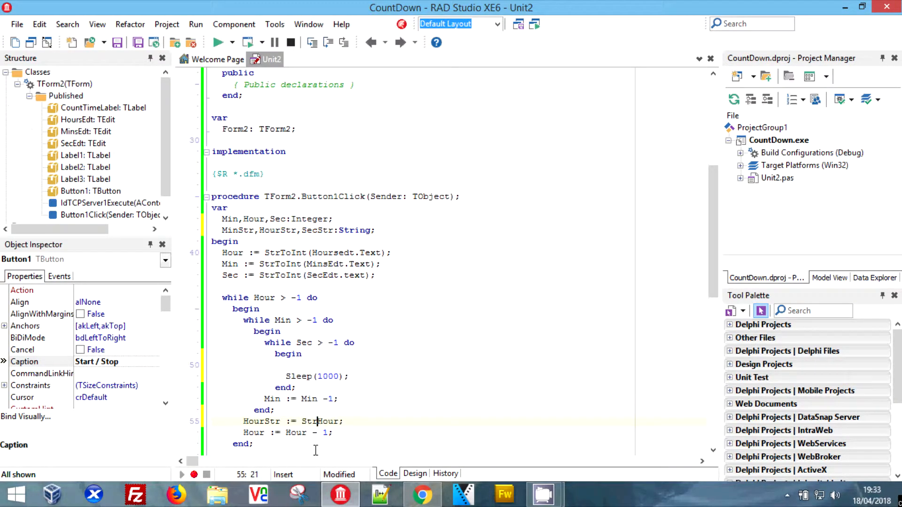
pyautogui.press('Backspace')
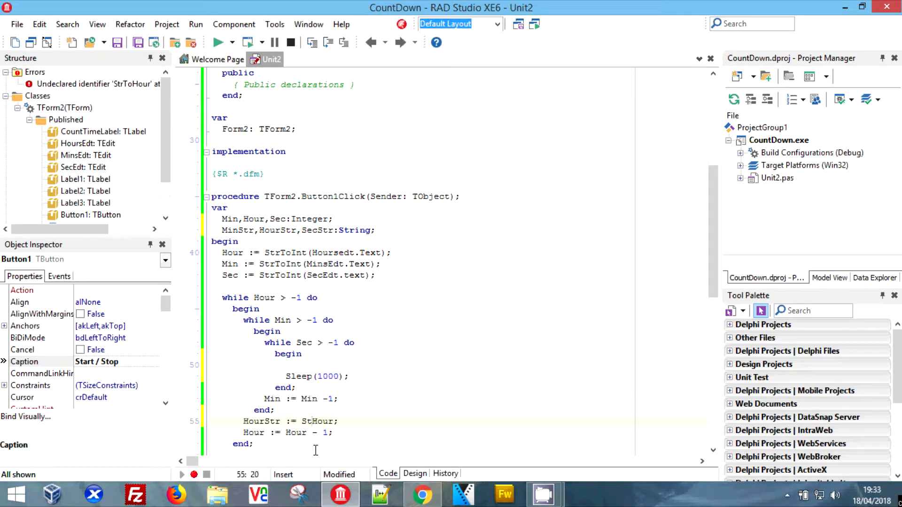
pyautogui.write('IntTOS')
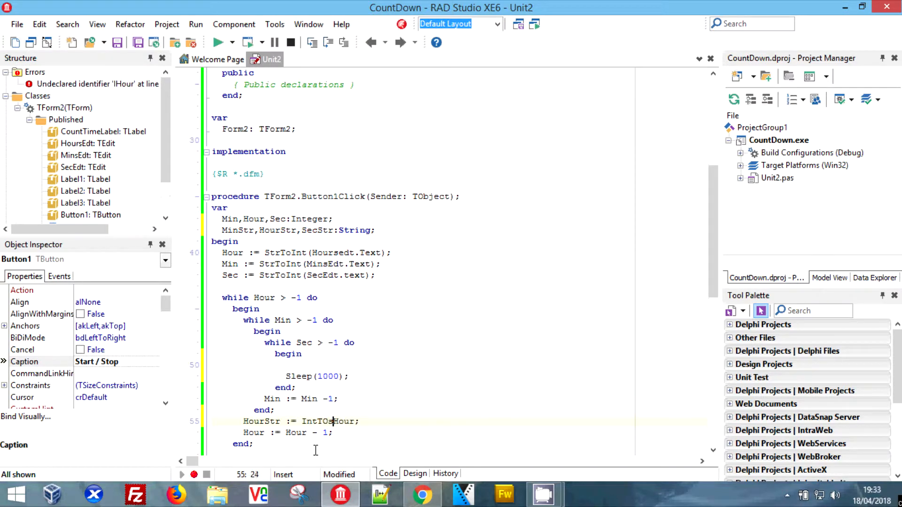
pyautogui.write('tr')
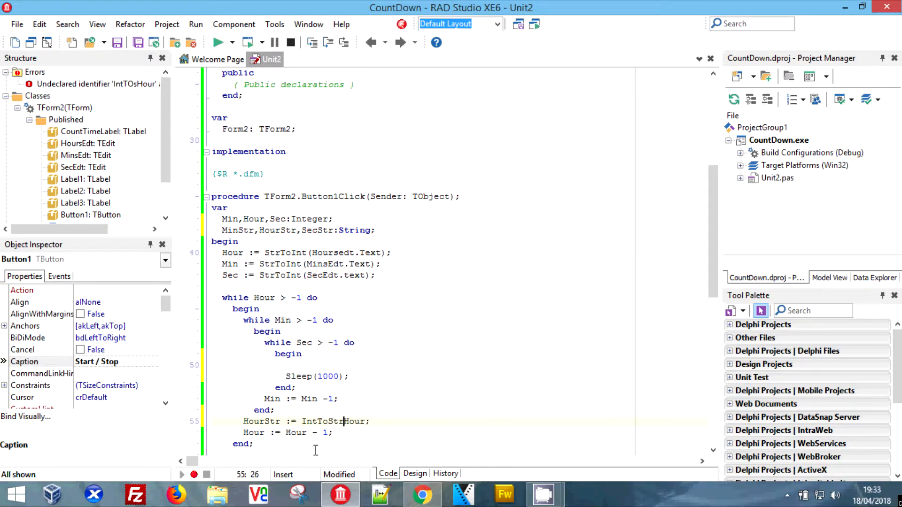
pyautogui.write('(Hour)')
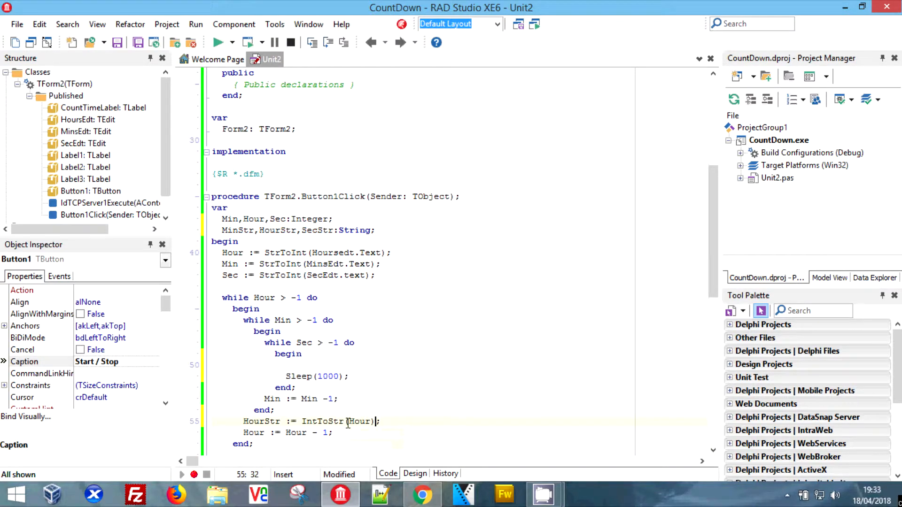
pyautogui.moveTo(348, 462)
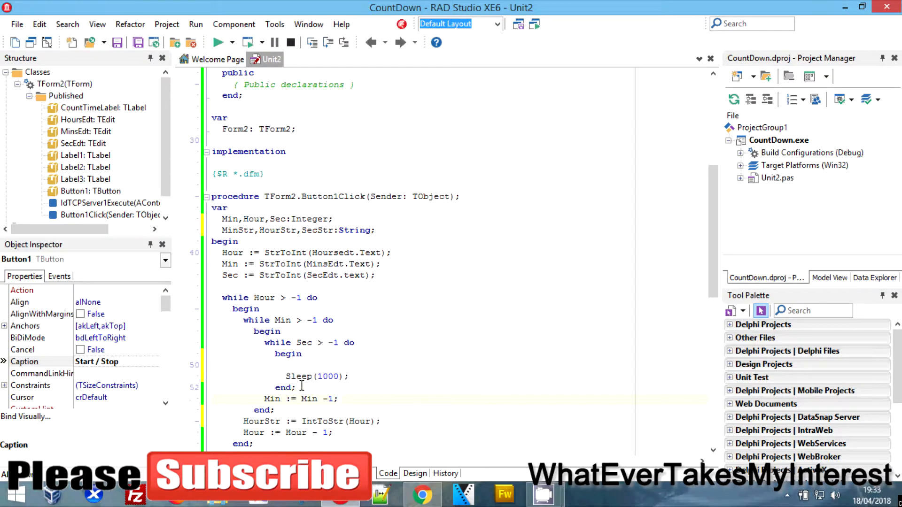
# - Move HourStr := IntToStr(Hour); after the Hour decrement and add MinStr := IntToStr(Min); after the Min decrement
pyautogui.doubleClick(313, 421)
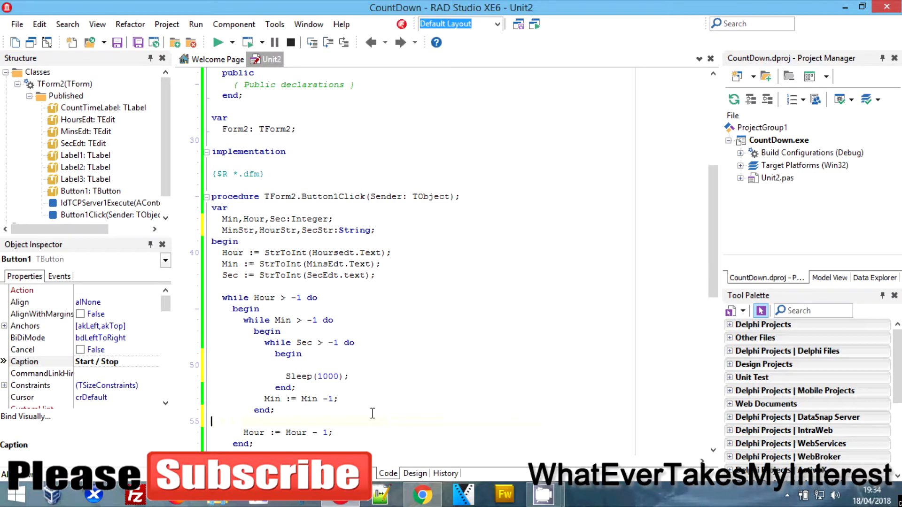
pyautogui.write('HourStr := IntToStr(Hour);')
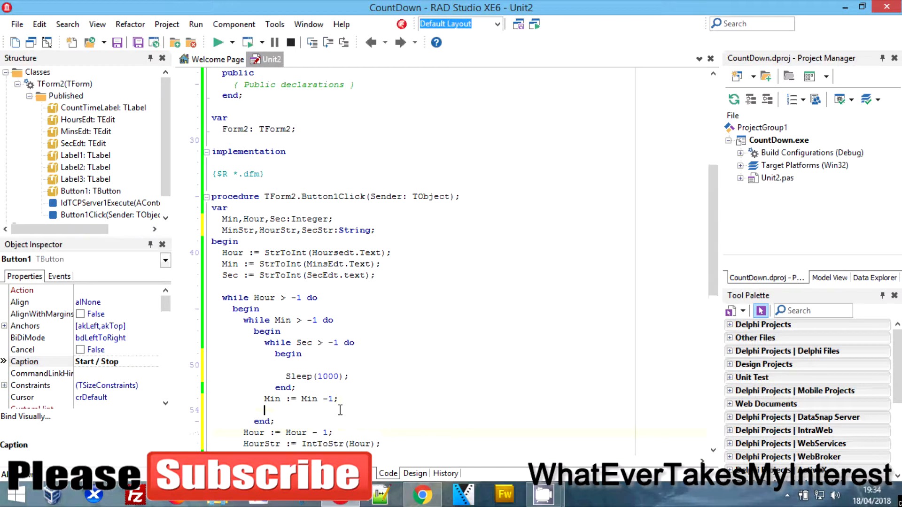
pyautogui.write('MinStr:= IntToStr(')
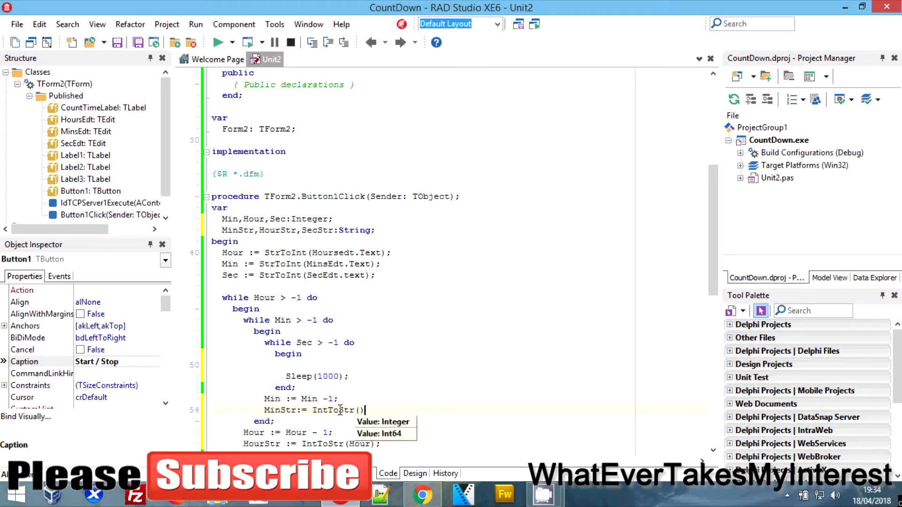
pyautogui.write('Min')
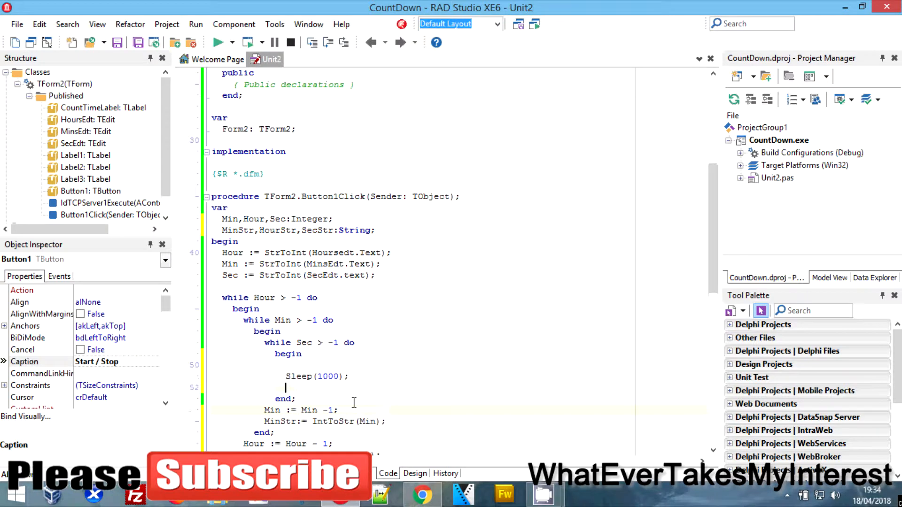
# - Inside the innermost loop write Sec := Sec -1; and SecStr := intToStr(Sec);
pyautogui.write('Sec := S')
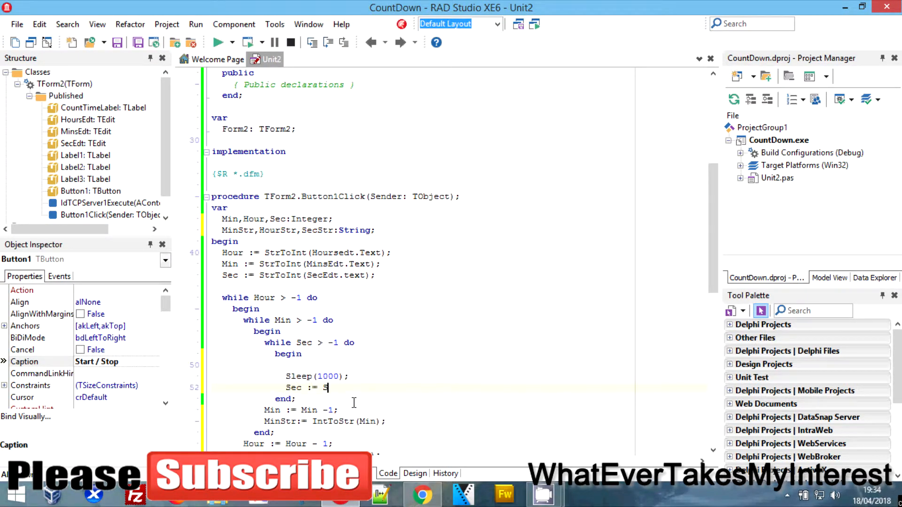
pyautogui.write('ec -1;')
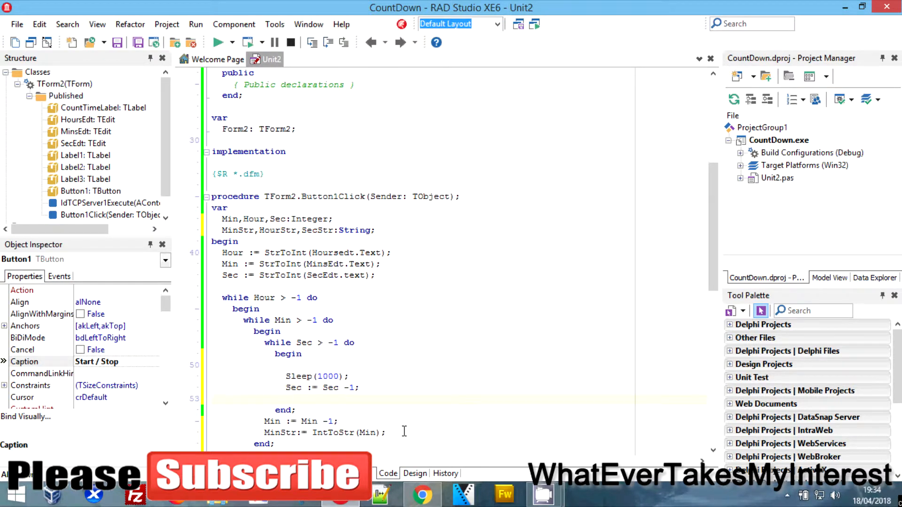
pyautogui.write('SecStr :')
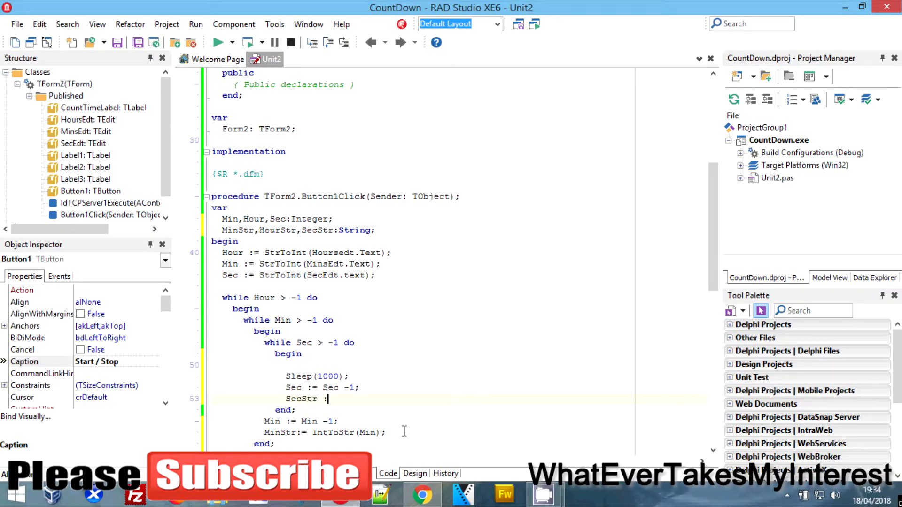
pyautogui.write(':= int')
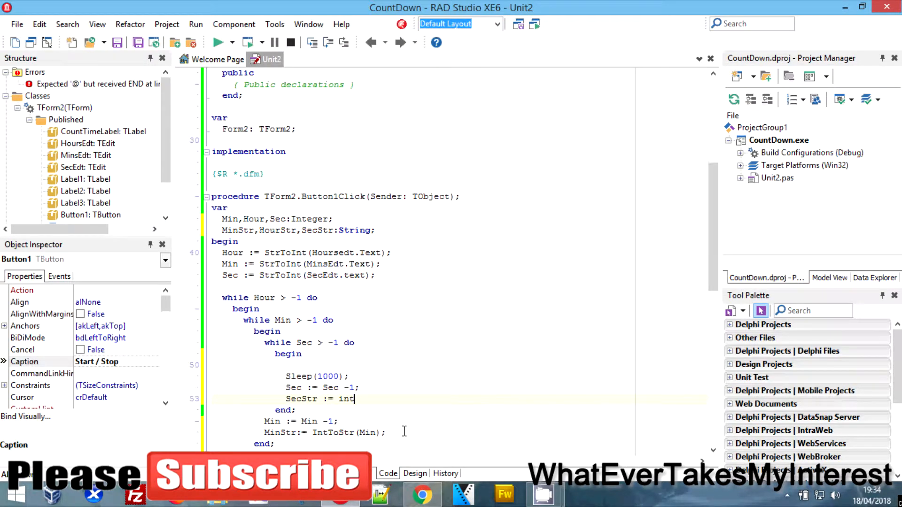
pyautogui.write('ToStr')
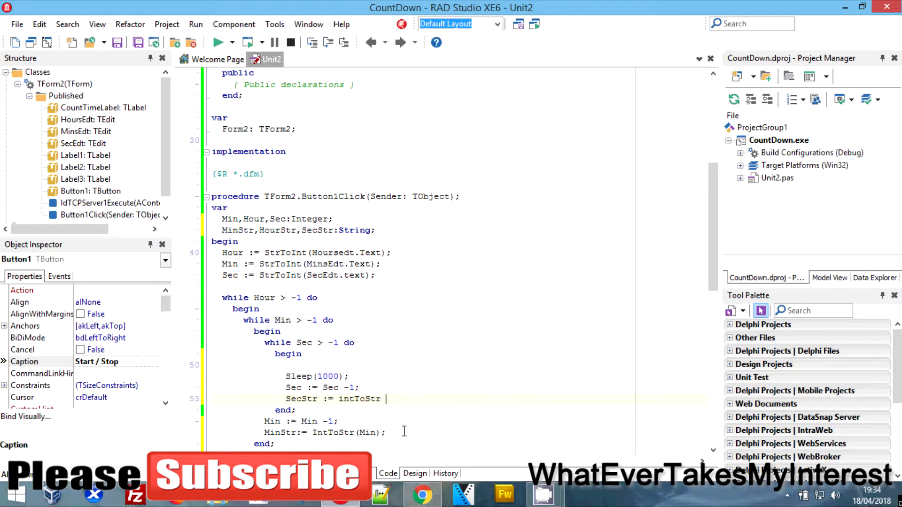
pyautogui.write('(Sec);')
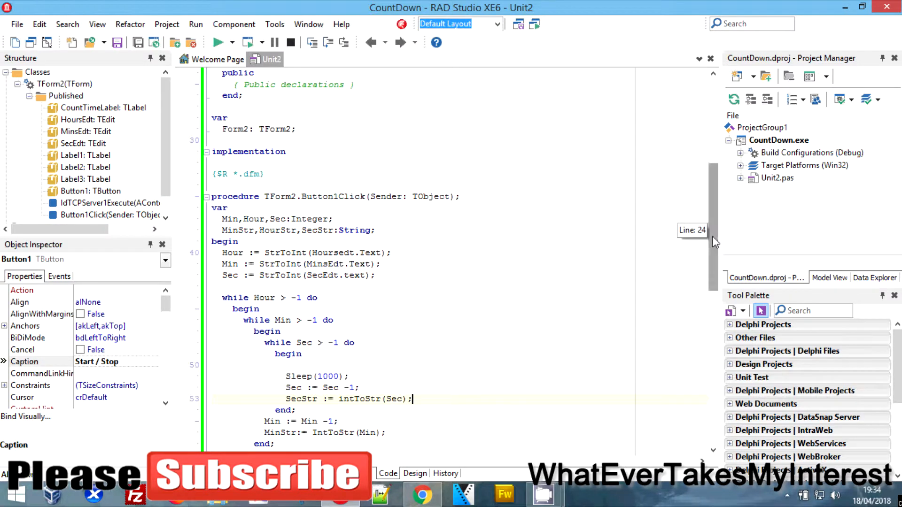
pyautogui.scroll(-3)
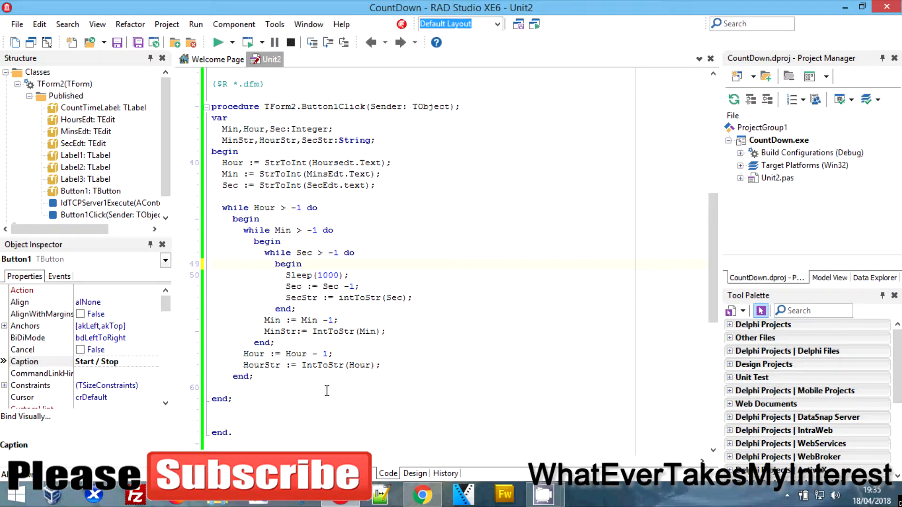
pyautogui.click(412, 298)
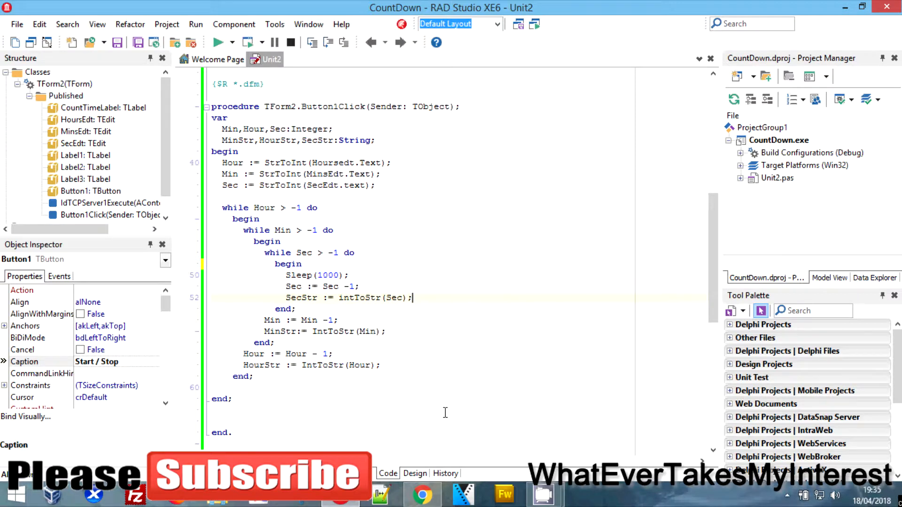
pyautogui.click(228, 388)
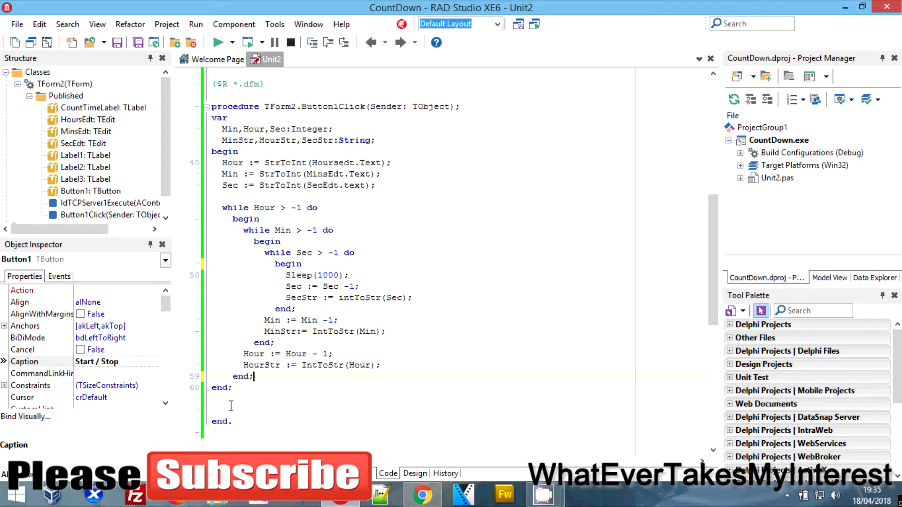
pyautogui.moveTo(307, 428)
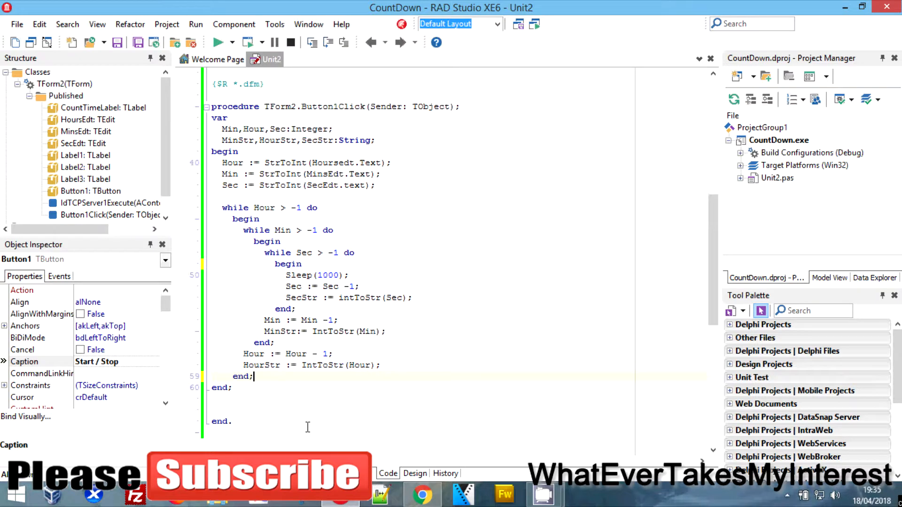
# - Assign the countdown label HourStr + ':' + MinStr + ':' + SecStr after the Sec conversion
pyautogui.click(410, 298)
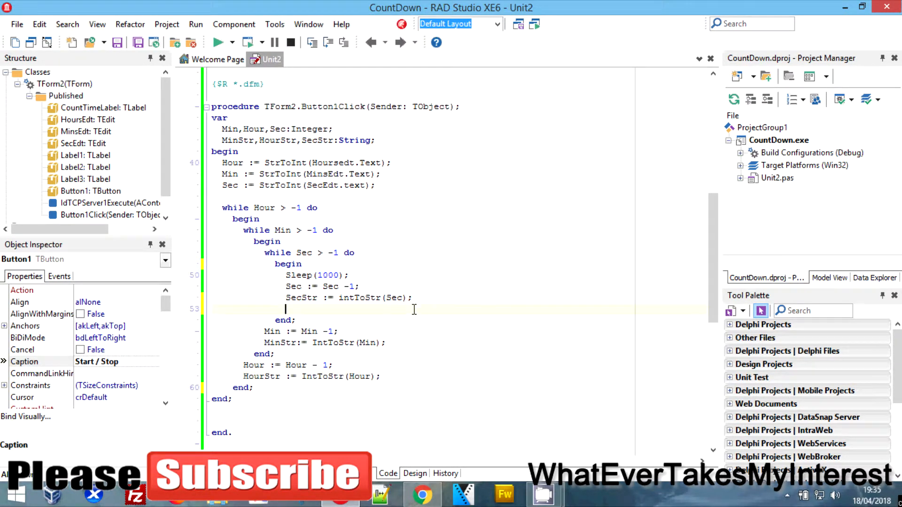
pyautogui.write('Co')
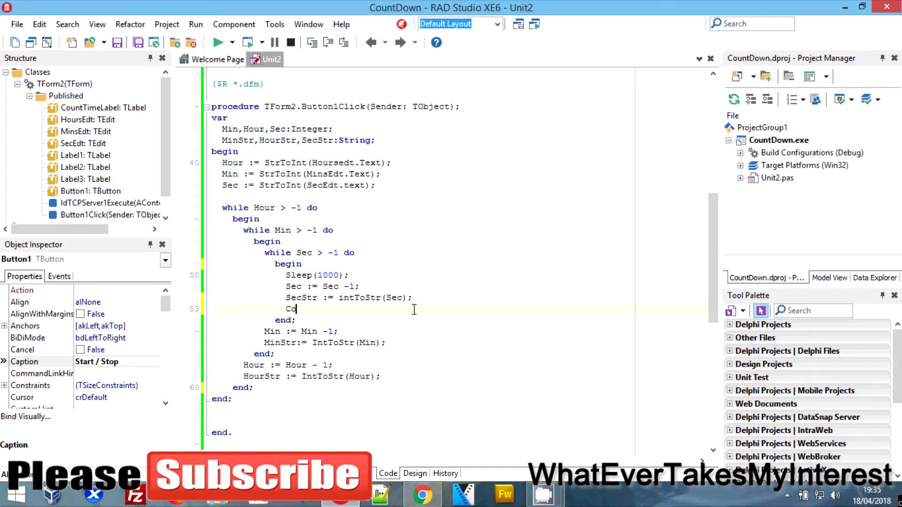
pyautogui.write('untDown')
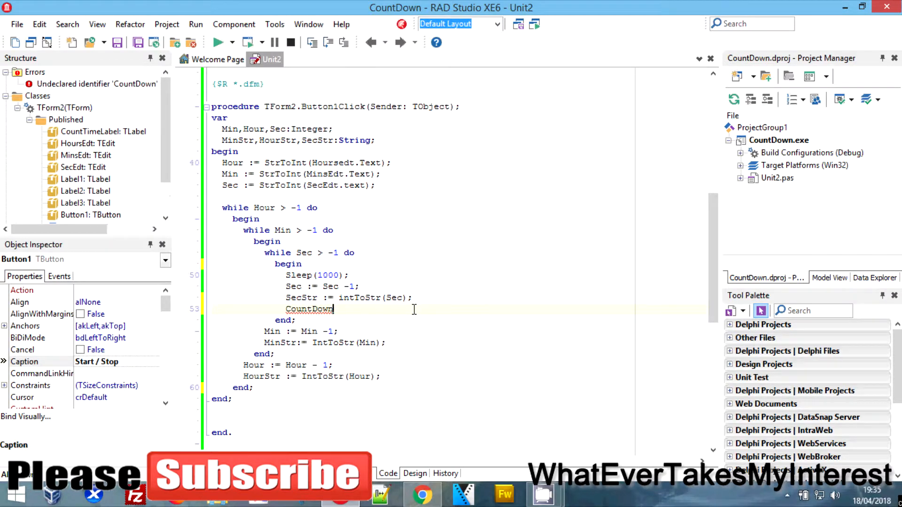
pyautogui.press('Backspace')
pyautogui.write('TimeLa')
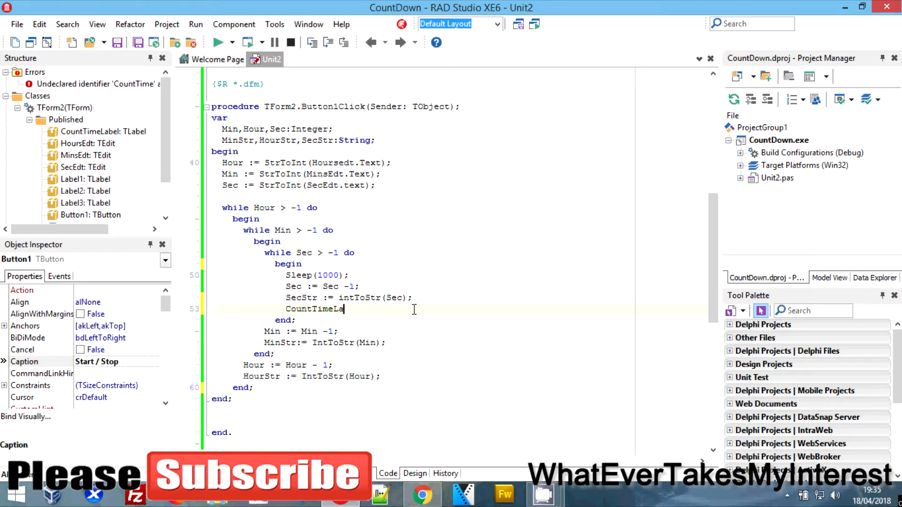
pyautogui.write('bel :=')
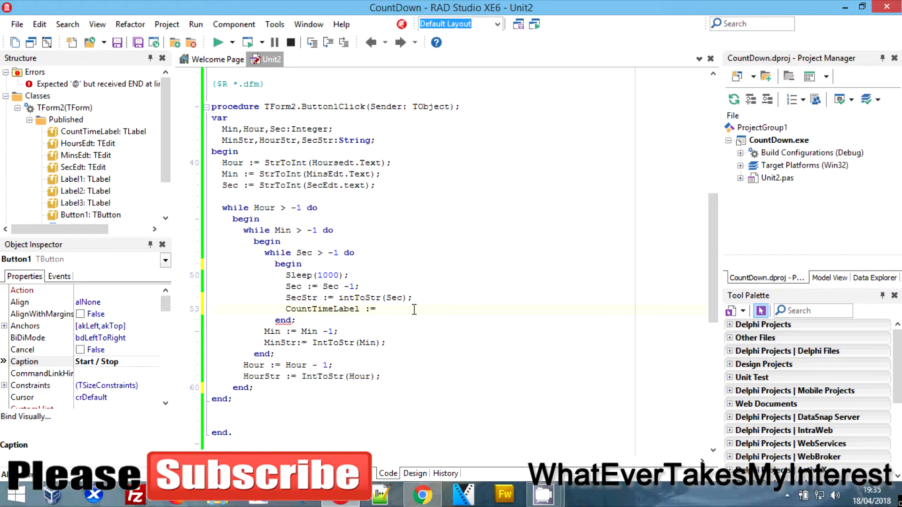
pyautogui.write('Hour')
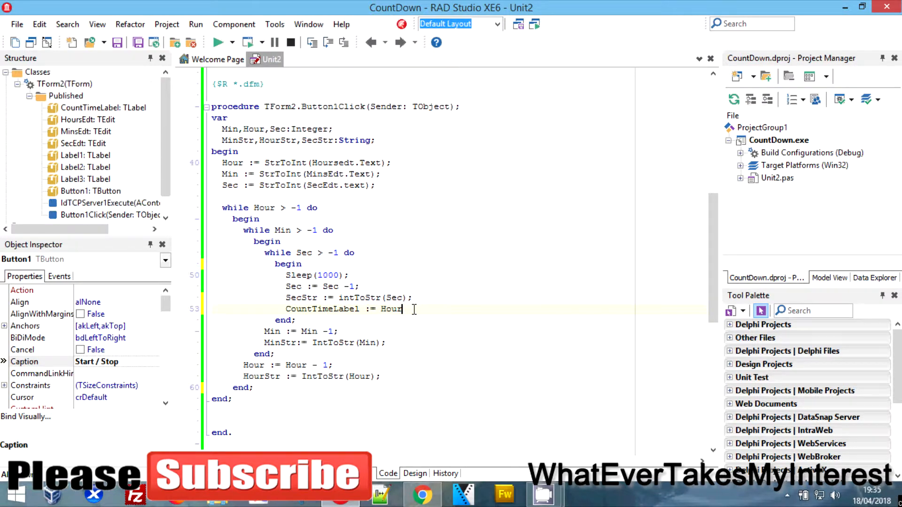
pyautogui.write('+')
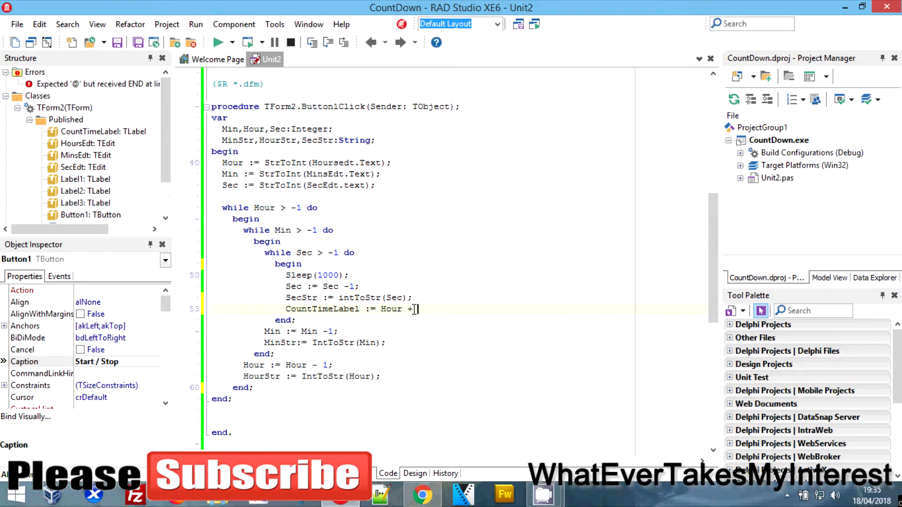
pyautogui.write("' :")
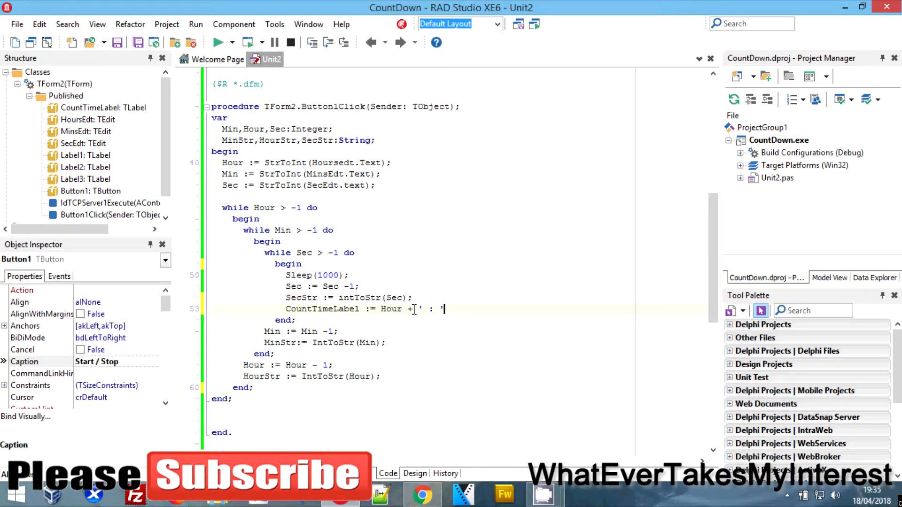
pyautogui.write('+')
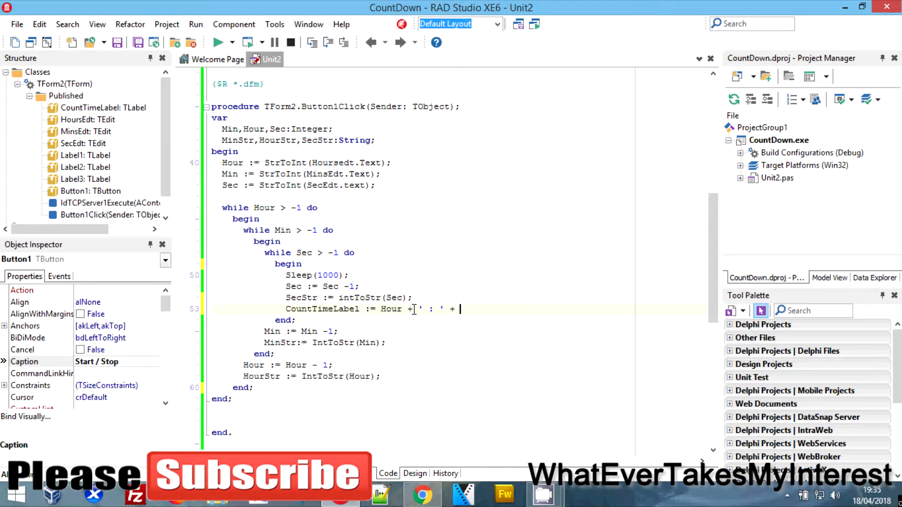
pyautogui.write('MinStr +')
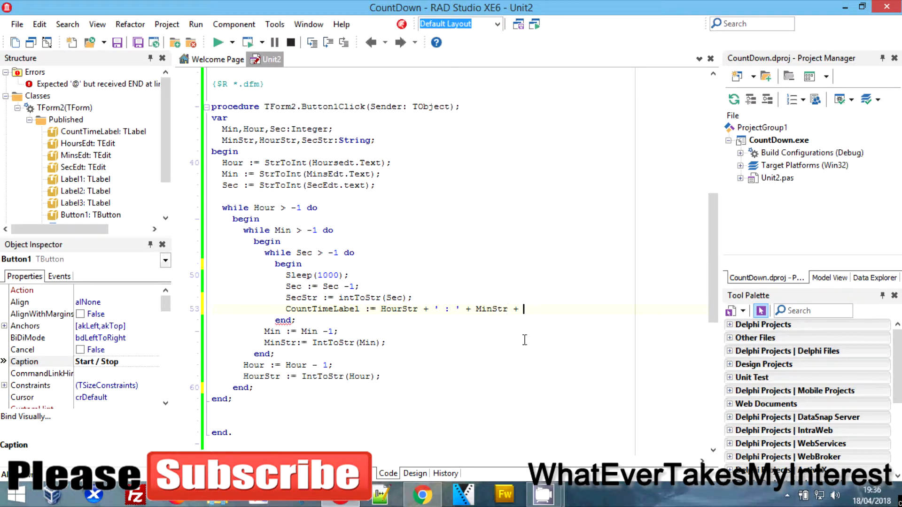
pyautogui.write("'")
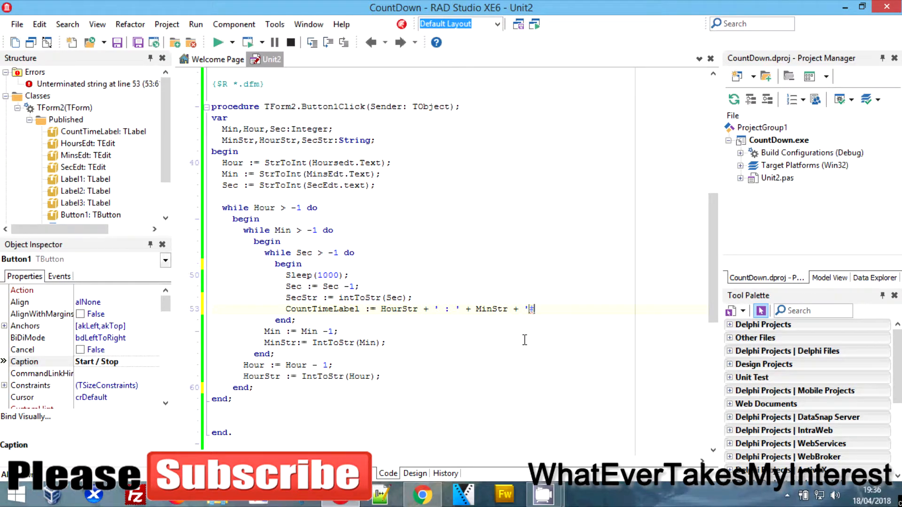
pyautogui.write("';")
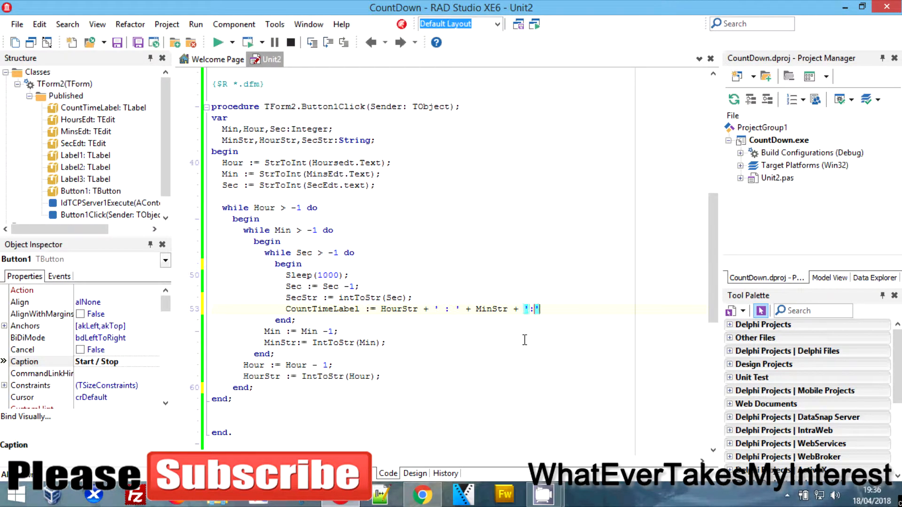
pyautogui.write('+')
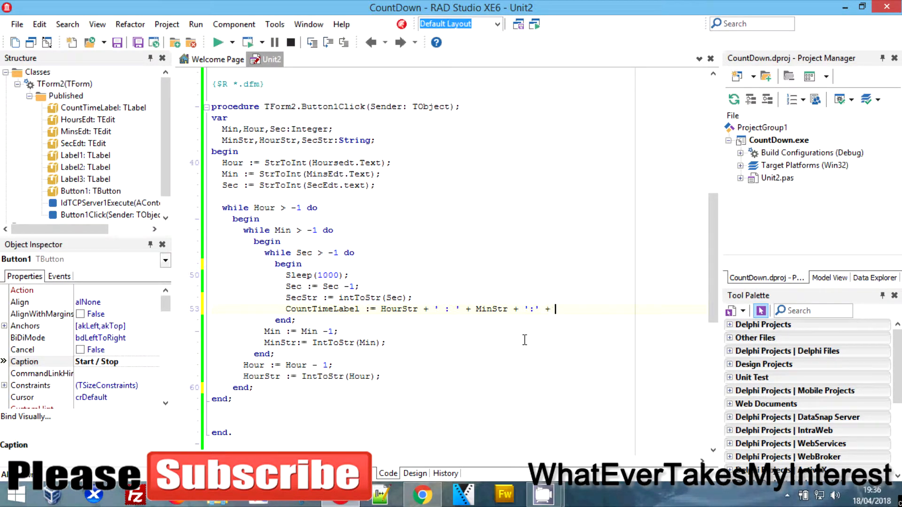
pyautogui.write('Secs')
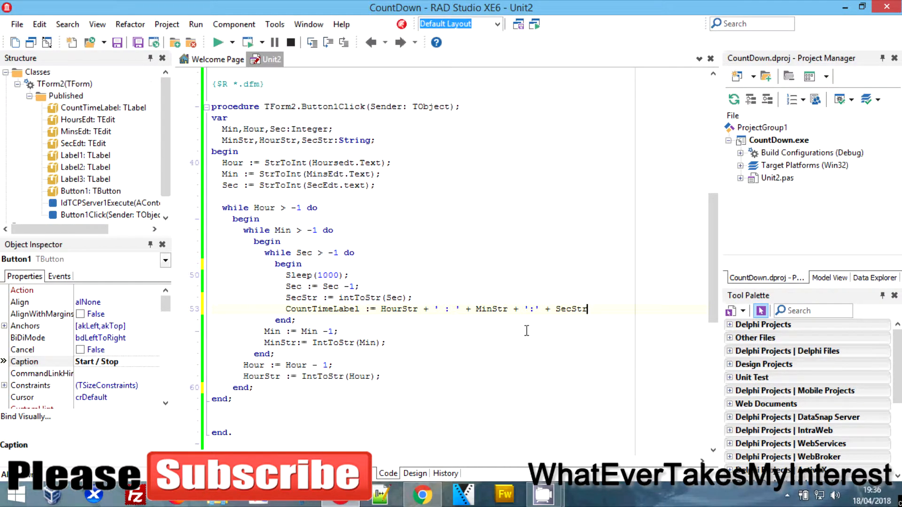
# - Add CountTimeLabel.Update after the caption assignment so the label refreshes each step
pyautogui.doubleClick(399, 309)
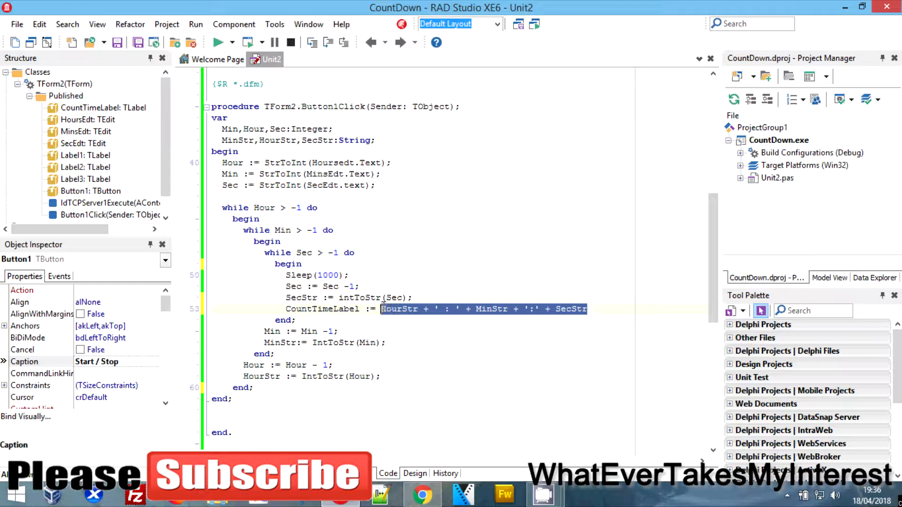
pyautogui.click(596, 309)
pyautogui.write(';')
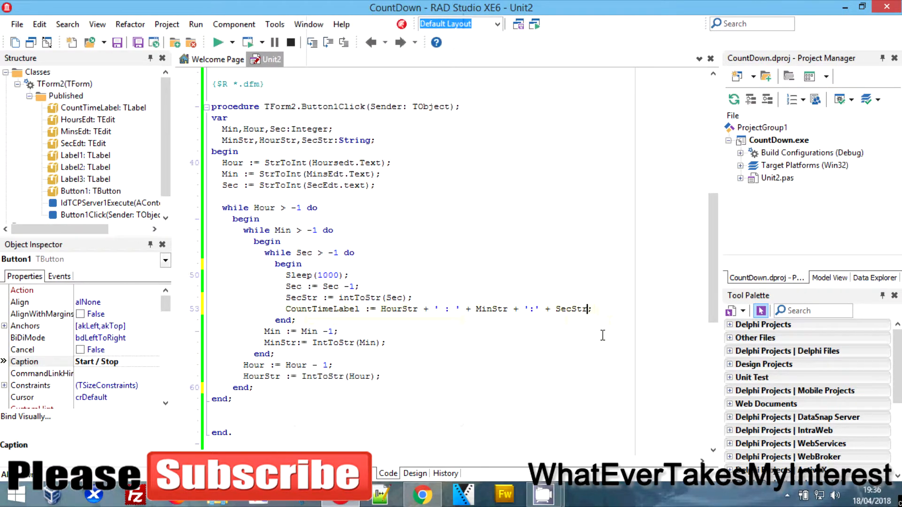
pyautogui.write('CountTimeLa')
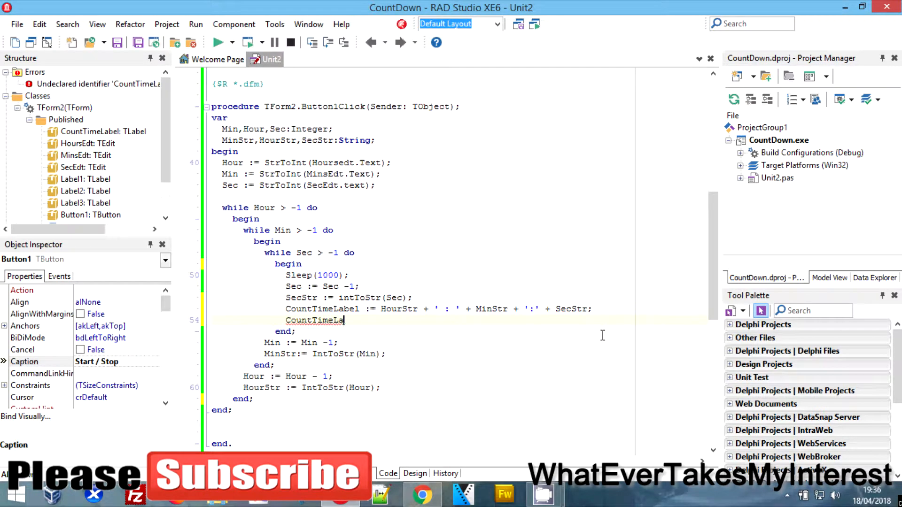
pyautogui.write('.u')
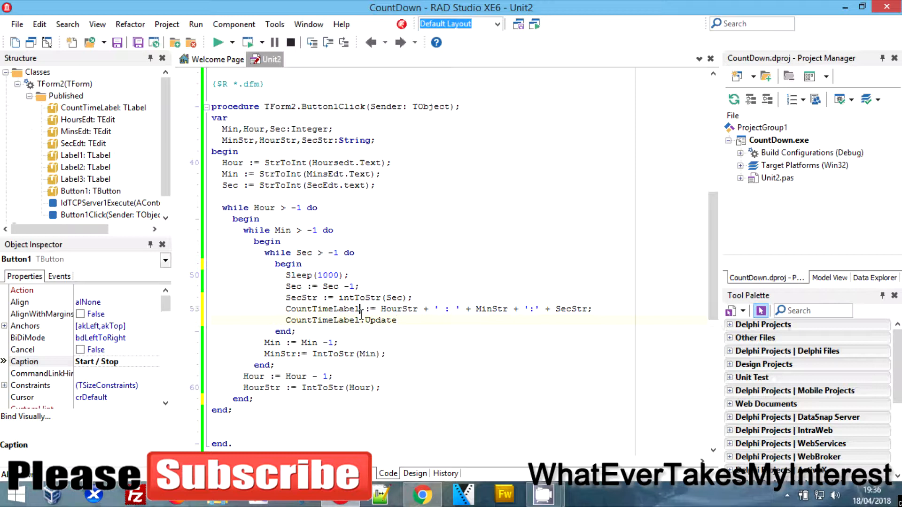
pyautogui.write('.Caption')
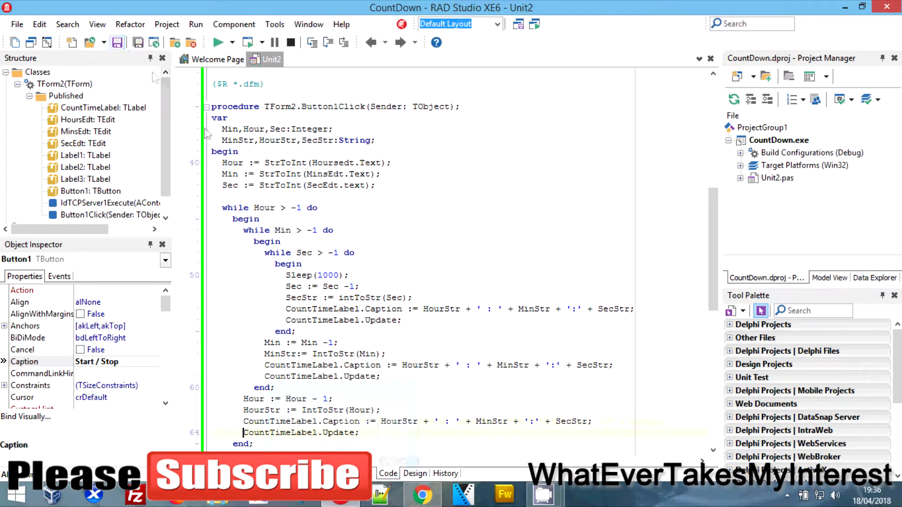
# - Run the CountDown project, dismiss the compile error and go to the stale IdTCPServer1Execute declaration
pyautogui.click(741, 178)
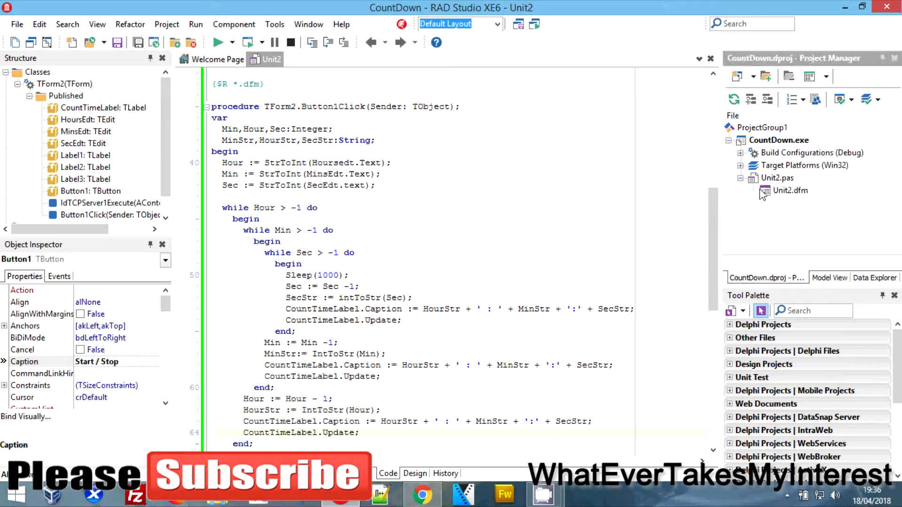
pyautogui.click(414, 473)
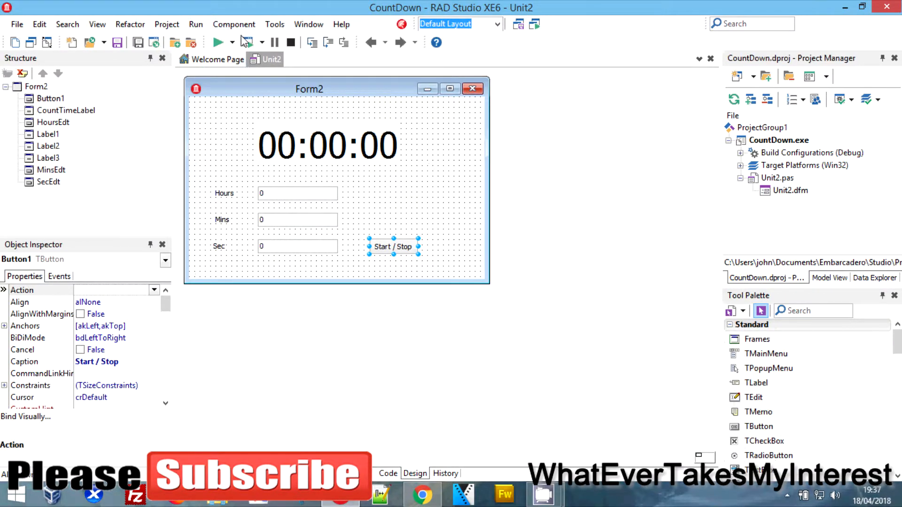
pyautogui.click(219, 43)
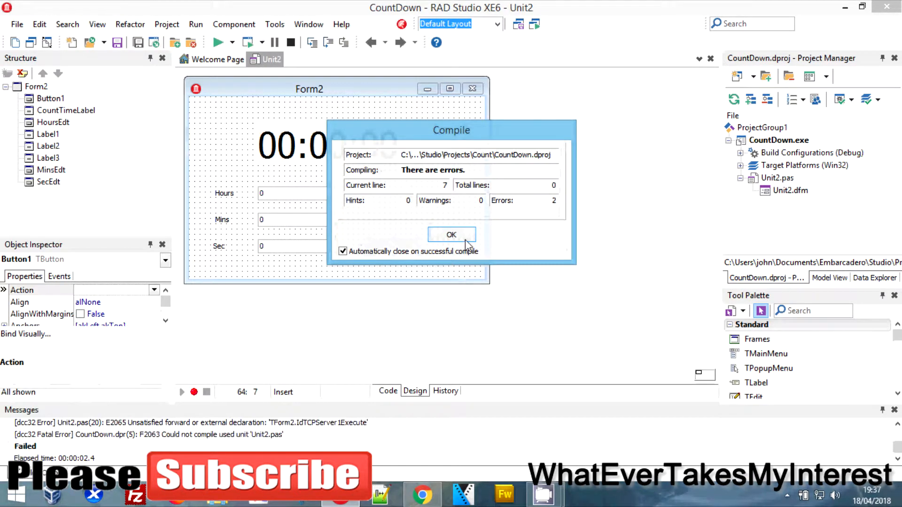
pyautogui.click(452, 235)
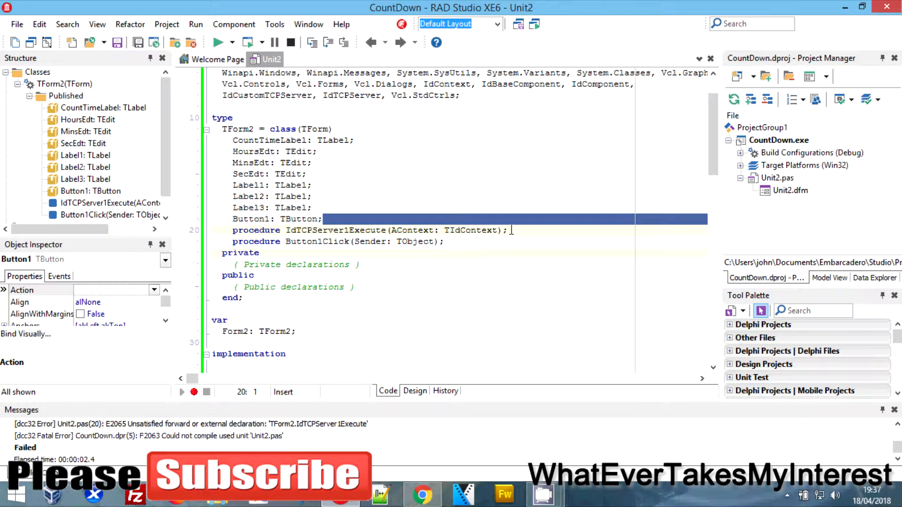
pyautogui.click(440, 230)
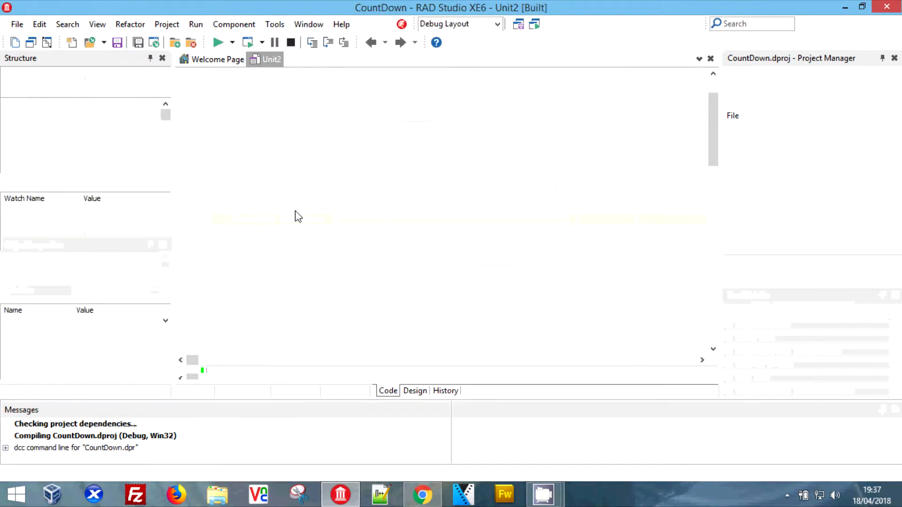
# - Enter 5 minutes 10 seconds in the running Form2 and start the countdown, ending at -1 : -1:-1
pyautogui.click(217, 42)
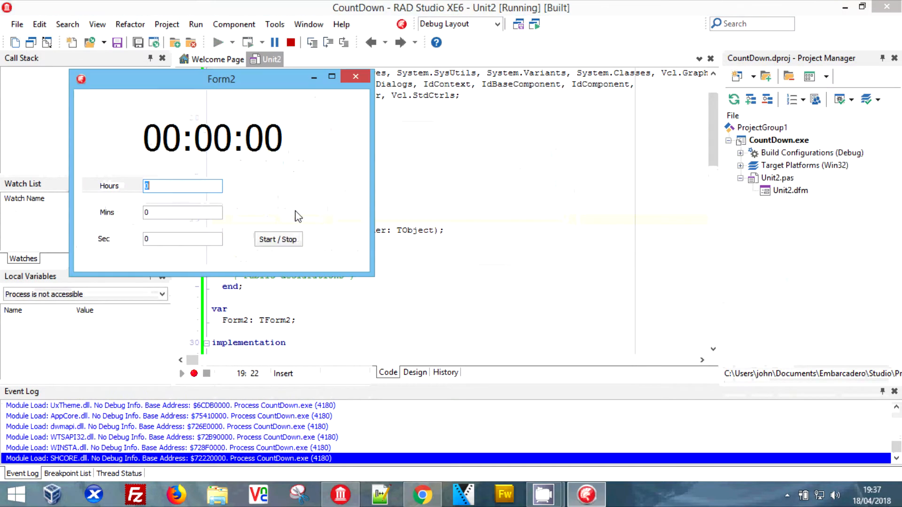
pyautogui.click(182, 212)
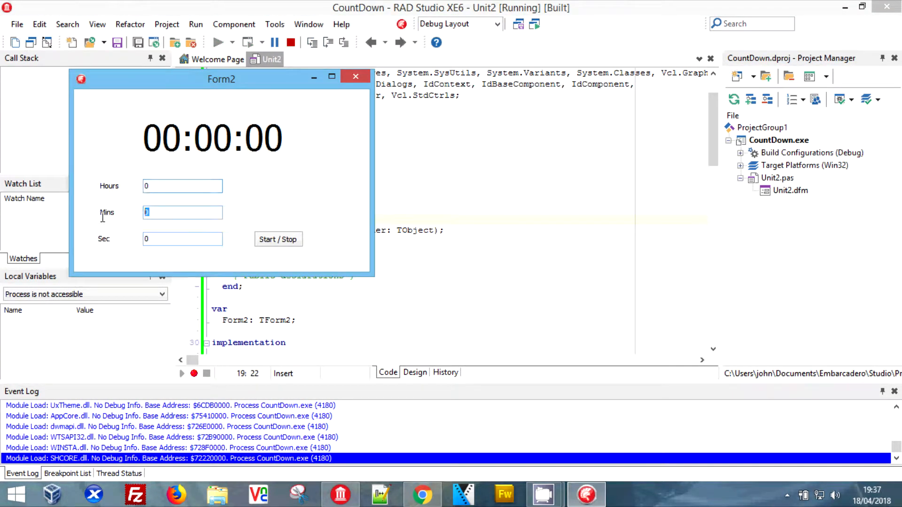
pyautogui.write('5')
pyautogui.click(183, 238)
pyautogui.write('10')
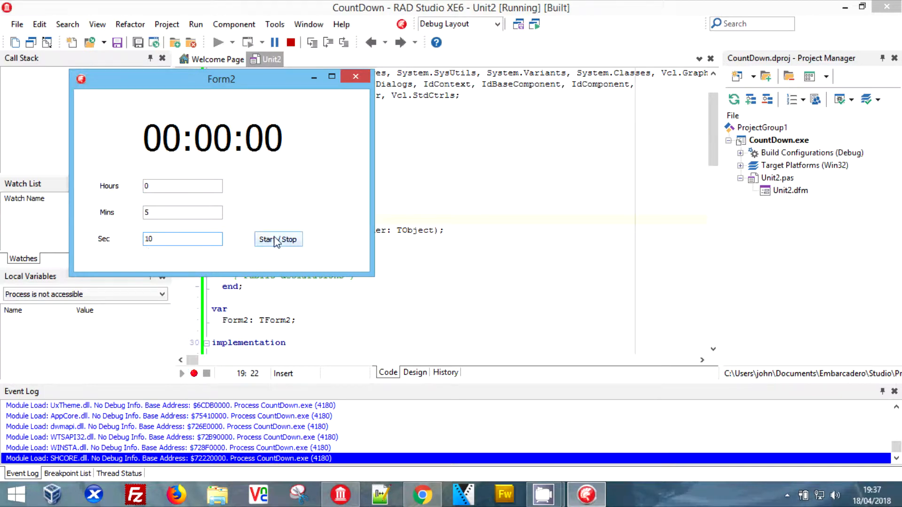
pyautogui.click(278, 240)
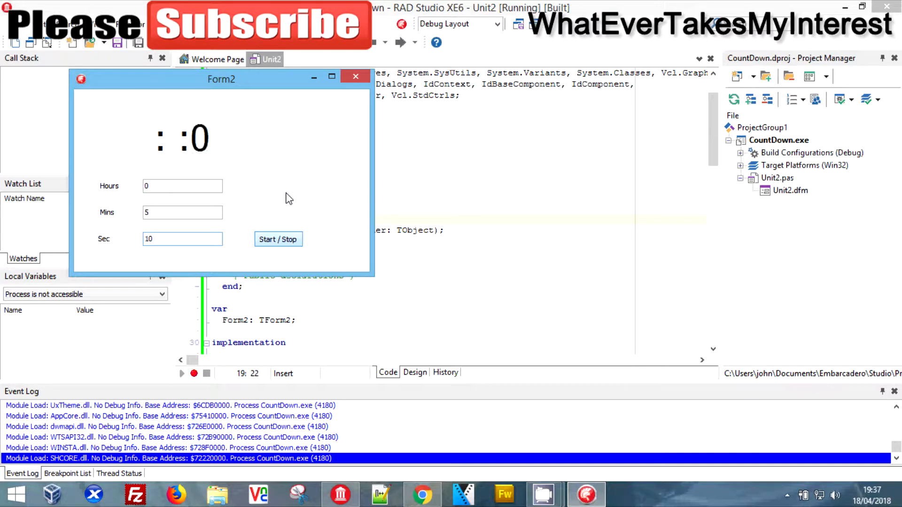
pyautogui.click(278, 239)
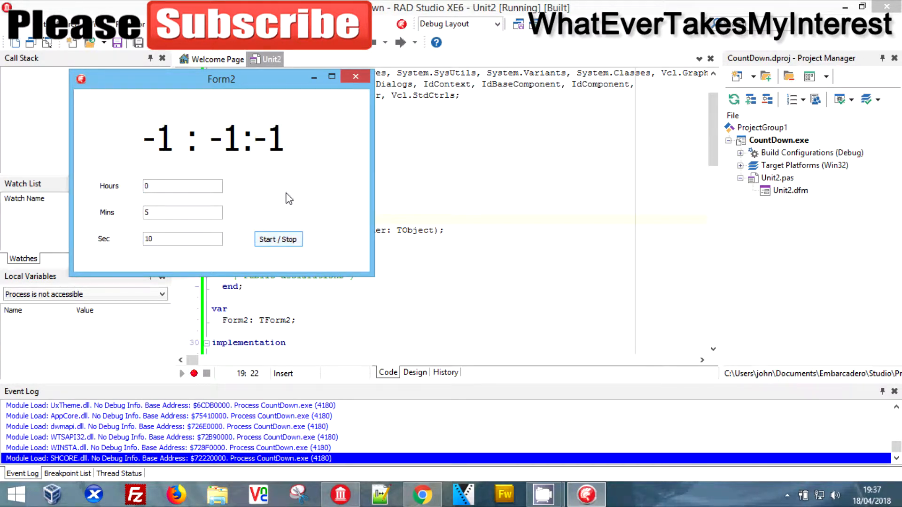
pyautogui.moveTo(356, 76)
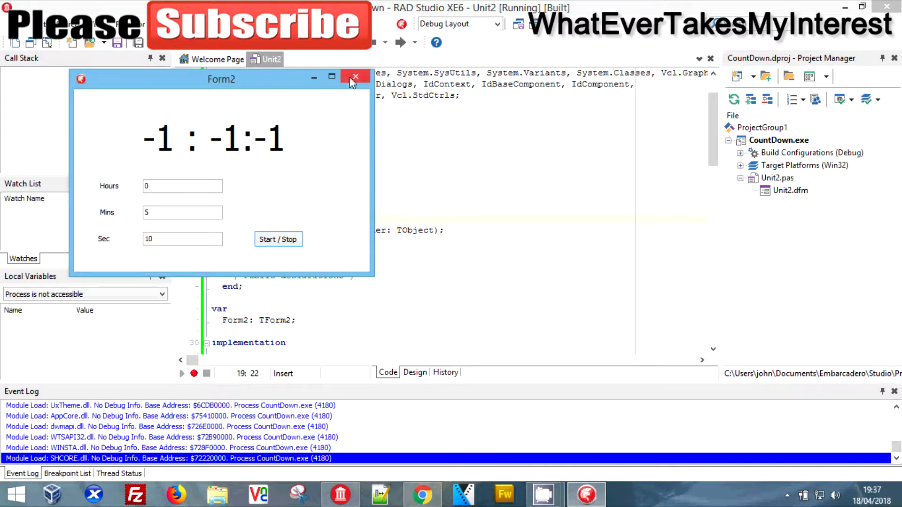
# - Close the running countdown window and return to the handler code
pyautogui.click(355, 76)
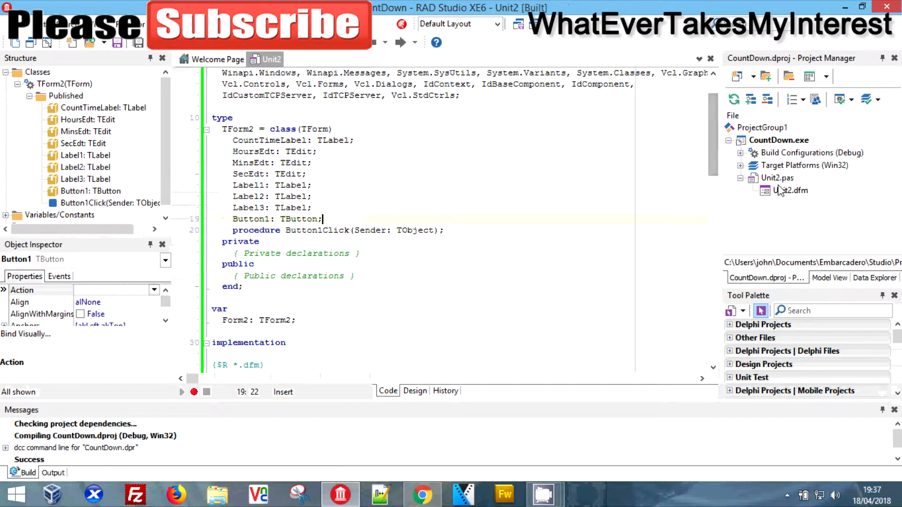
pyautogui.click(415, 391)
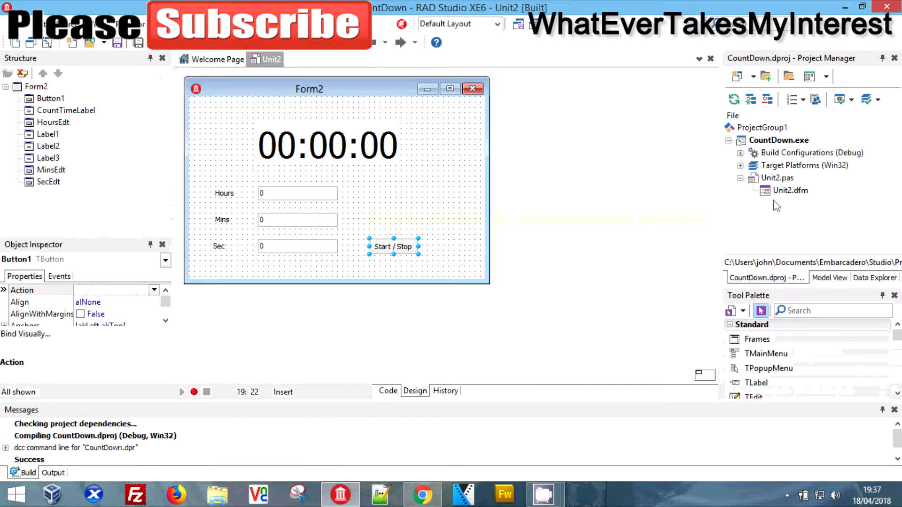
pyautogui.click(388, 391)
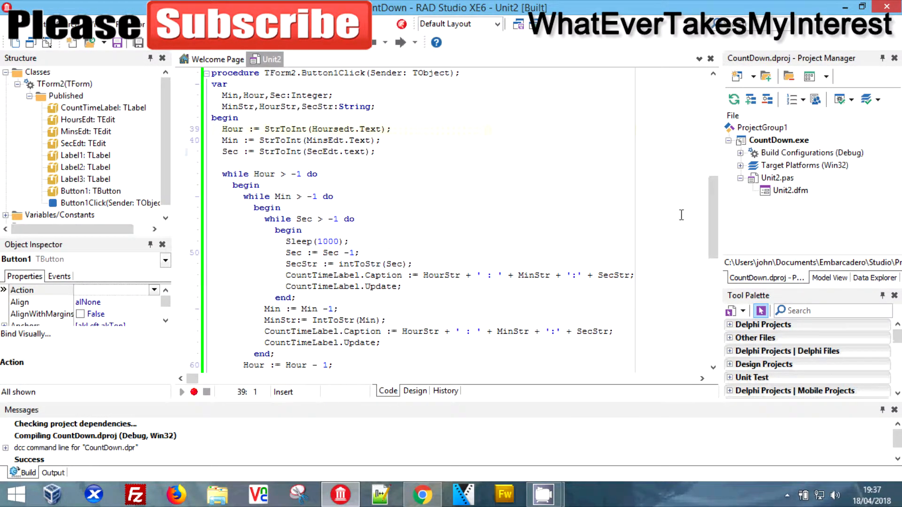
# - Initialise HourStr, MinStr and SecStr with IntToStr before the while loops
pyautogui.scroll(-3)
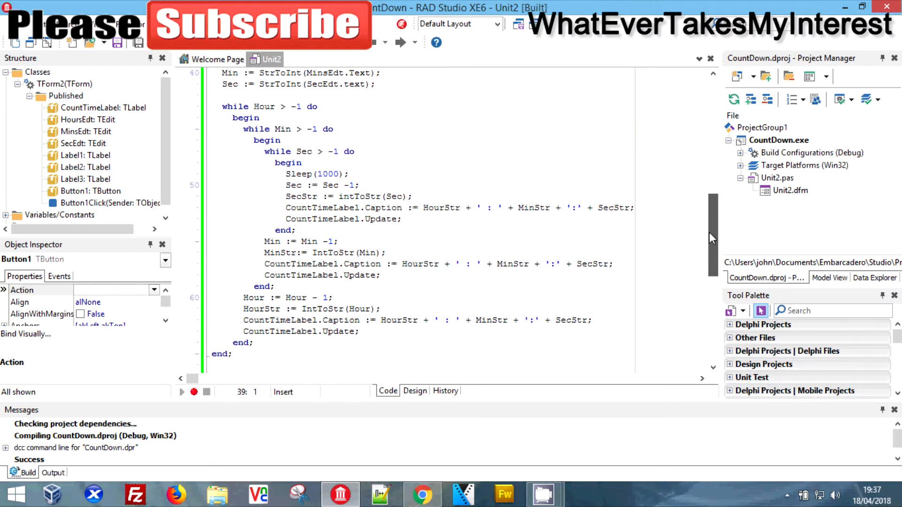
pyautogui.doubleClick(320, 253)
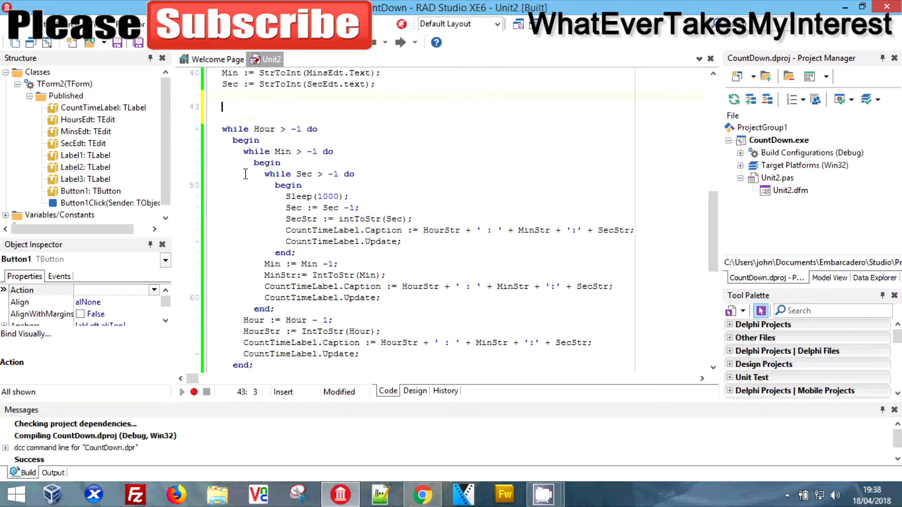
pyautogui.write('MinStr:= IntToStr(Min);')
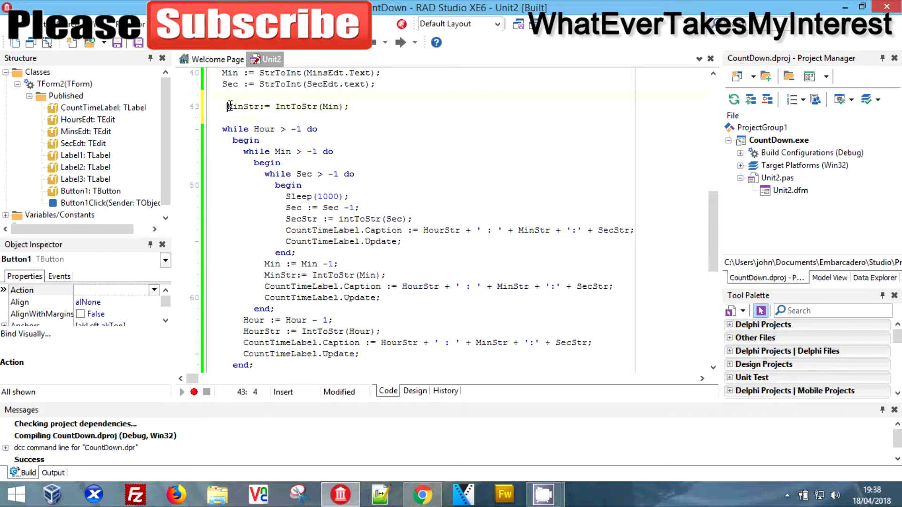
pyautogui.click(379, 332)
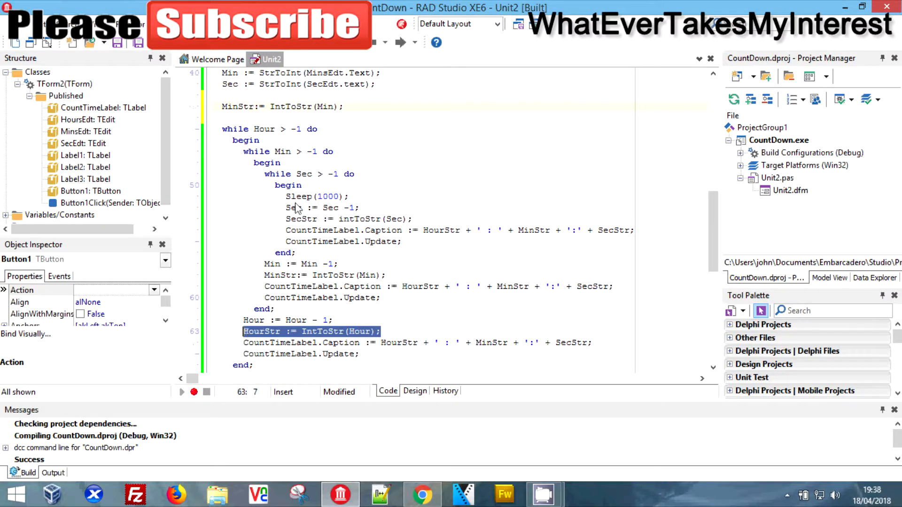
pyautogui.click(224, 95)
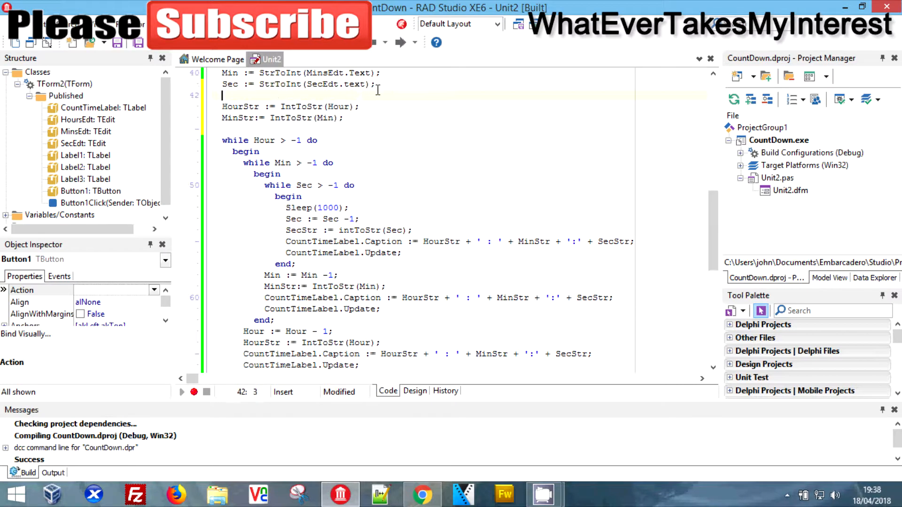
pyautogui.doubleClick(345, 231)
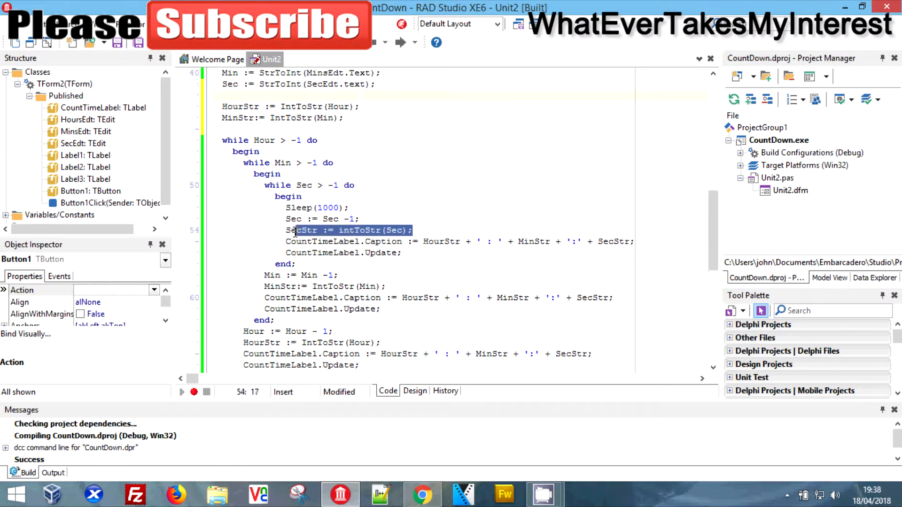
pyautogui.rightClick(353, 230)
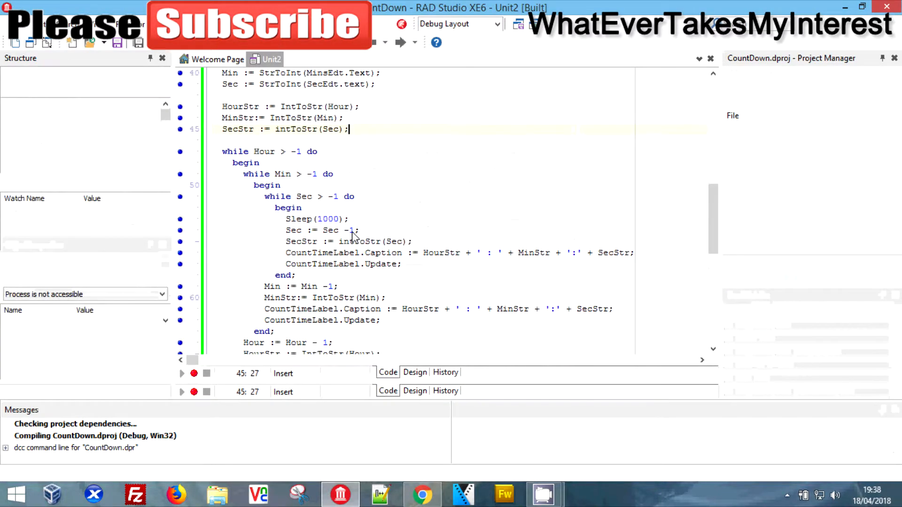
# - Run a 6 minute 12 second countdown, watch it end at -1 : -1:-1, and return to the code
pyautogui.click(384, 41)
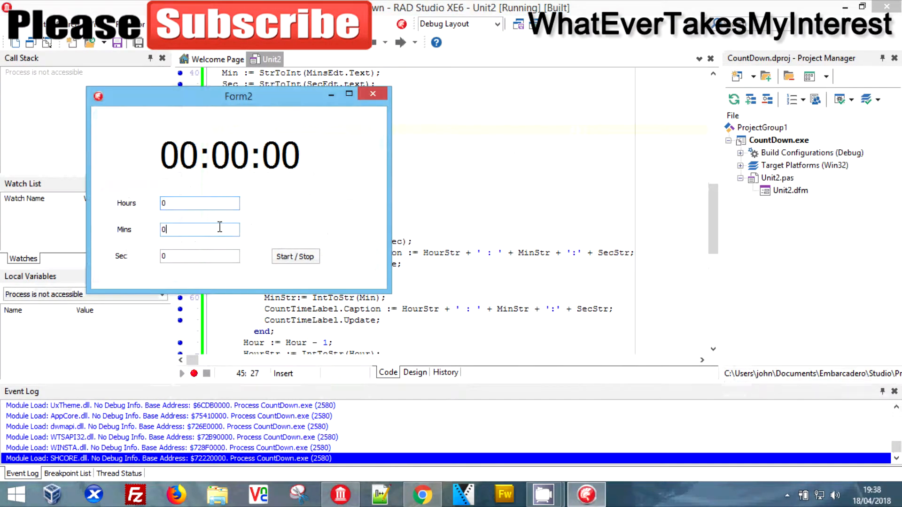
pyautogui.write('6')
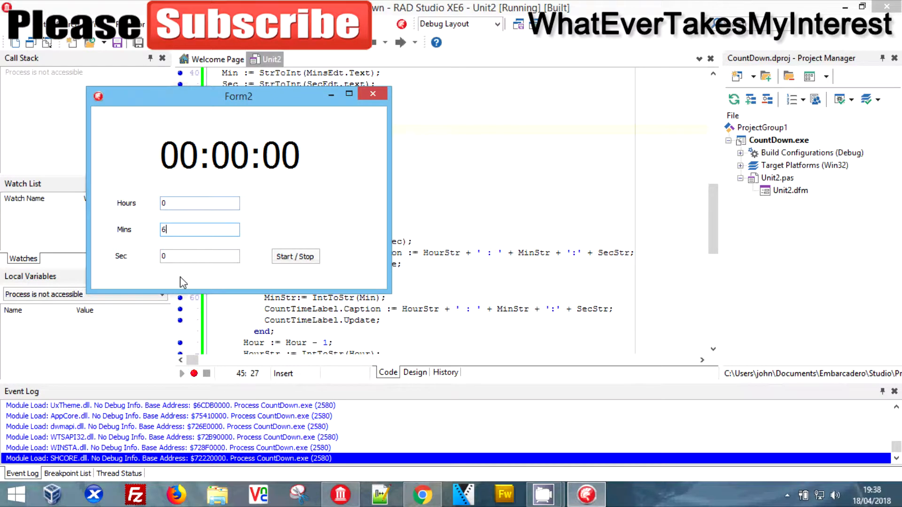
pyautogui.click(199, 255)
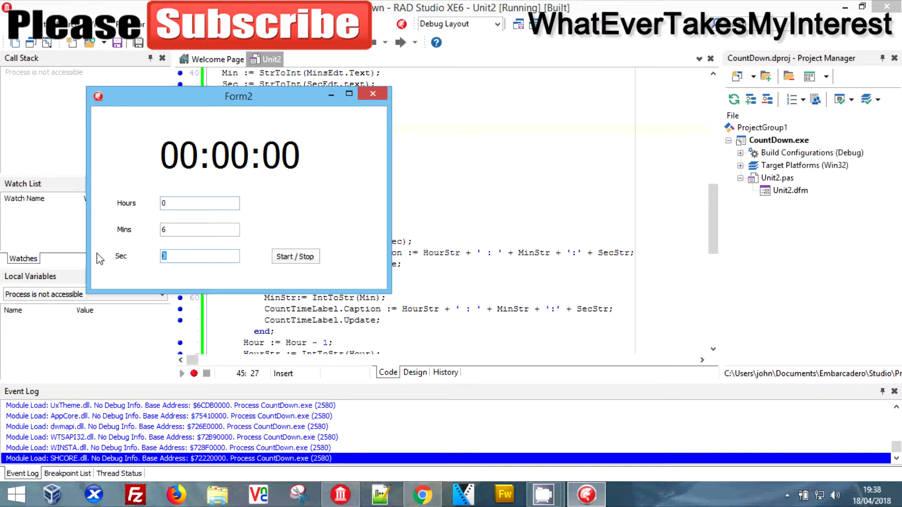
pyautogui.write('1')
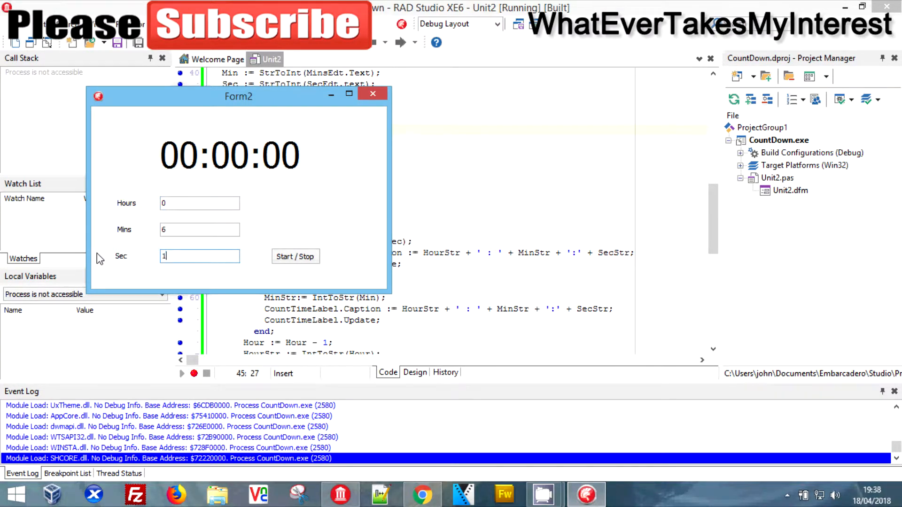
pyautogui.write('2')
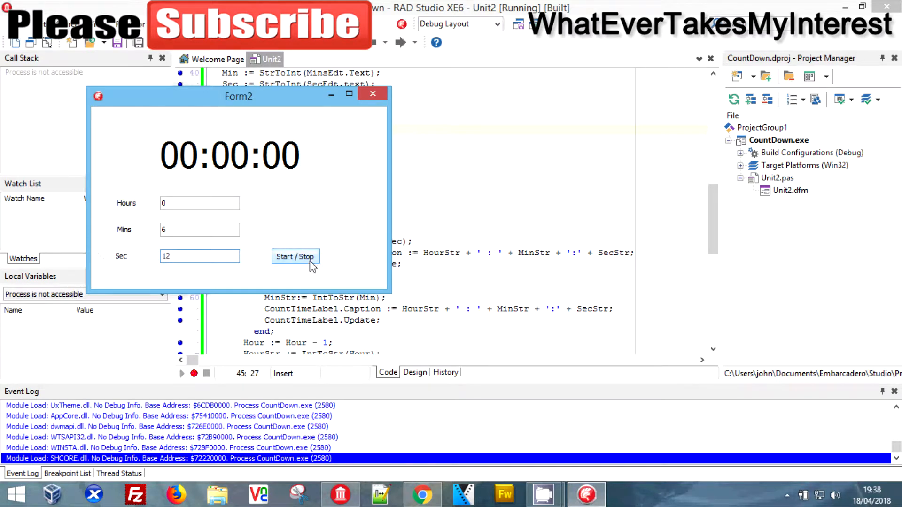
pyautogui.click(295, 257)
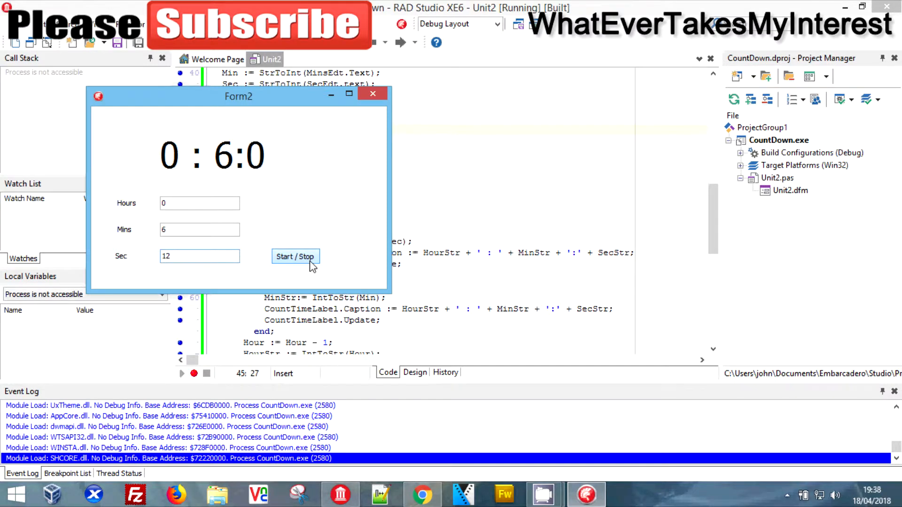
pyautogui.click(294, 256)
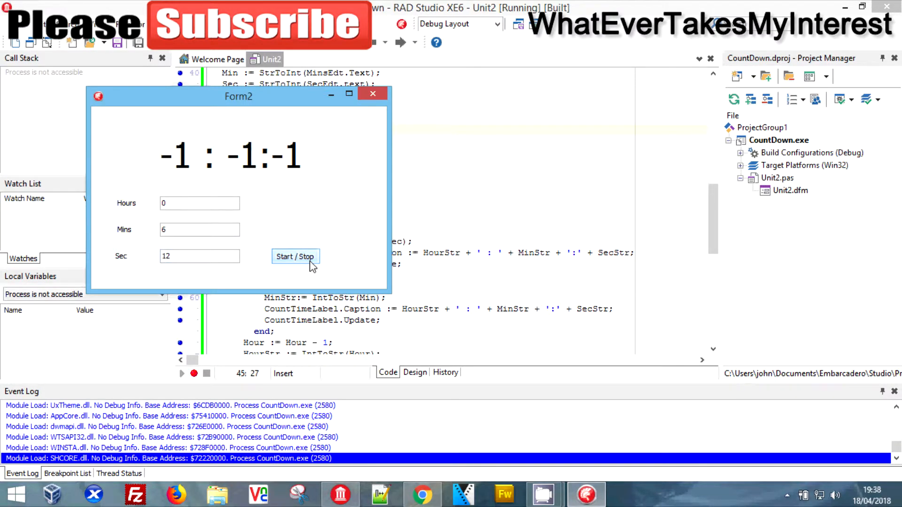
pyautogui.click(295, 257)
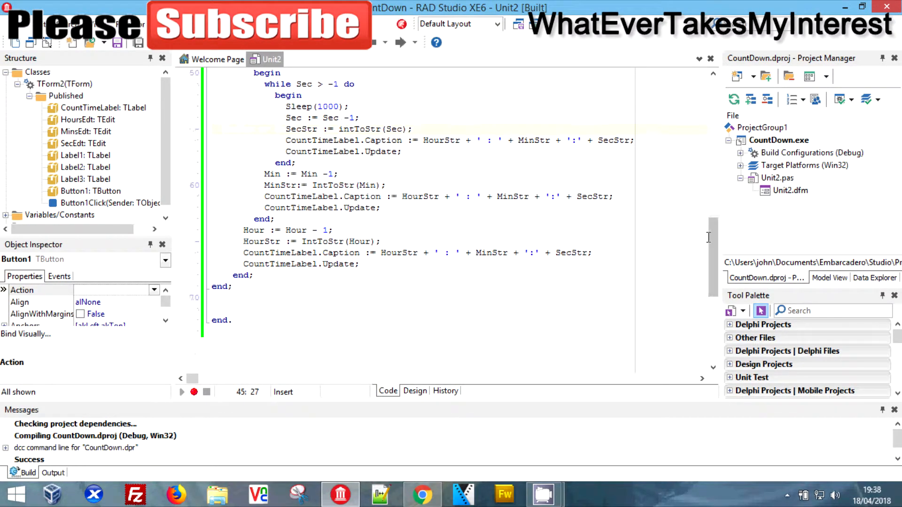
pyautogui.scroll(3)
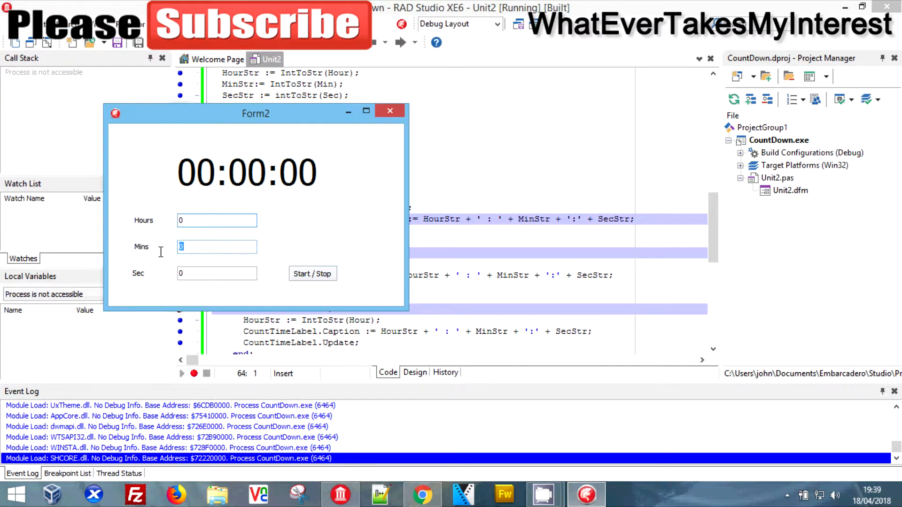
# - Enter 1 minute 8 seconds in the running form and start the countdown
pyautogui.write('1')
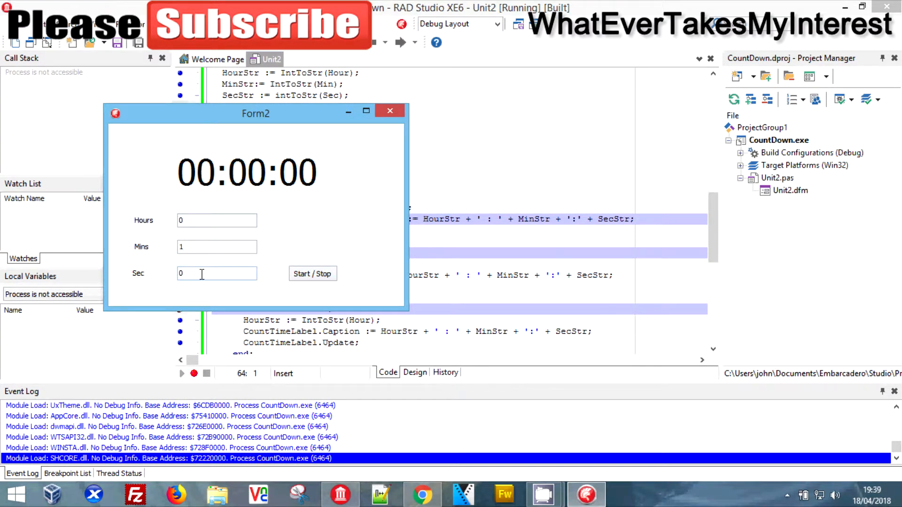
pyautogui.write('13')
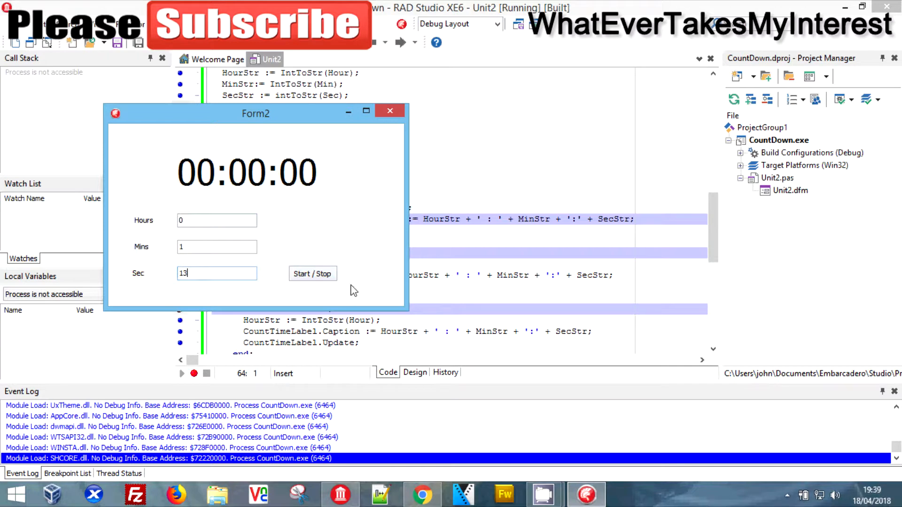
pyautogui.write('8')
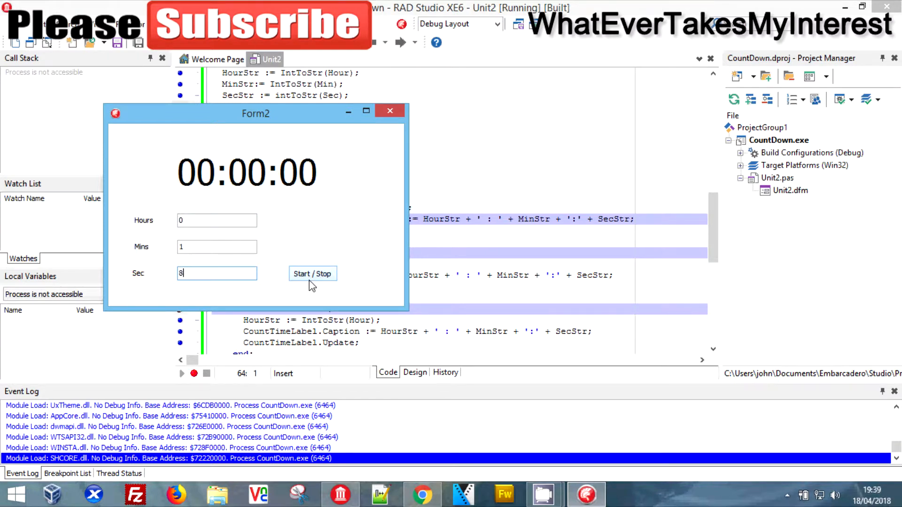
pyautogui.moveTo(324, 280)
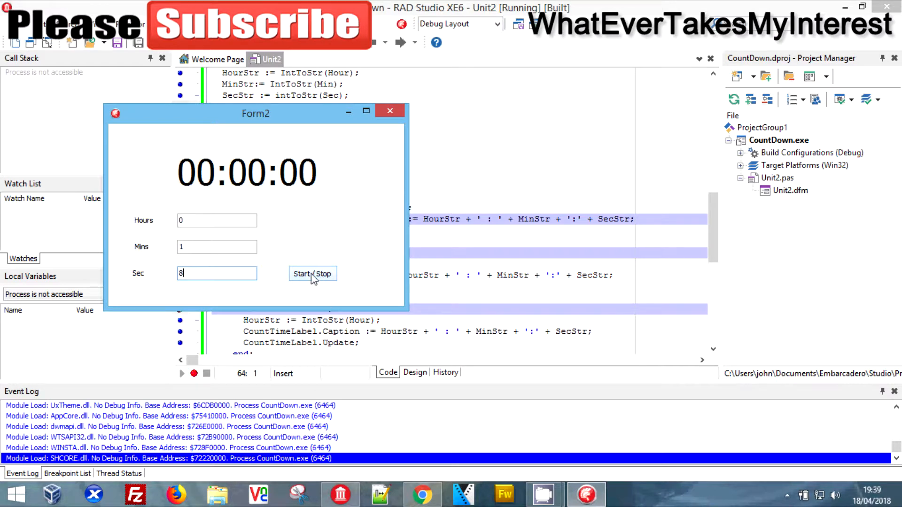
pyautogui.moveTo(277, 124)
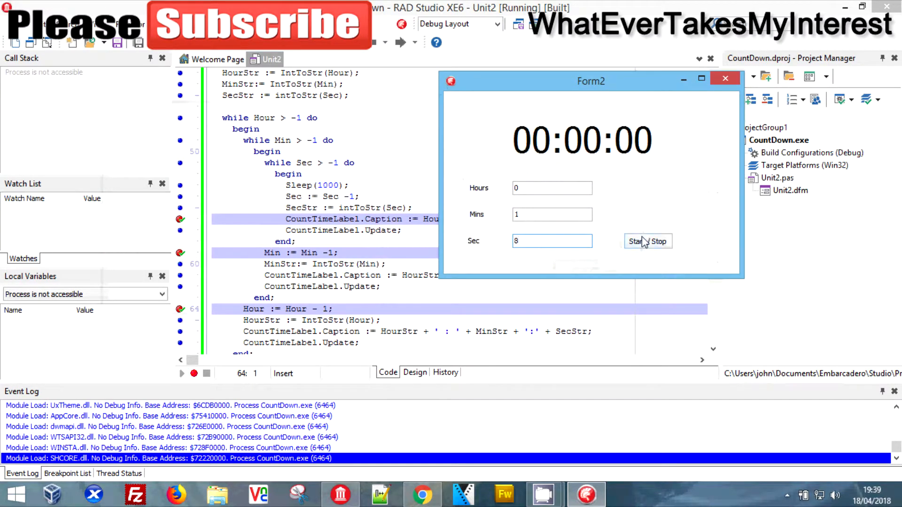
pyautogui.click(636, 242)
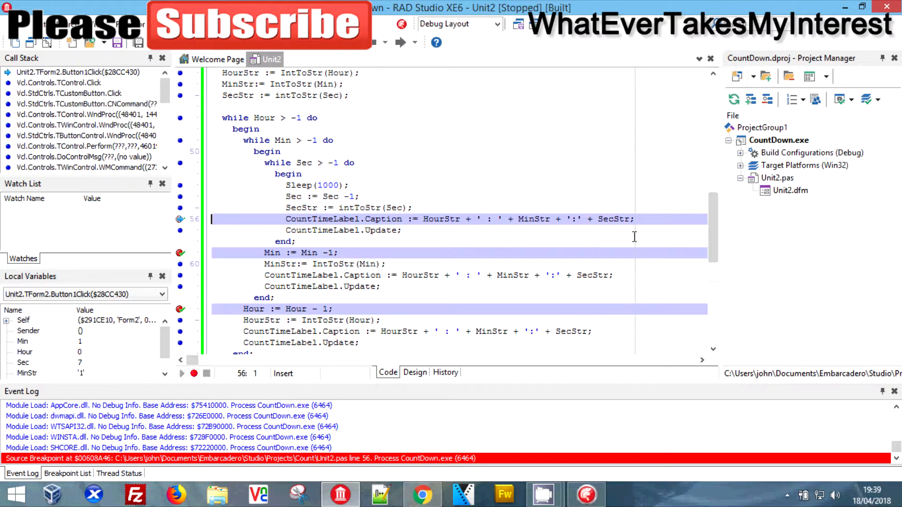
pyautogui.moveTo(84, 374)
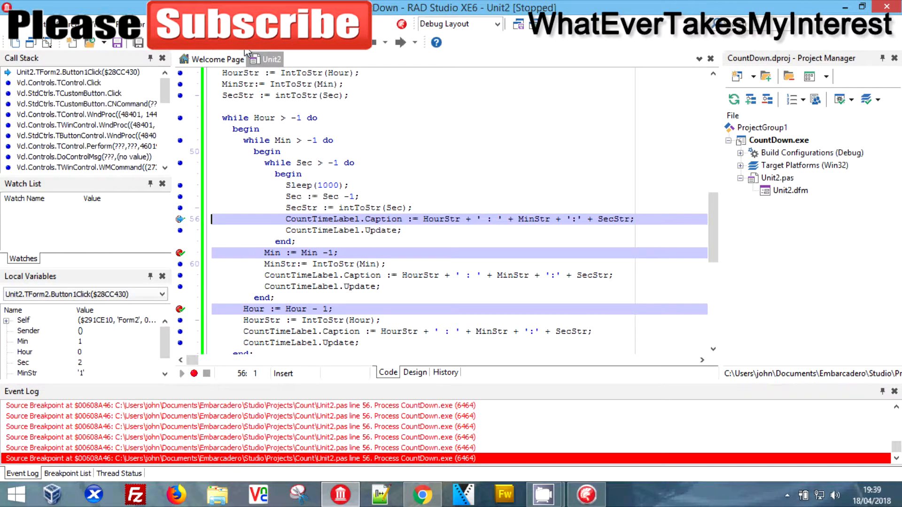
# - Continue through the breakpoints watching Sec fall to -1, then pick where the seconds reset goes
pyautogui.click(180, 373)
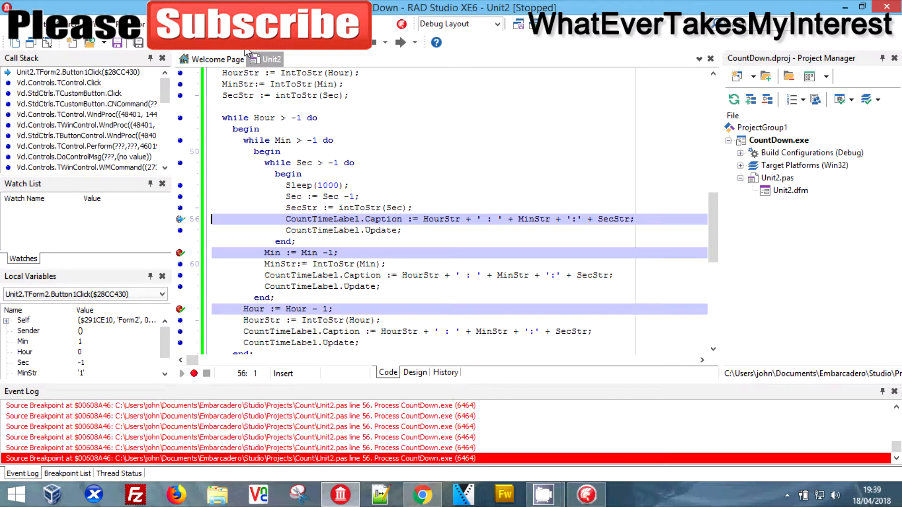
pyautogui.press('F8')
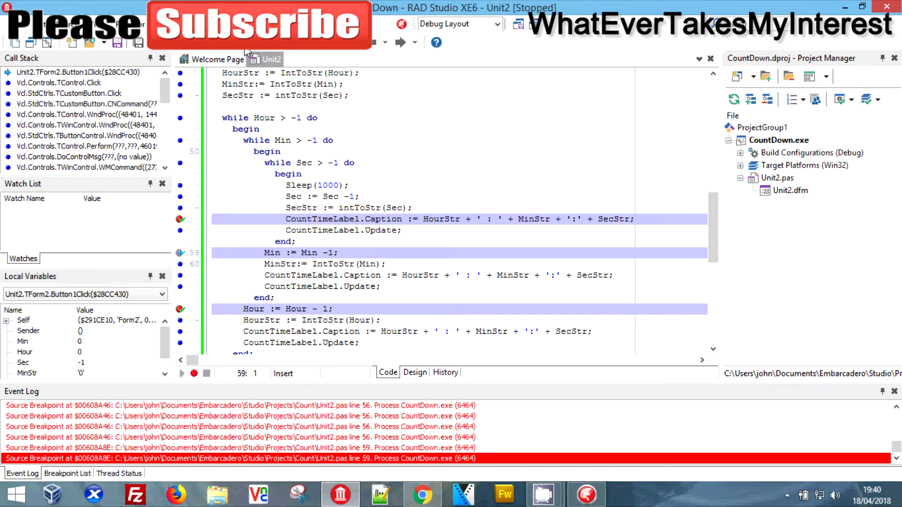
pyautogui.moveTo(259, 90)
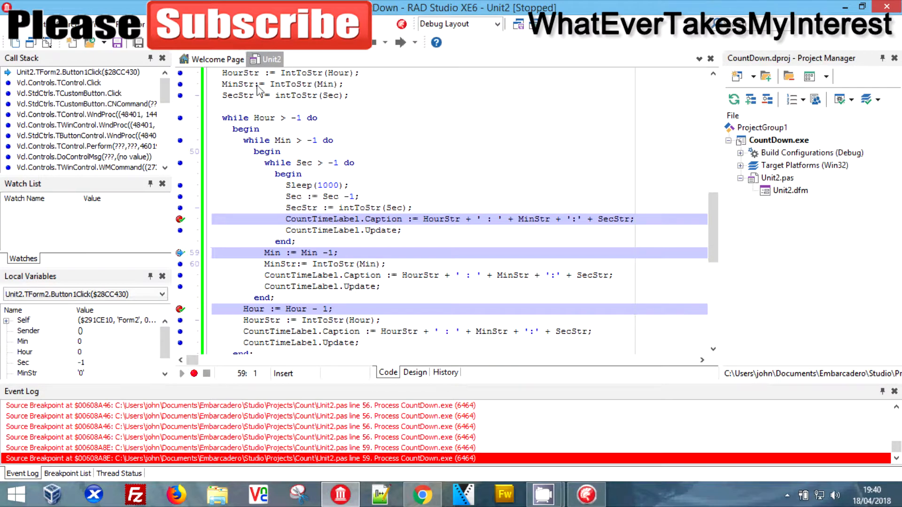
pyautogui.click(341, 253)
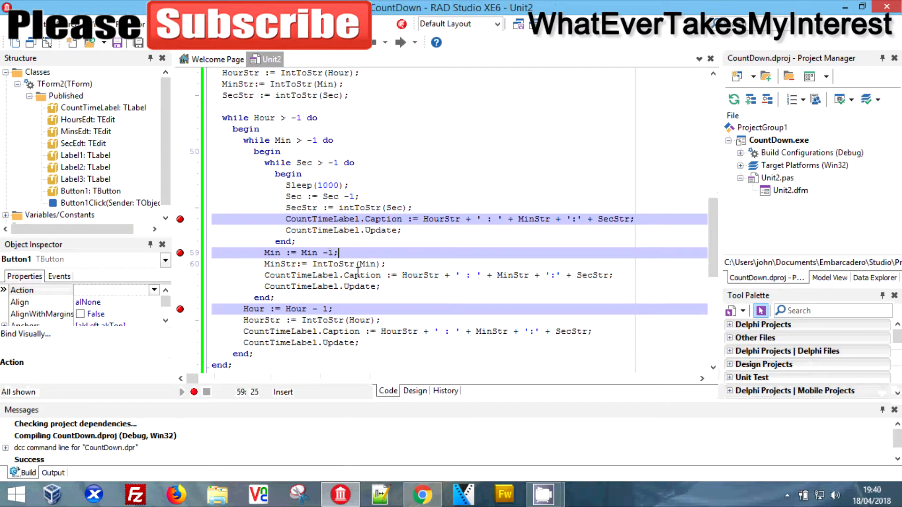
# - Add Sec := 60; under the Min := Min -1; line
pyautogui.press('Return')
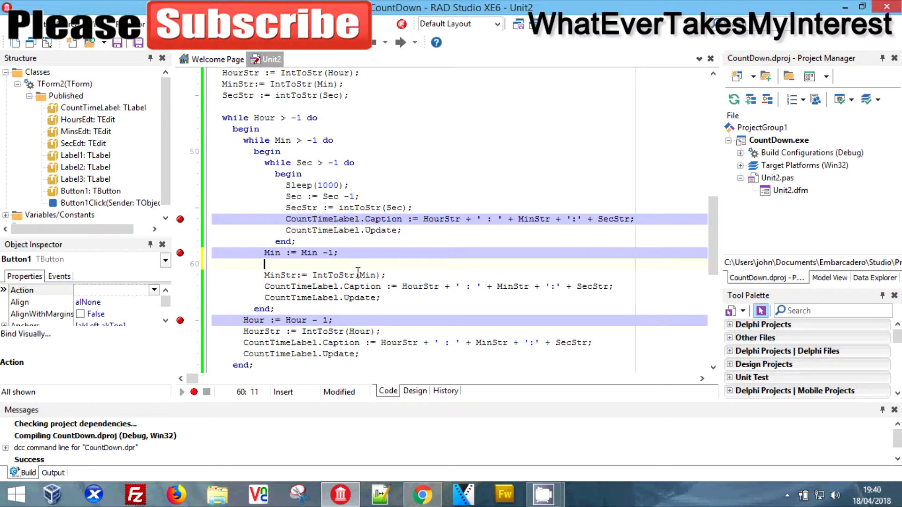
pyautogui.write('Sec :=')
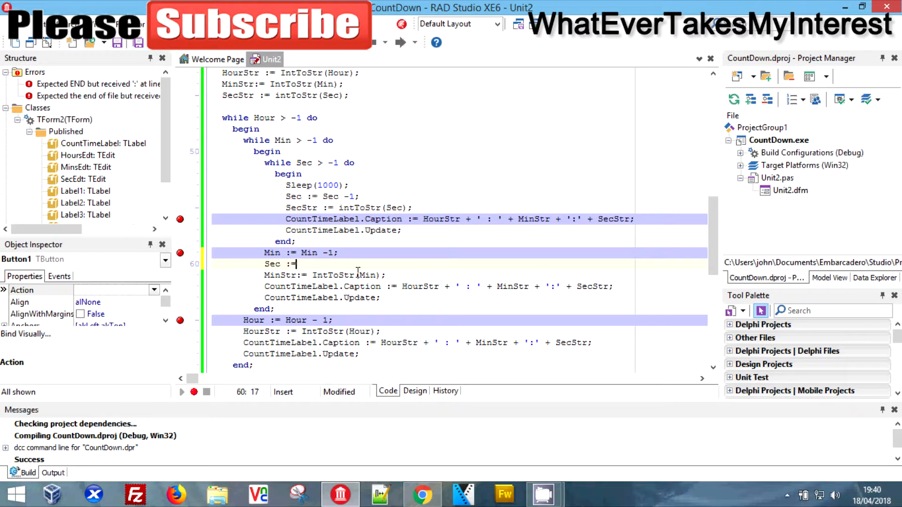
pyautogui.write('60;')
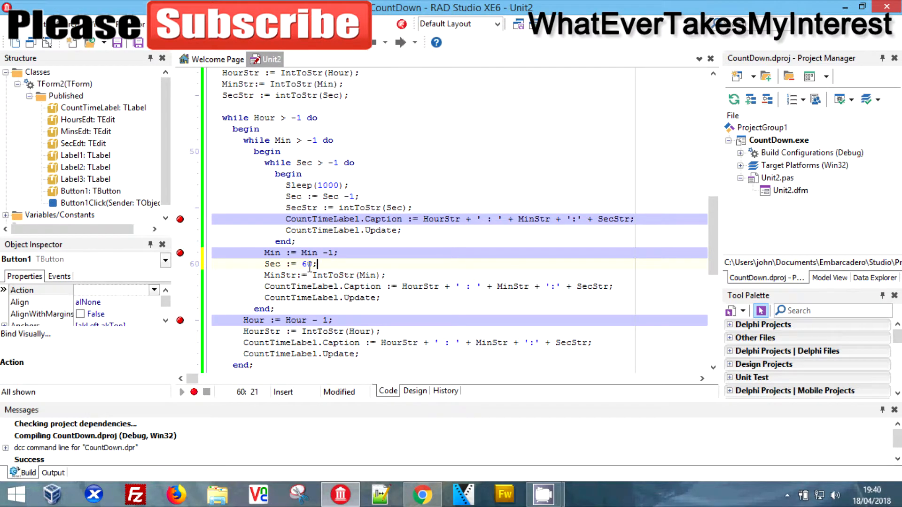
pyautogui.moveTo(186, 98)
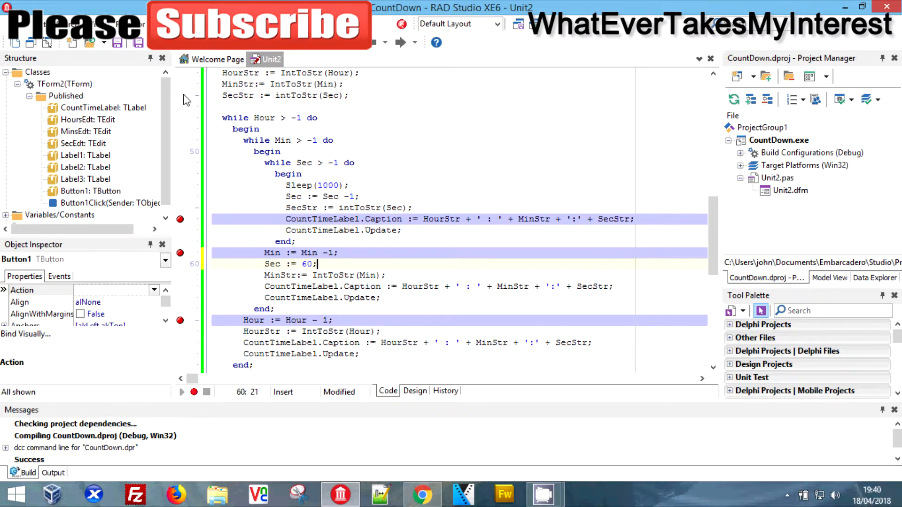
# - Add Min := 60; under the Hour := Hour - 1; line
pyautogui.click(280, 309)
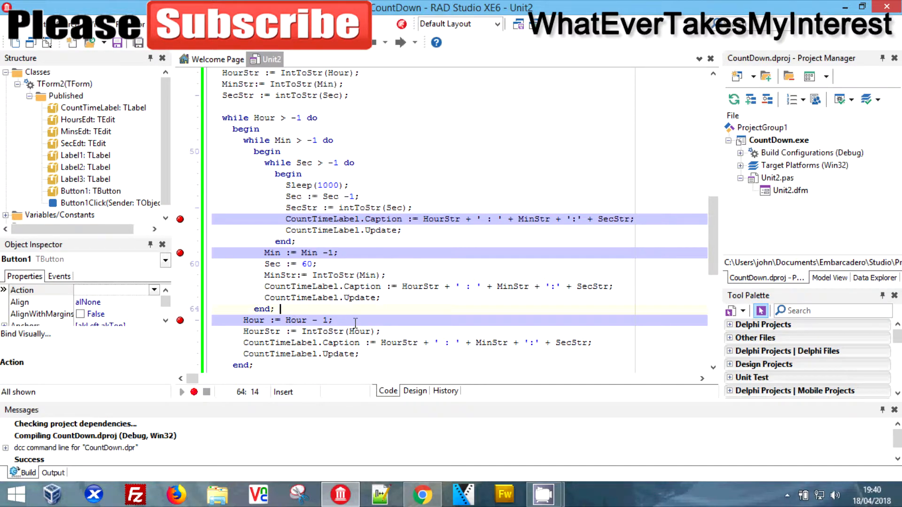
pyautogui.press('Enter')
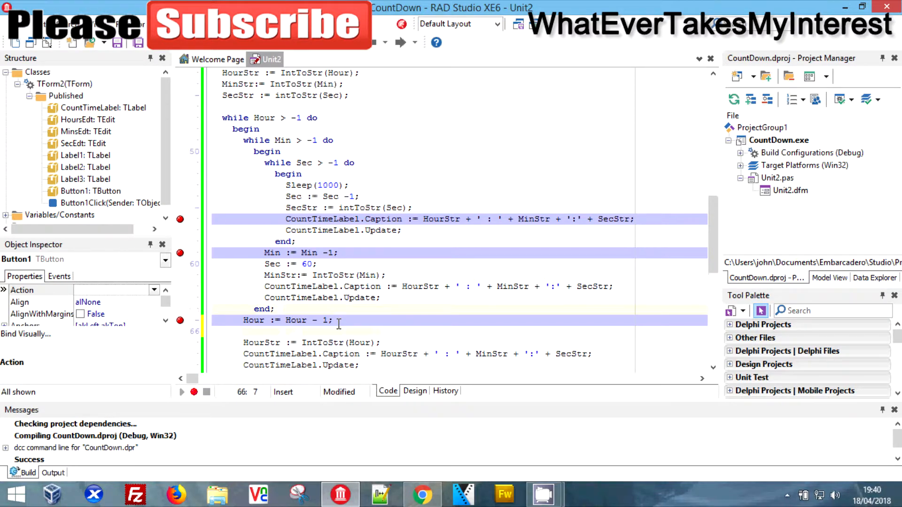
pyautogui.write('Mins')
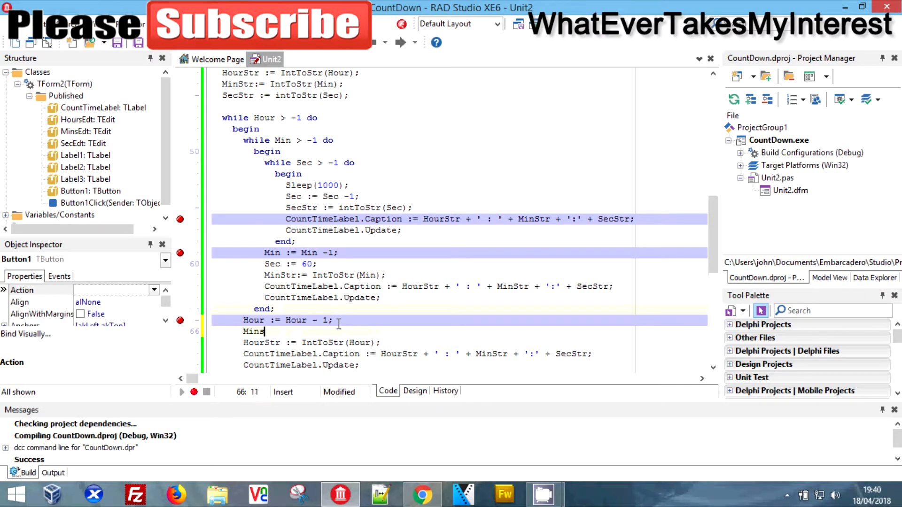
pyautogui.write(':=')
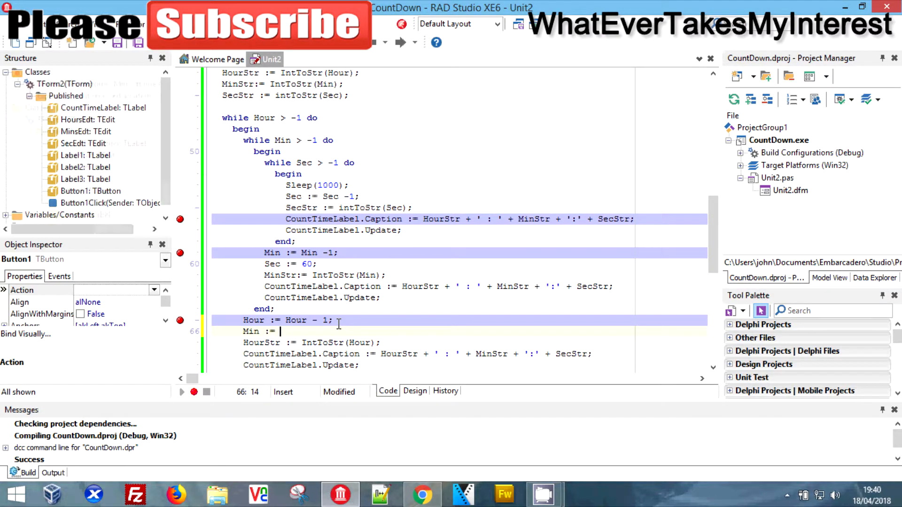
pyautogui.write('60;')
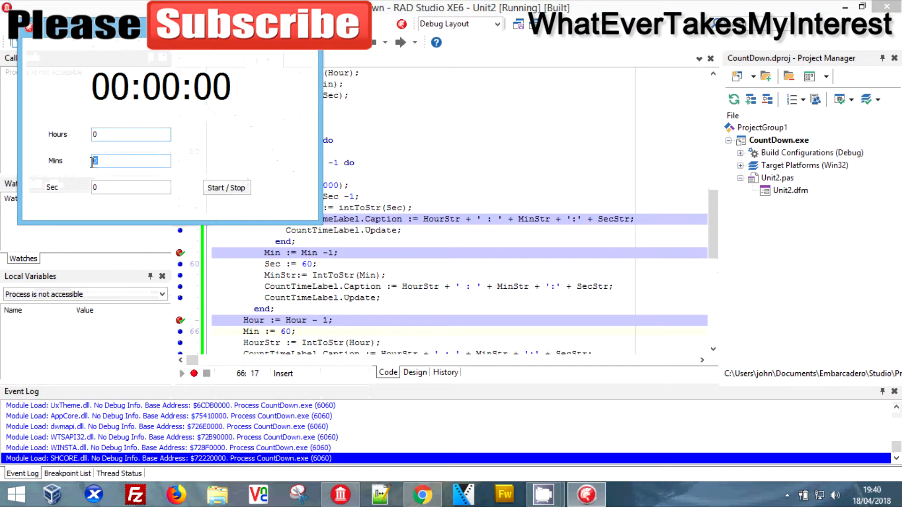
# - Start a 1 minute 5 second countdown and continue past the breakpoint stops
pyautogui.write('1')
pyautogui.click(130, 187)
pyautogui.write('5')
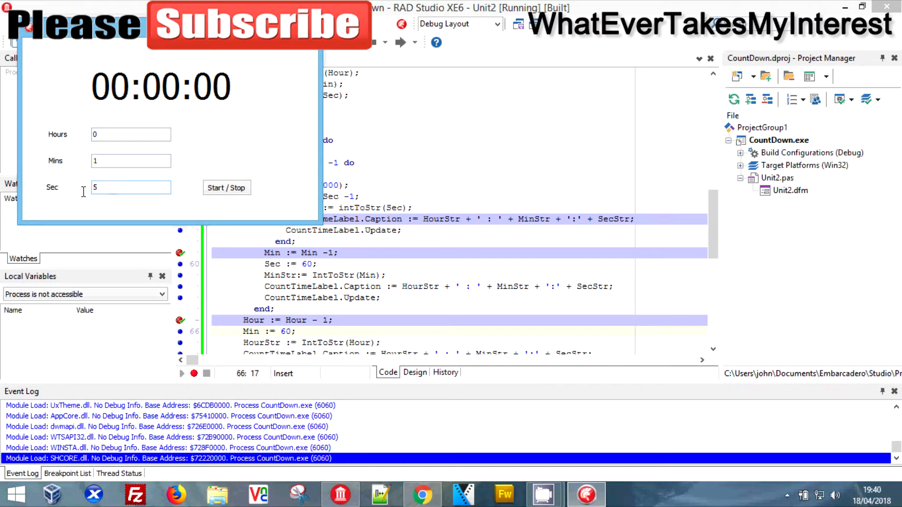
pyautogui.click(226, 188)
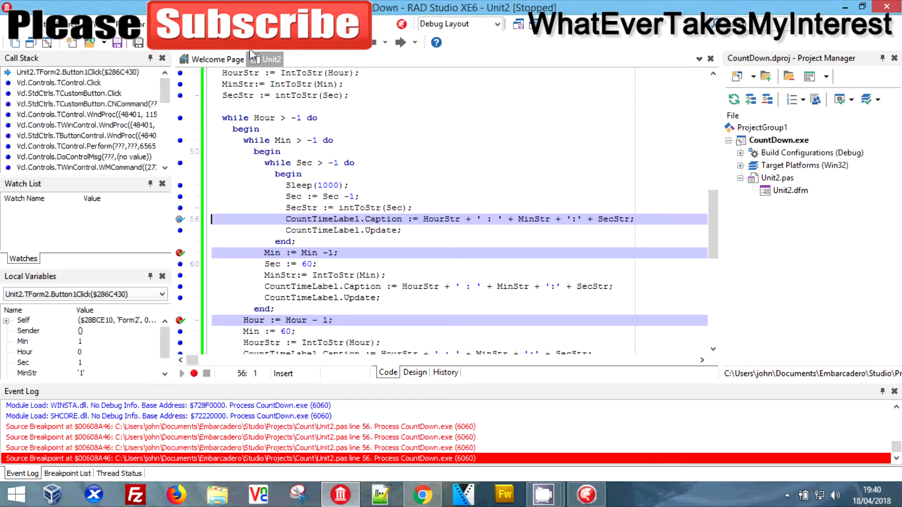
pyautogui.click(181, 373)
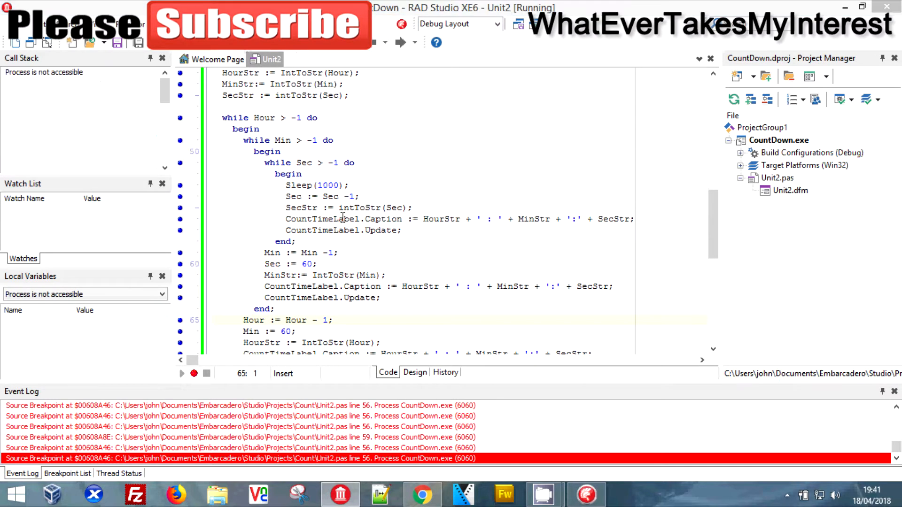
pyautogui.moveTo(523, 425)
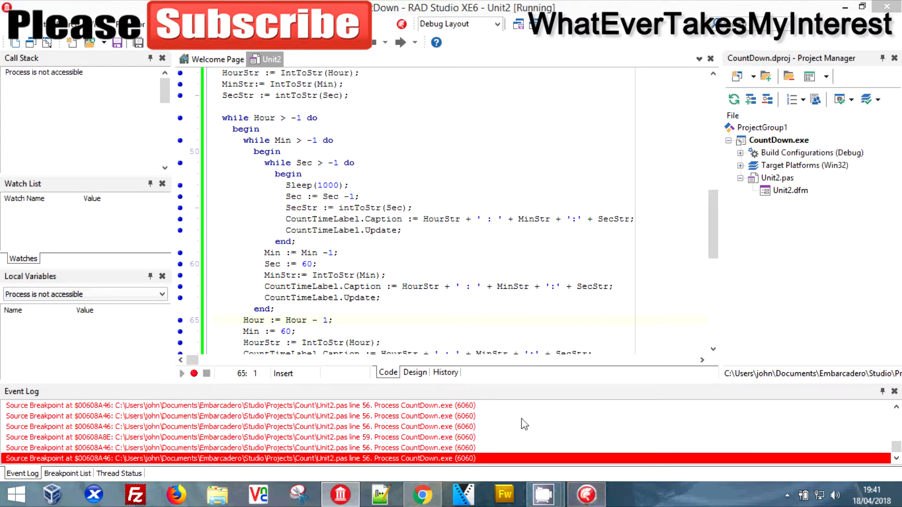
pyautogui.moveTo(287, 52)
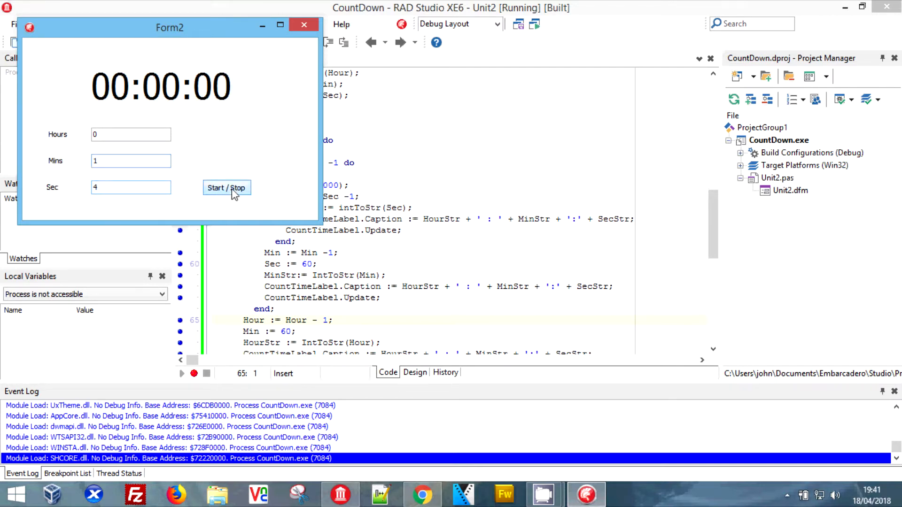
# - Start the 1 minute 4 second countdown so the label counts down to 0 : 1:2
pyautogui.click(226, 188)
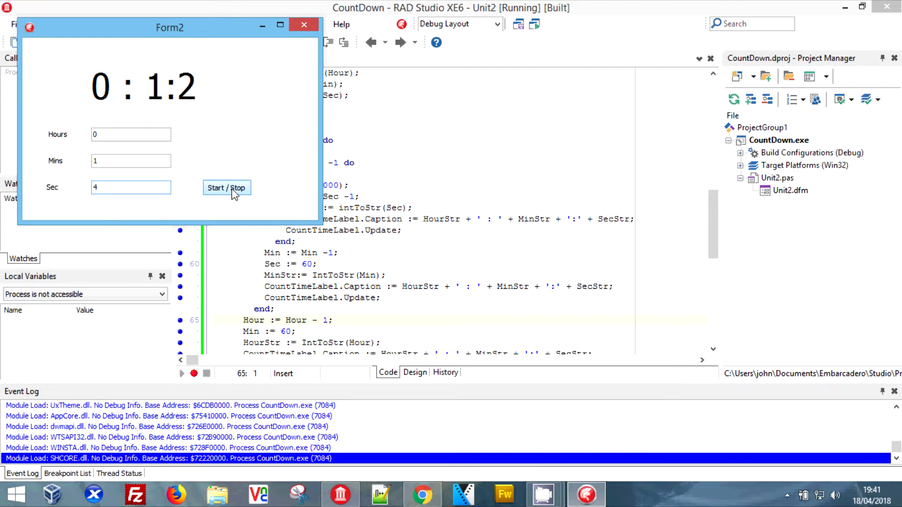